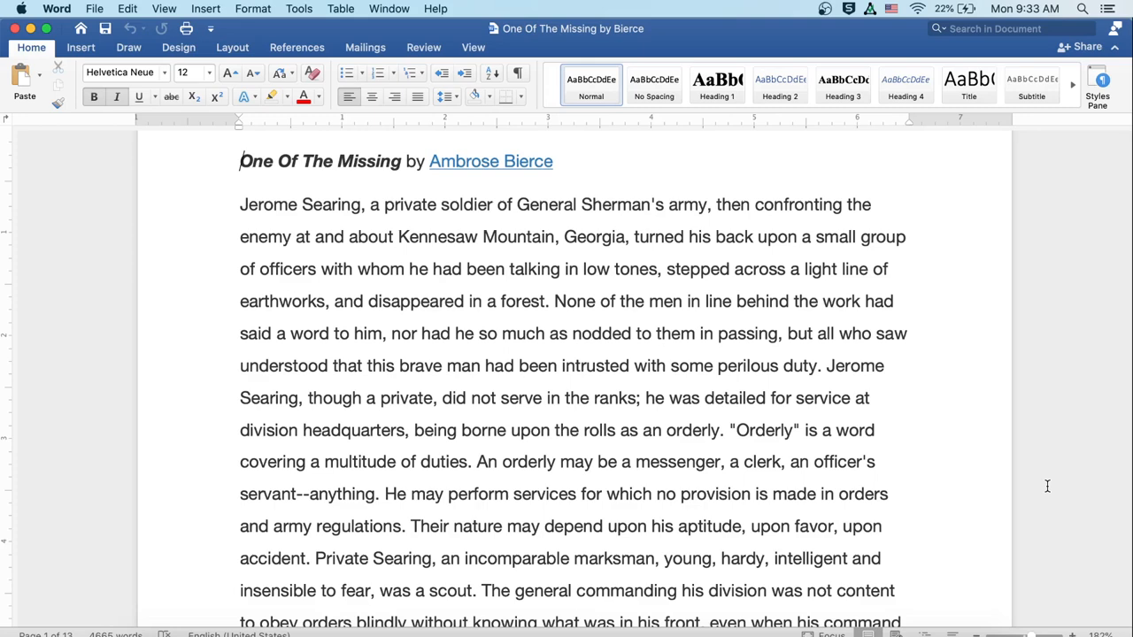
scroll("down", 3)
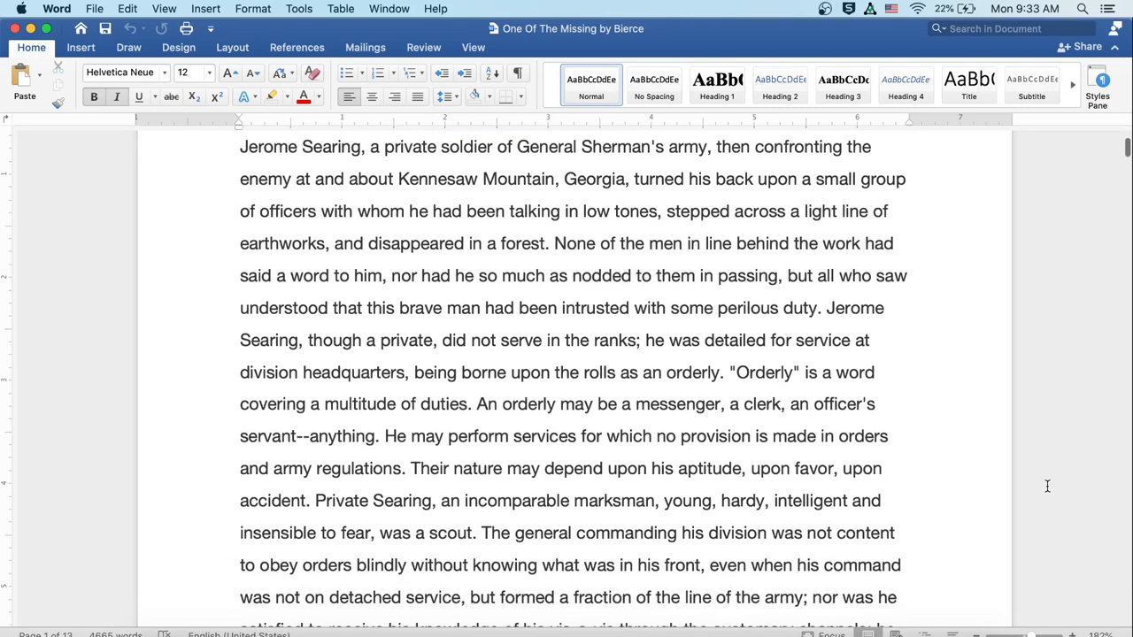
scroll("down", 3)
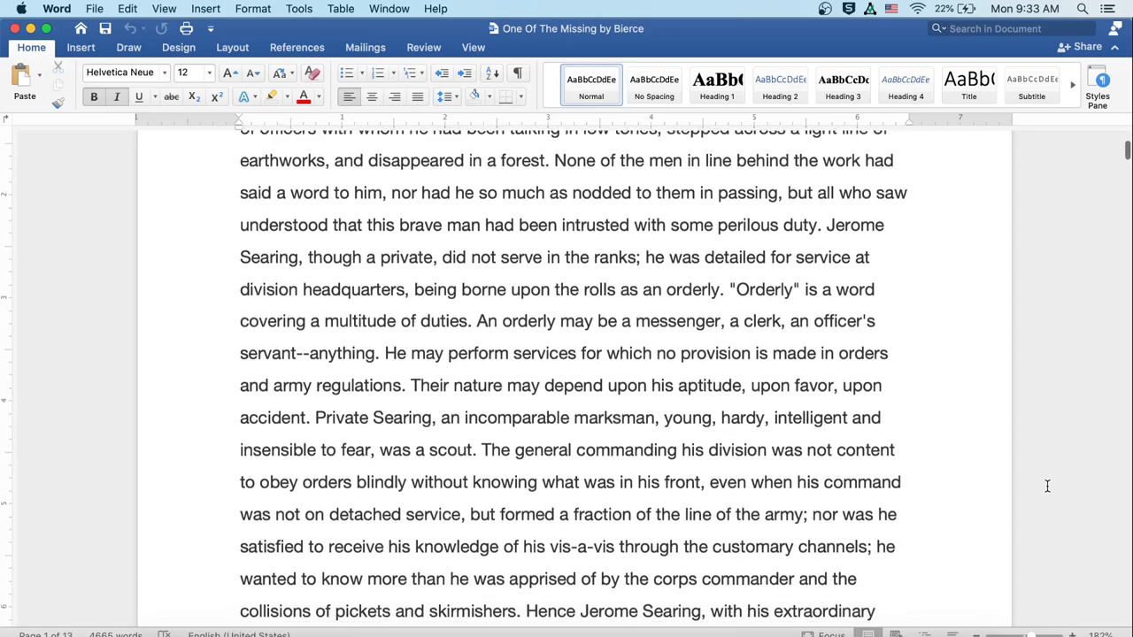
scroll("down", 3)
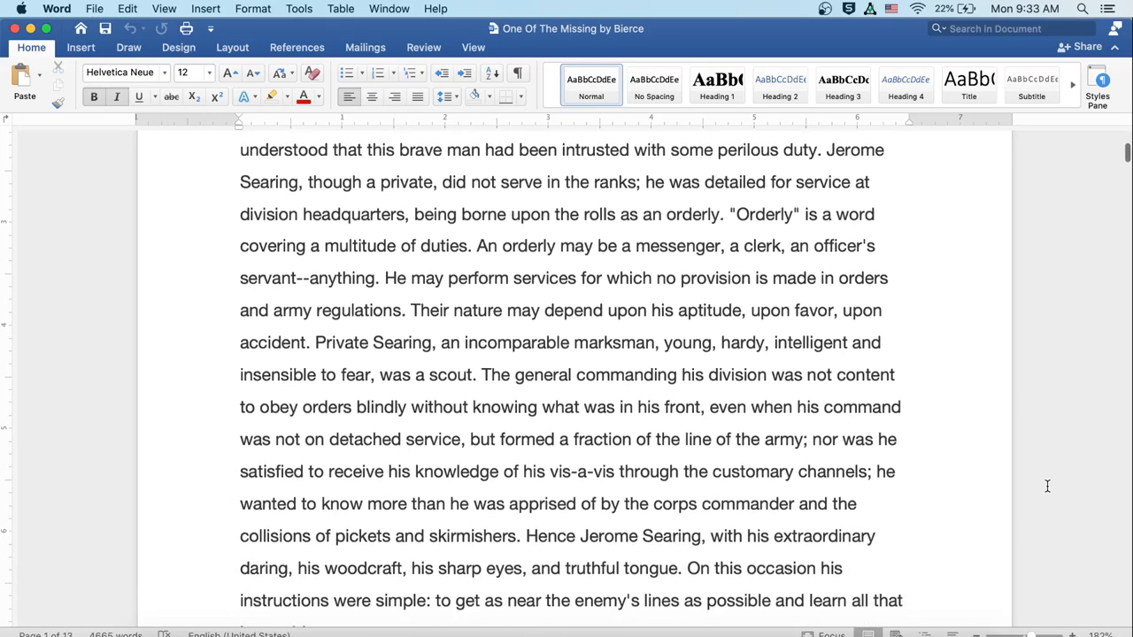
scroll("down", 3)
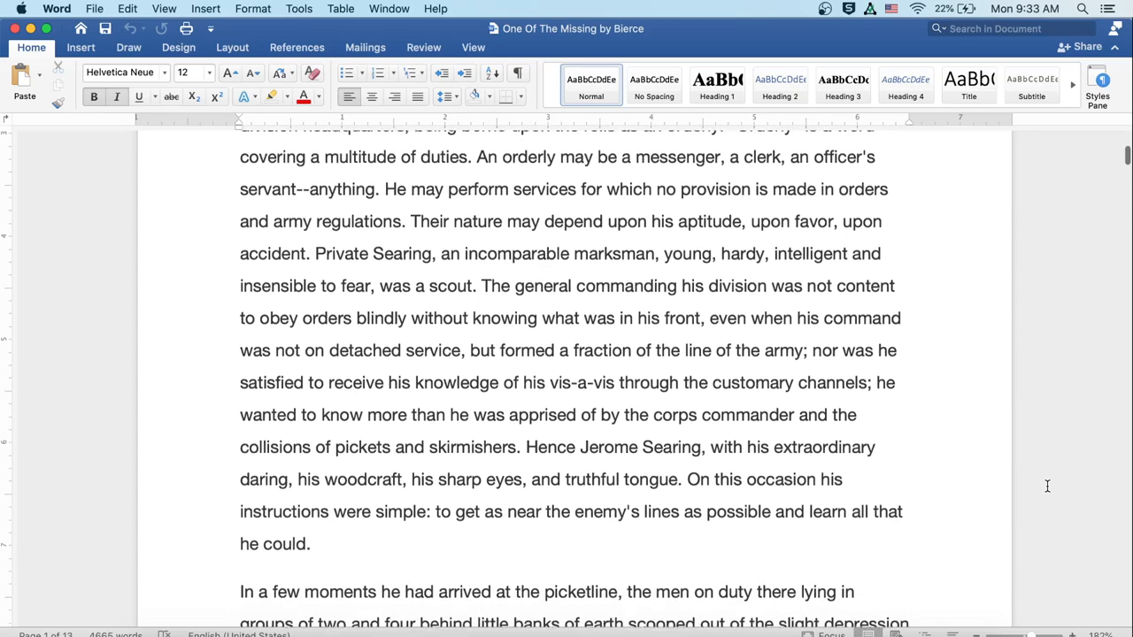
scroll("down", 3)
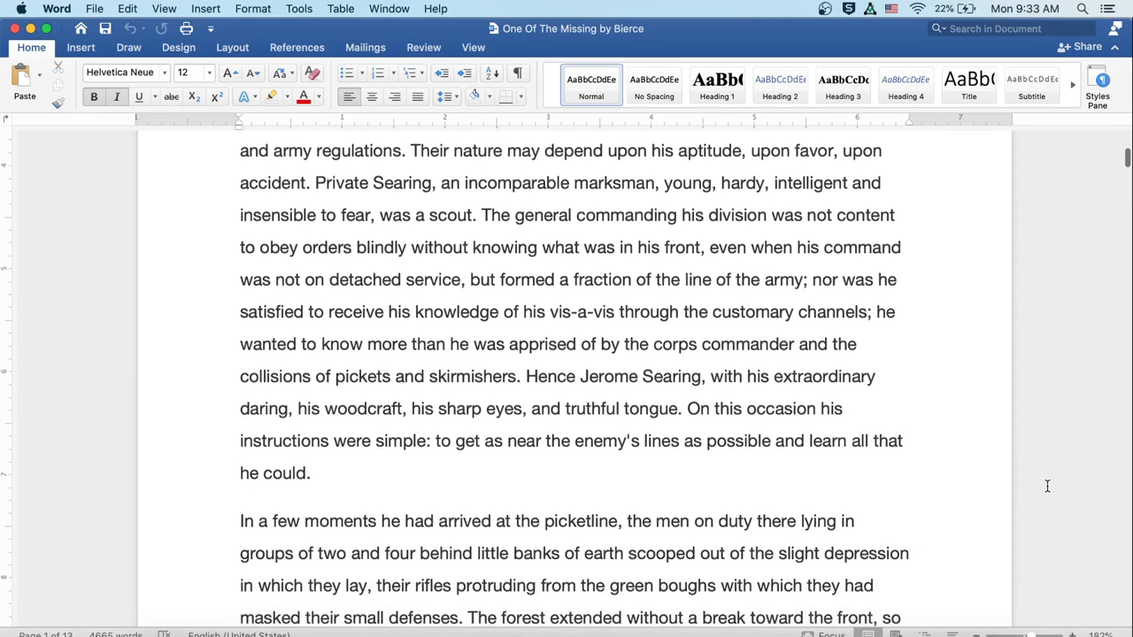
scroll("down", 3)
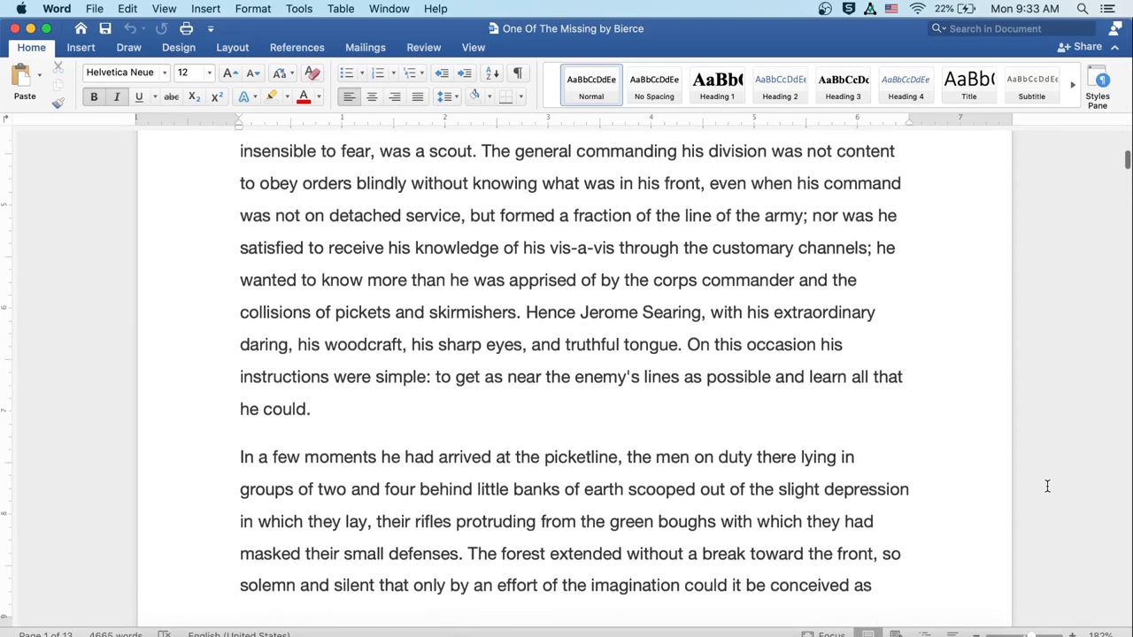
scroll("down", 3)
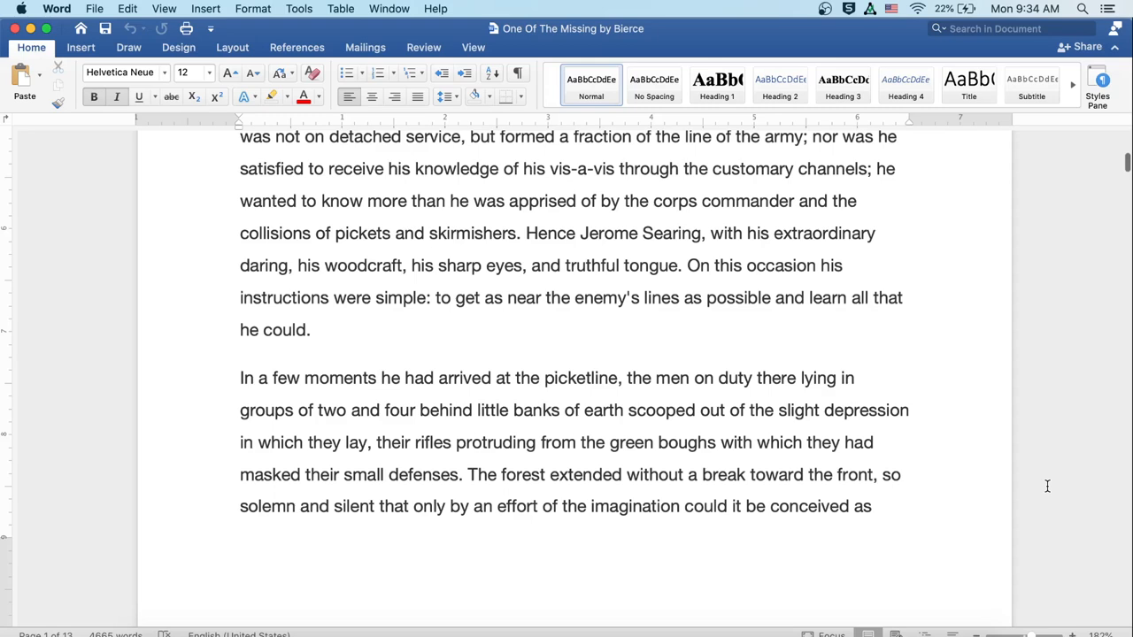
scroll("down", 3)
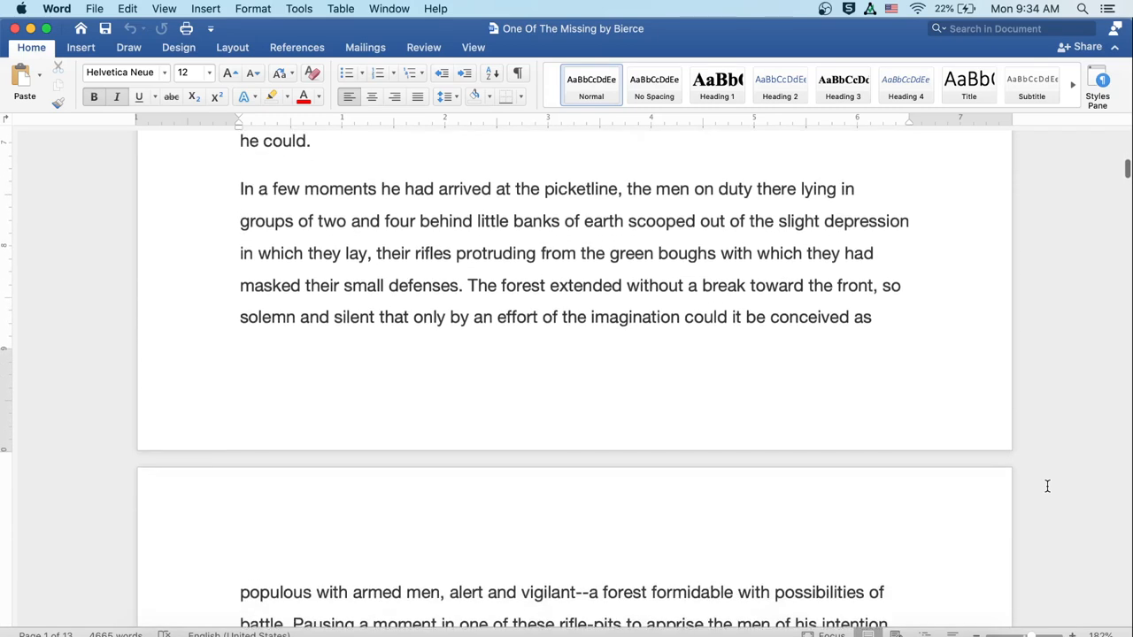
scroll("down", 3)
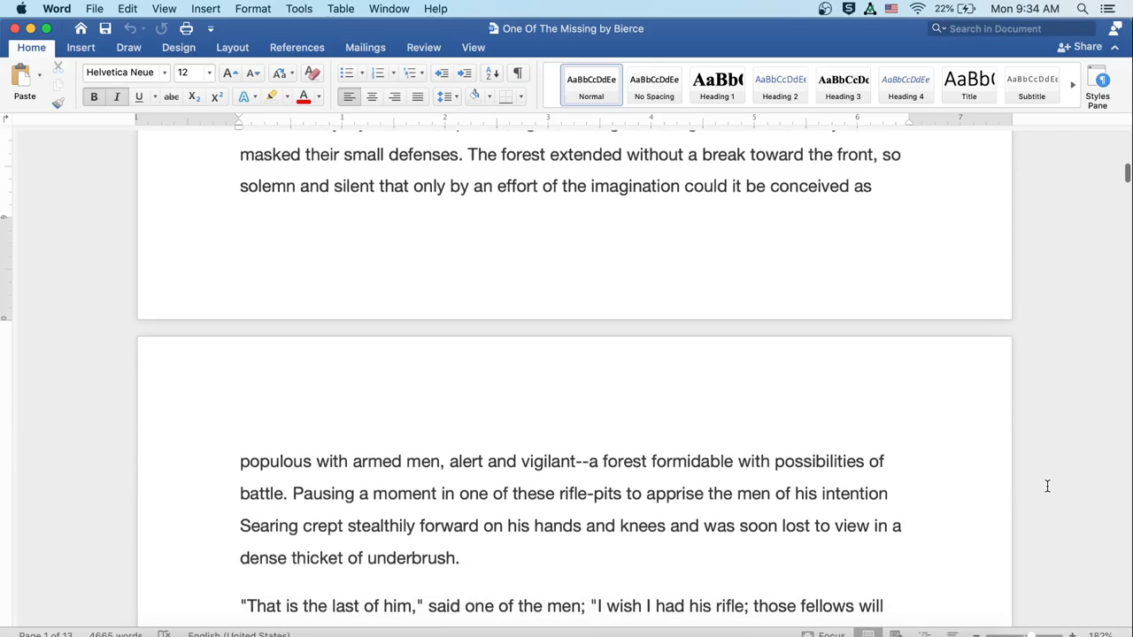
scroll("down", 3)
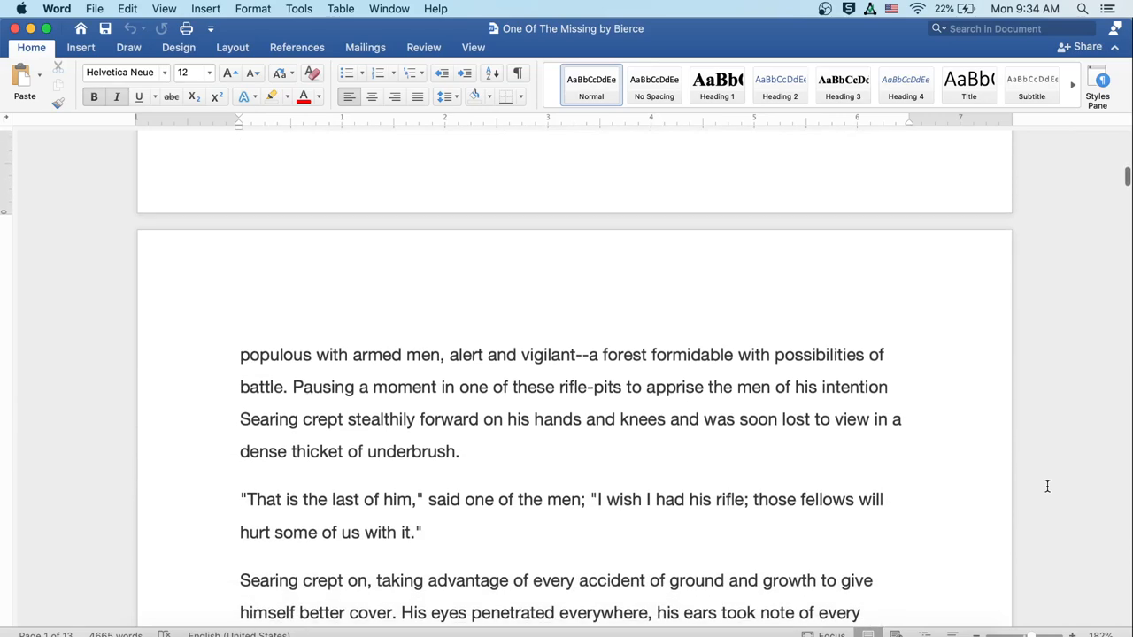
scroll("down", 3)
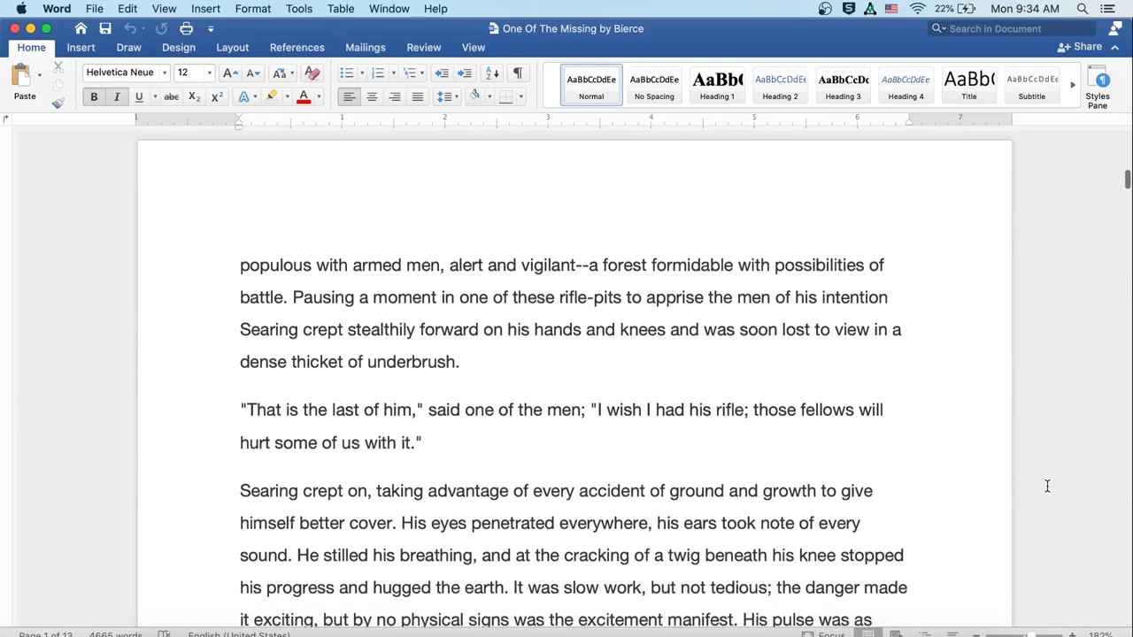
scroll("down", 3)
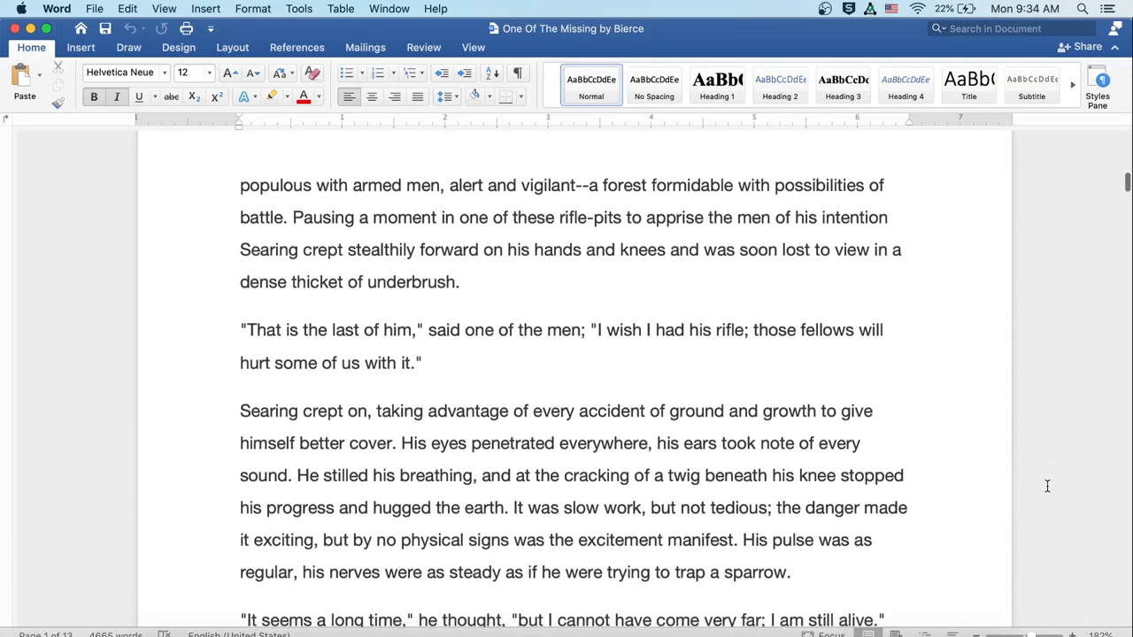
scroll("down", 3)
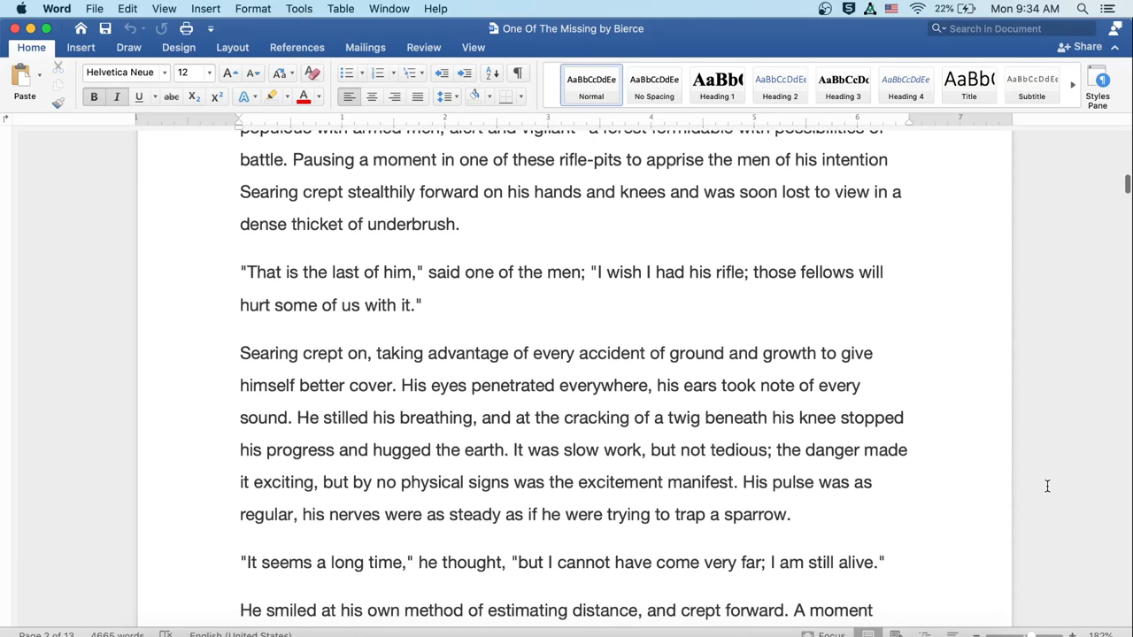
scroll("down", 3)
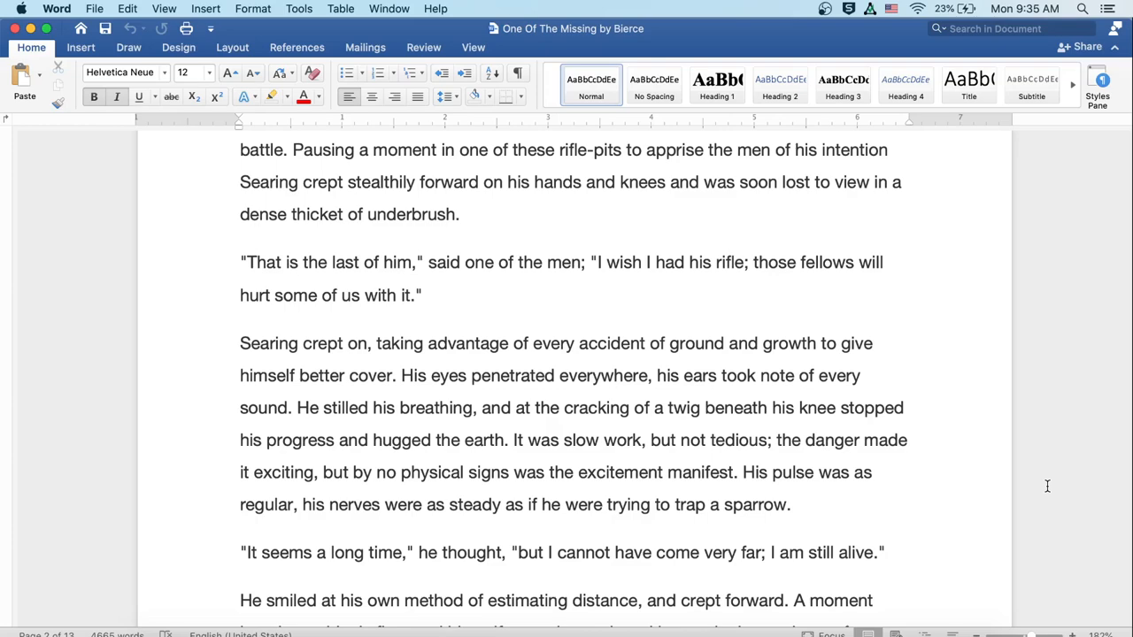
scroll("down", 3)
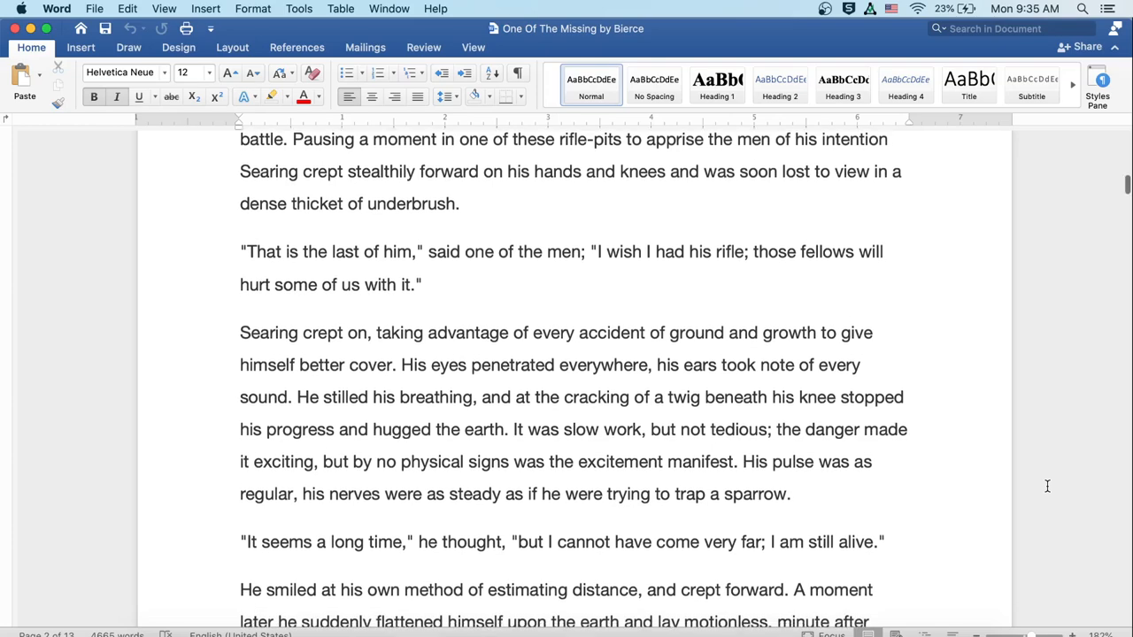
scroll("down", 3)
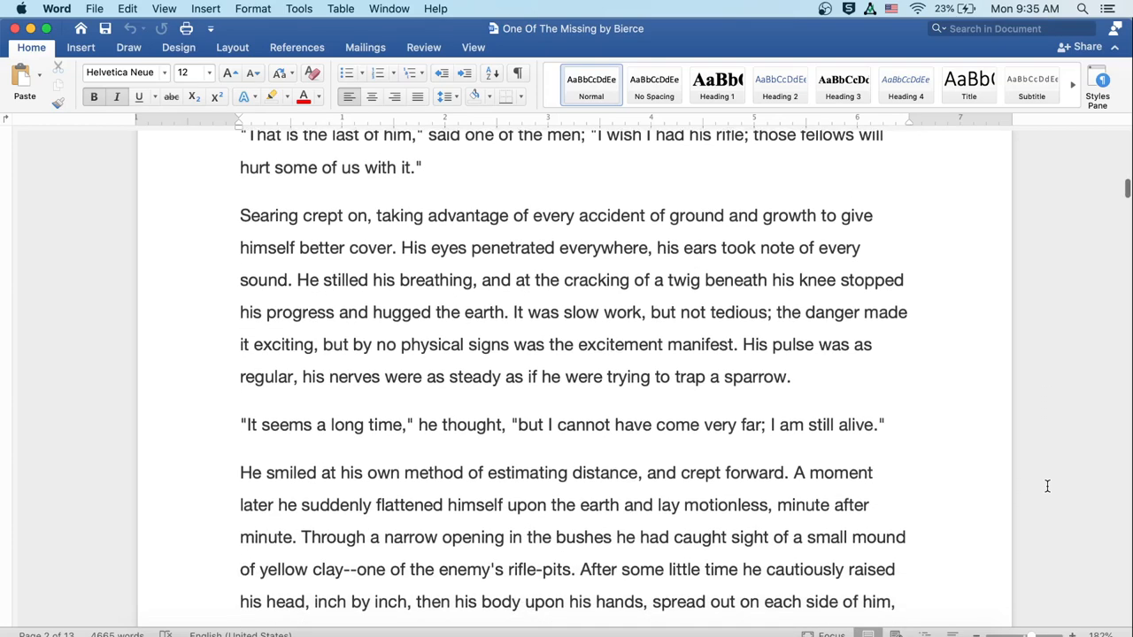
scroll("down", 3)
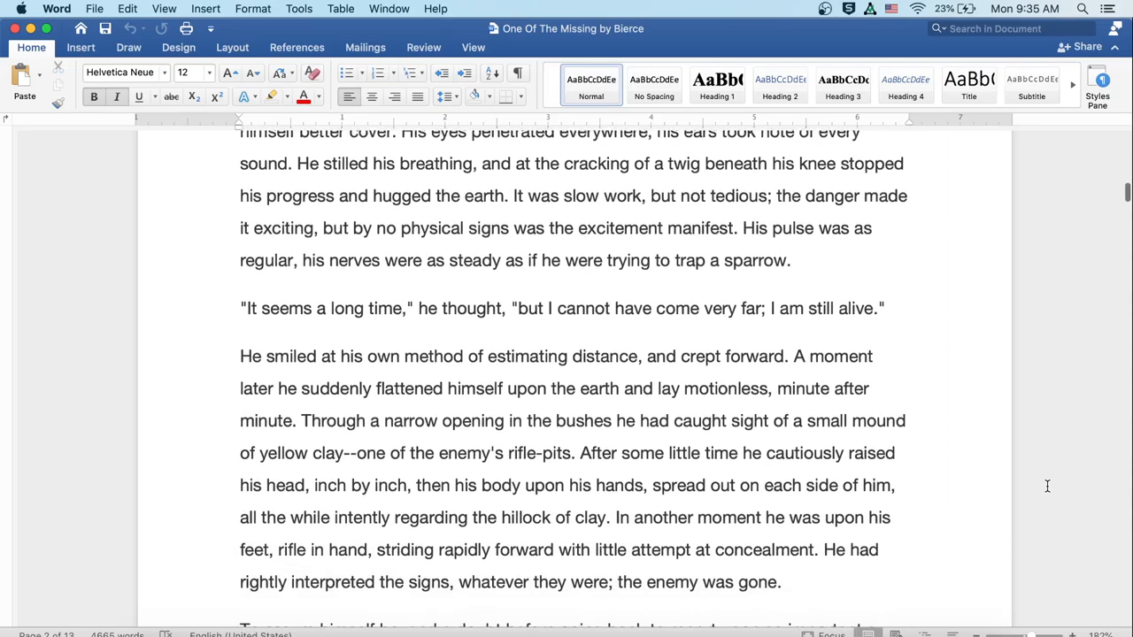
scroll("down", 3)
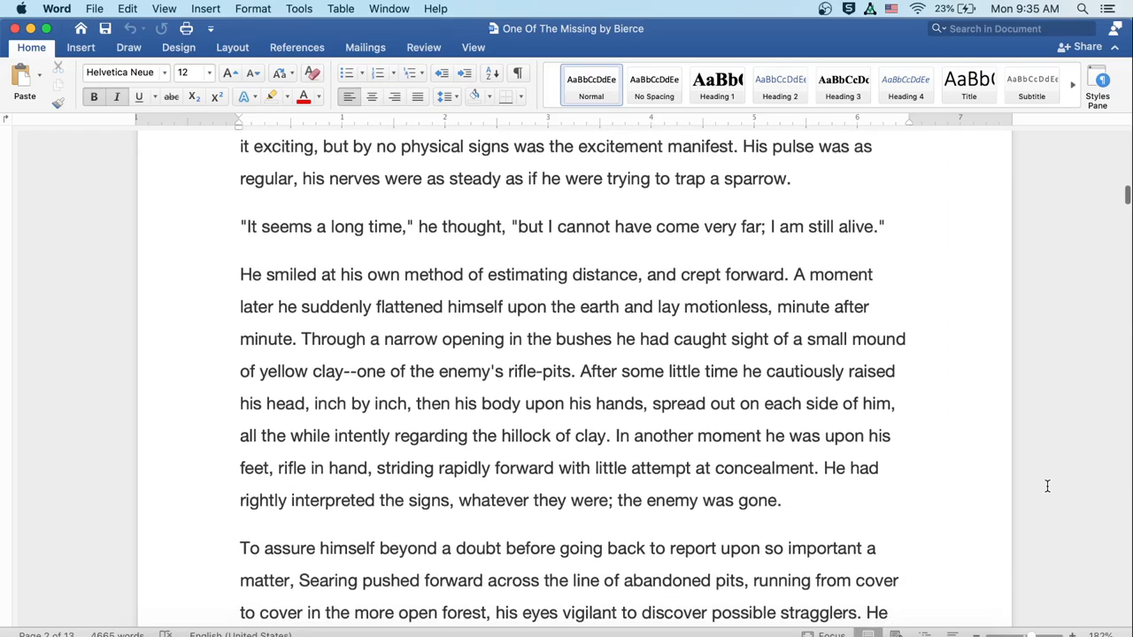
scroll("down", 3)
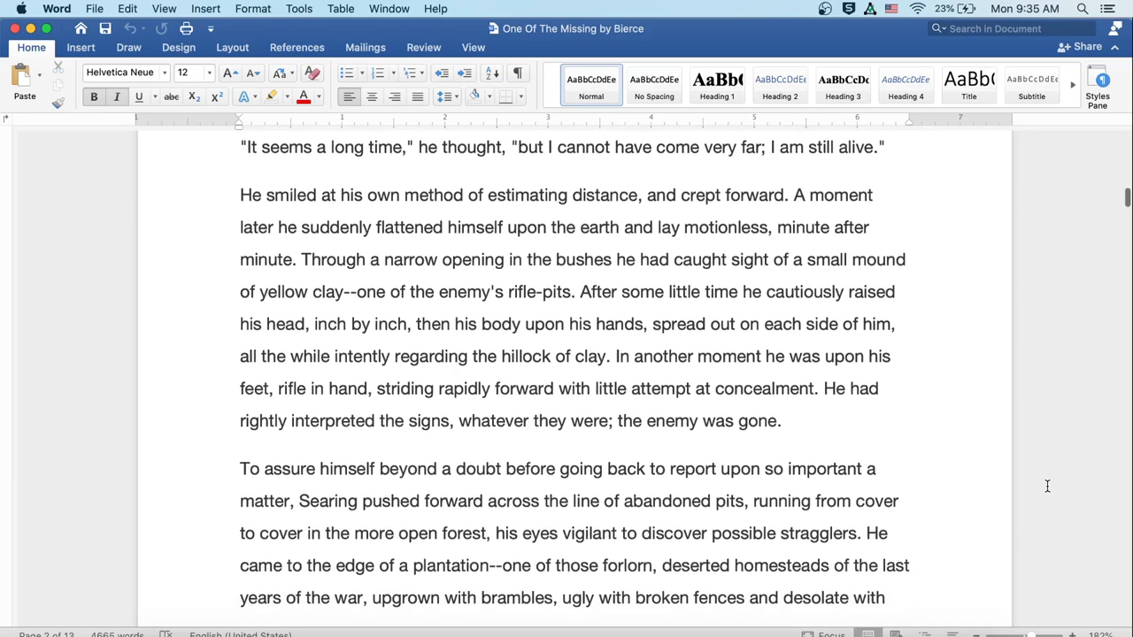
scroll("down", 3)
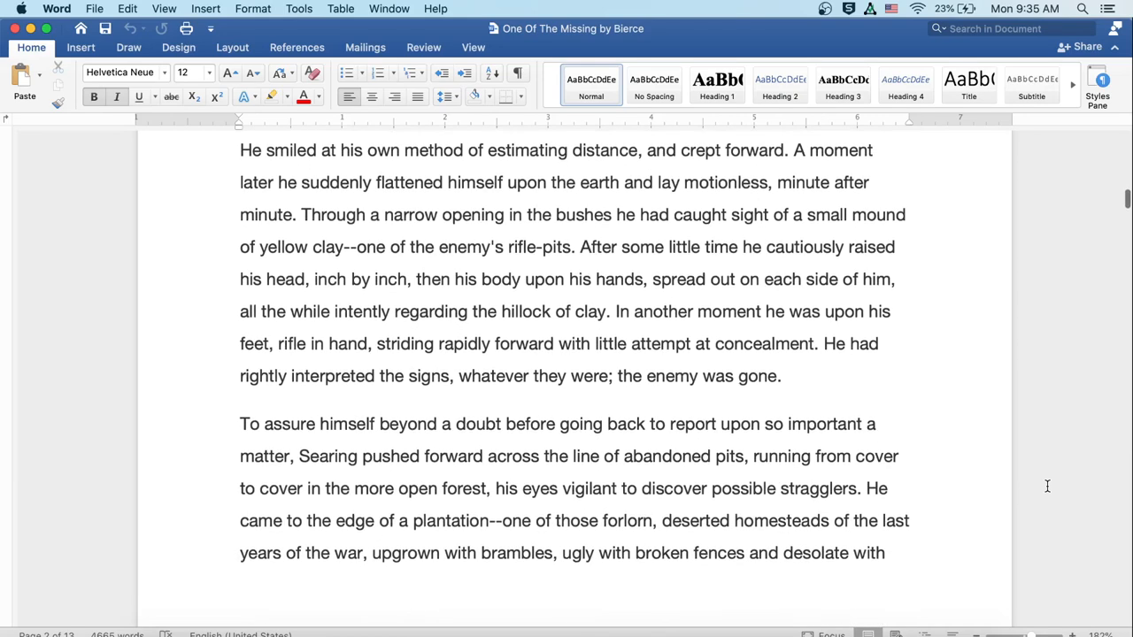
scroll("down", 3)
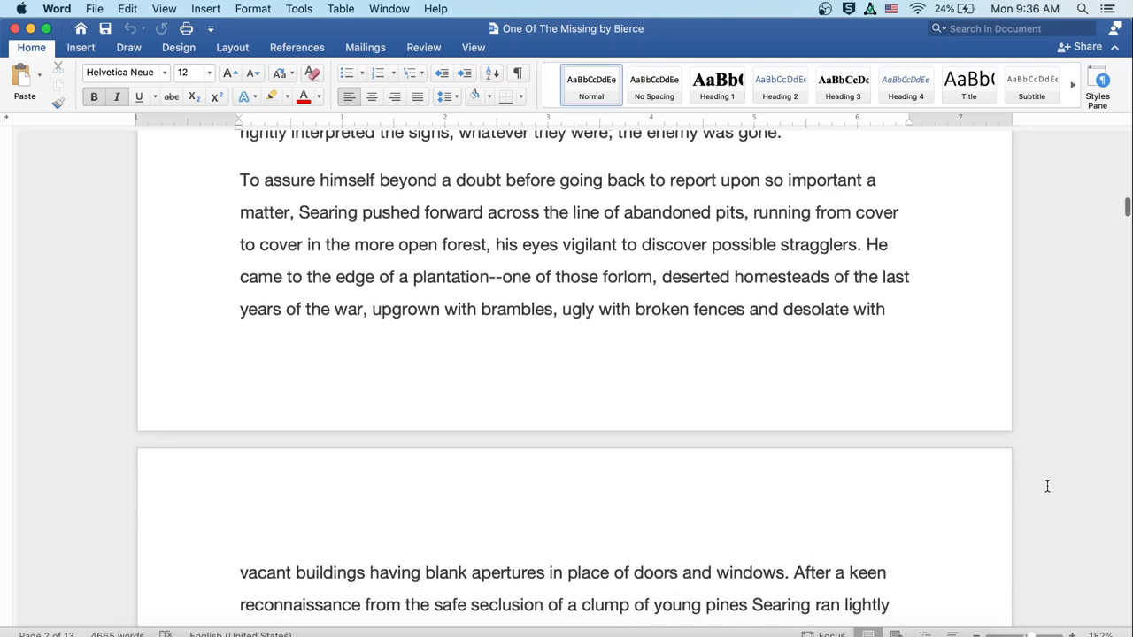
scroll("down", 3)
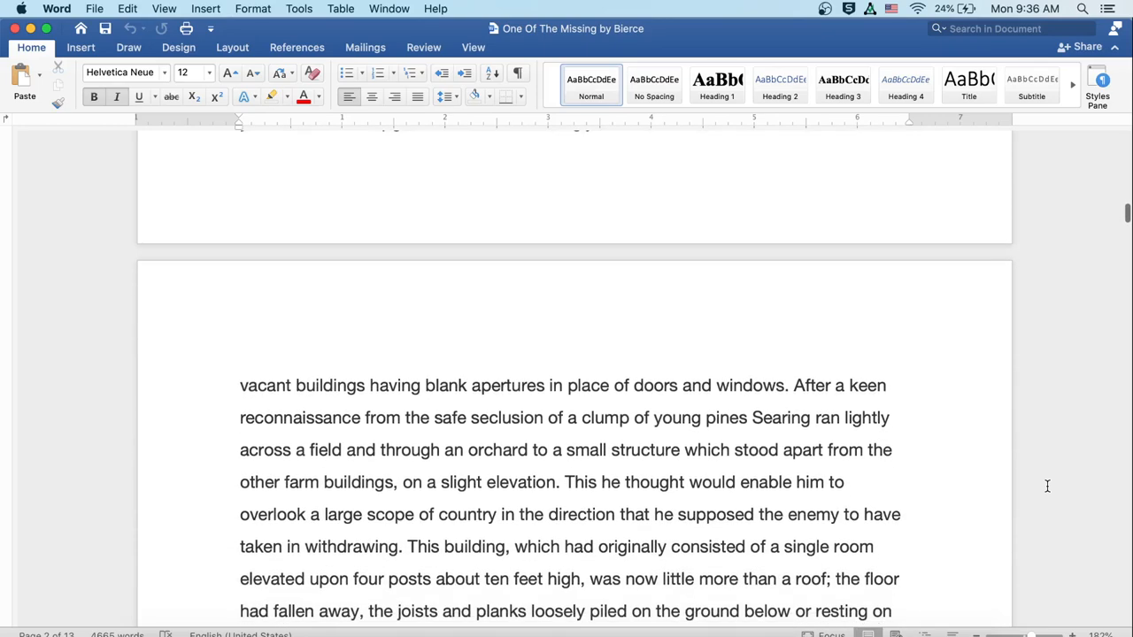
scroll("down", 3)
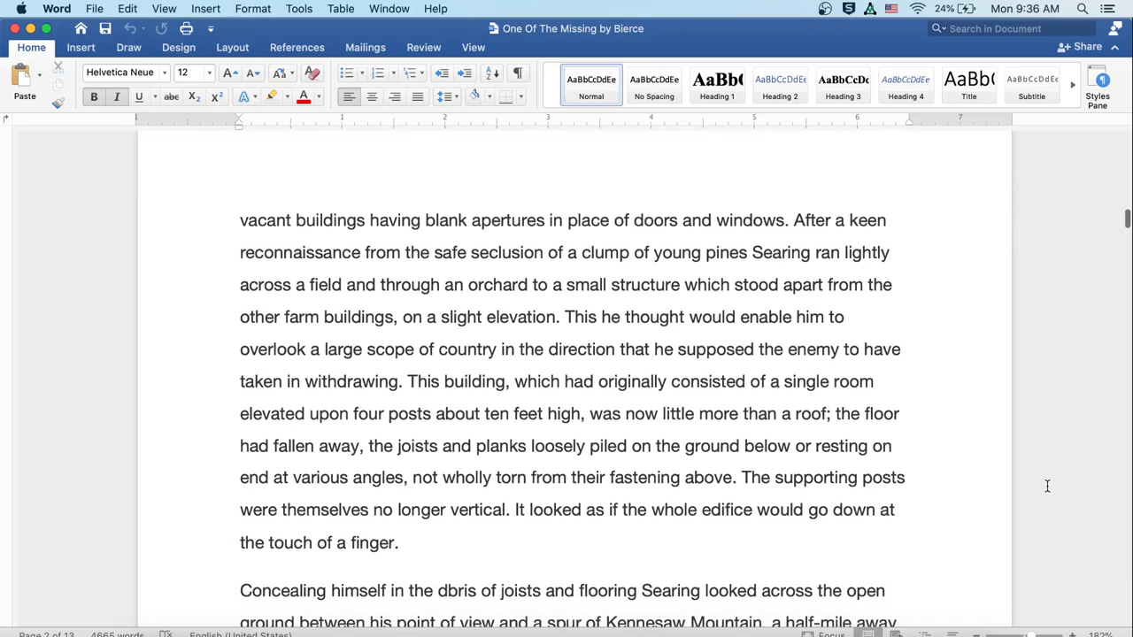
scroll("down", 3)
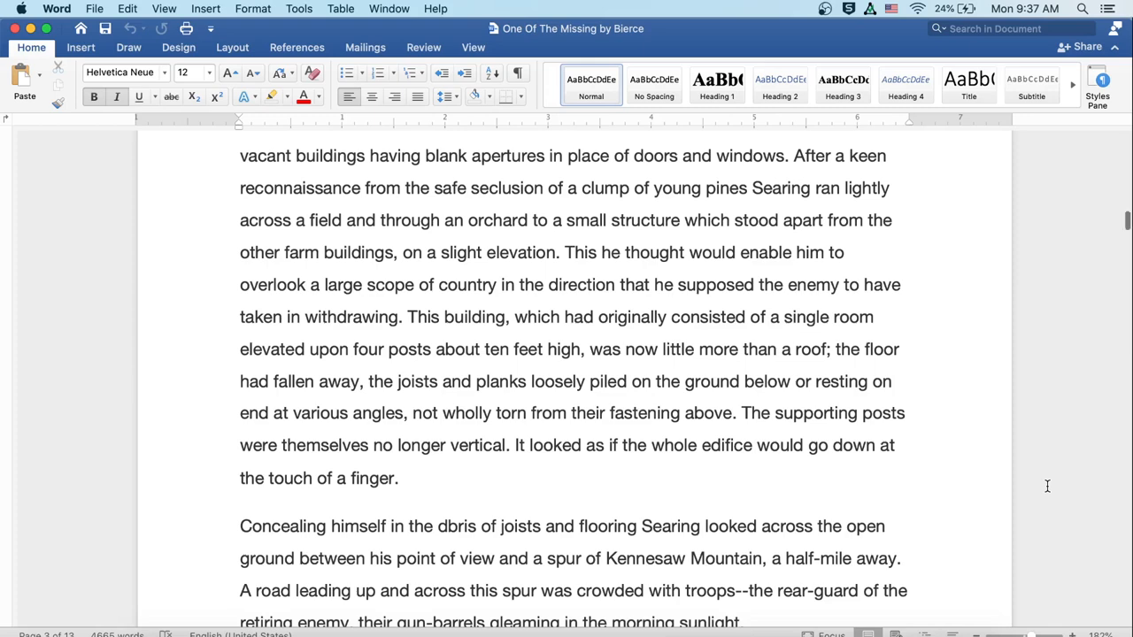
scroll("down", 3)
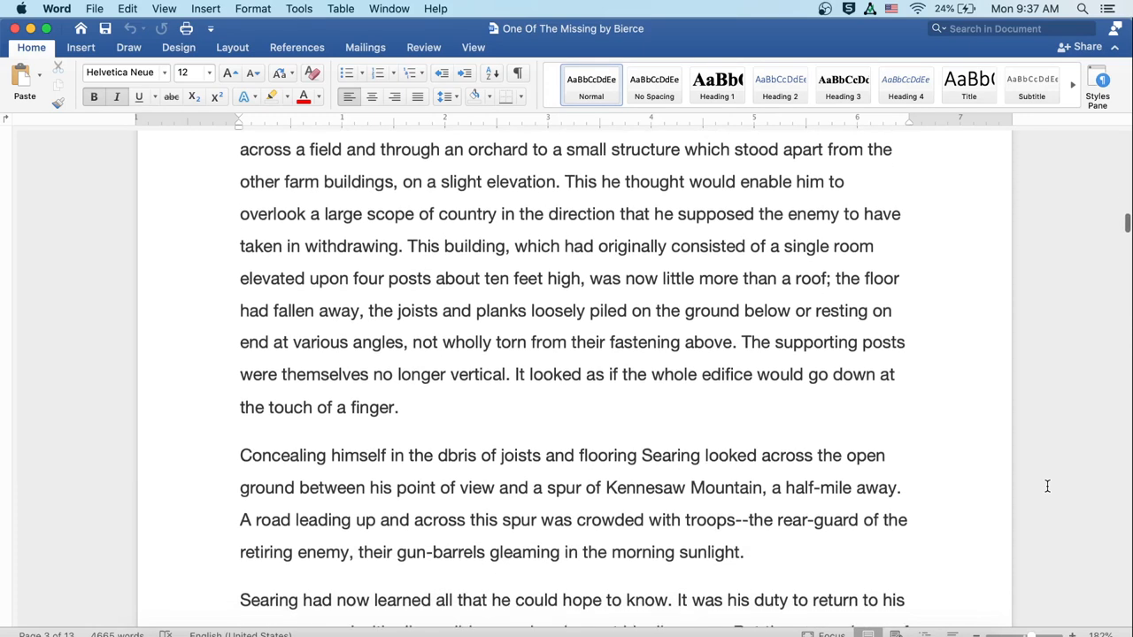
scroll("down", 3)
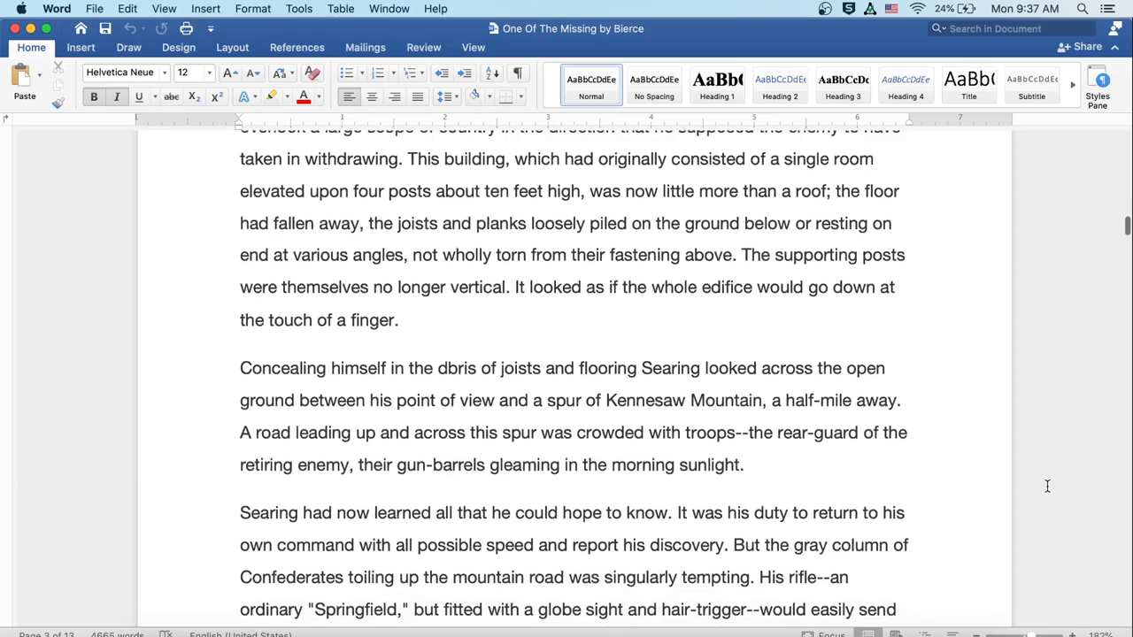
scroll("down", 3)
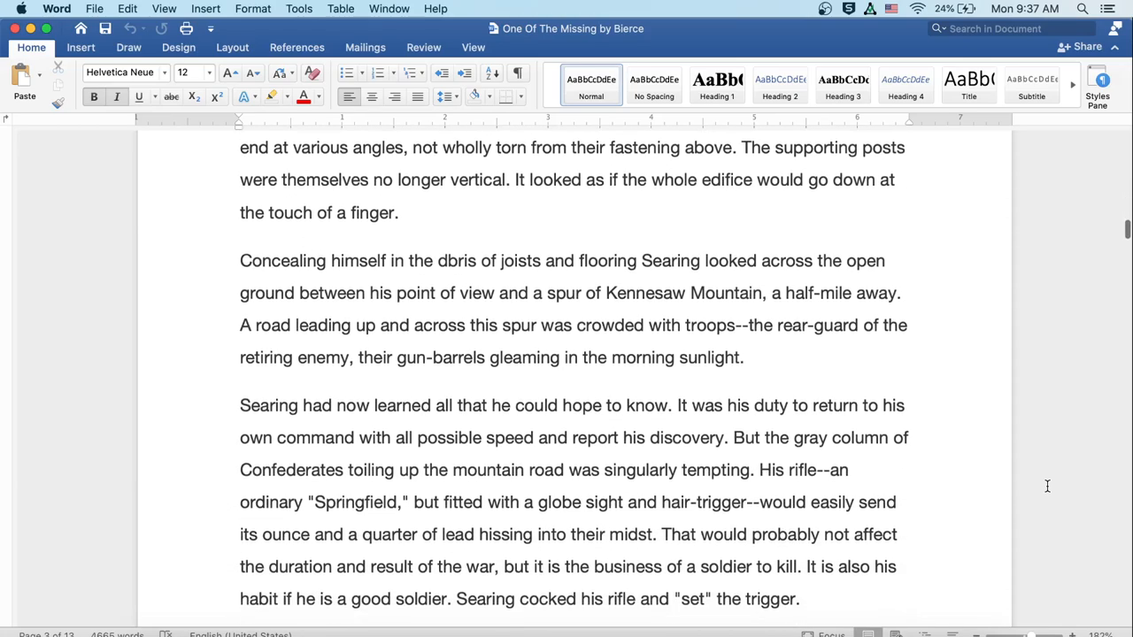
scroll("down", 3)
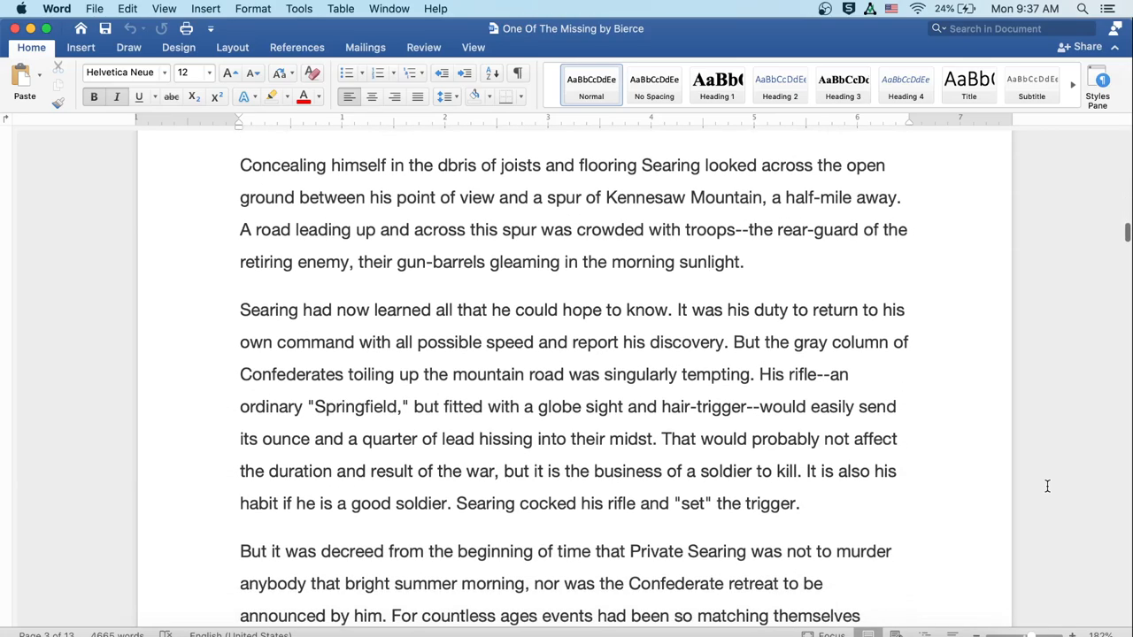
scroll("down", 3)
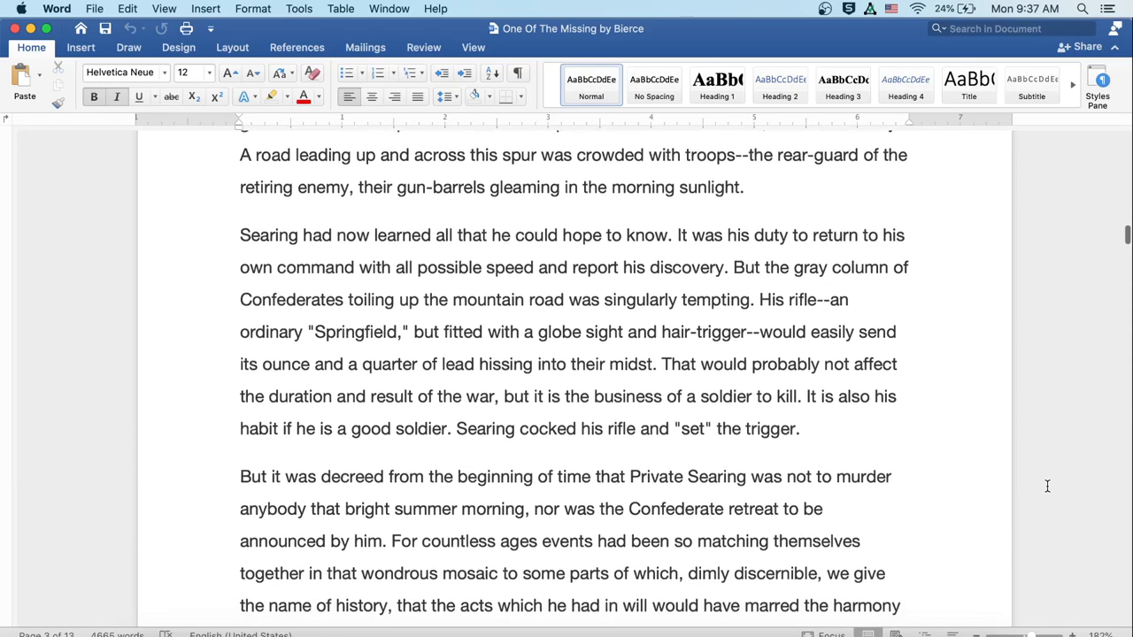
scroll("down", 3)
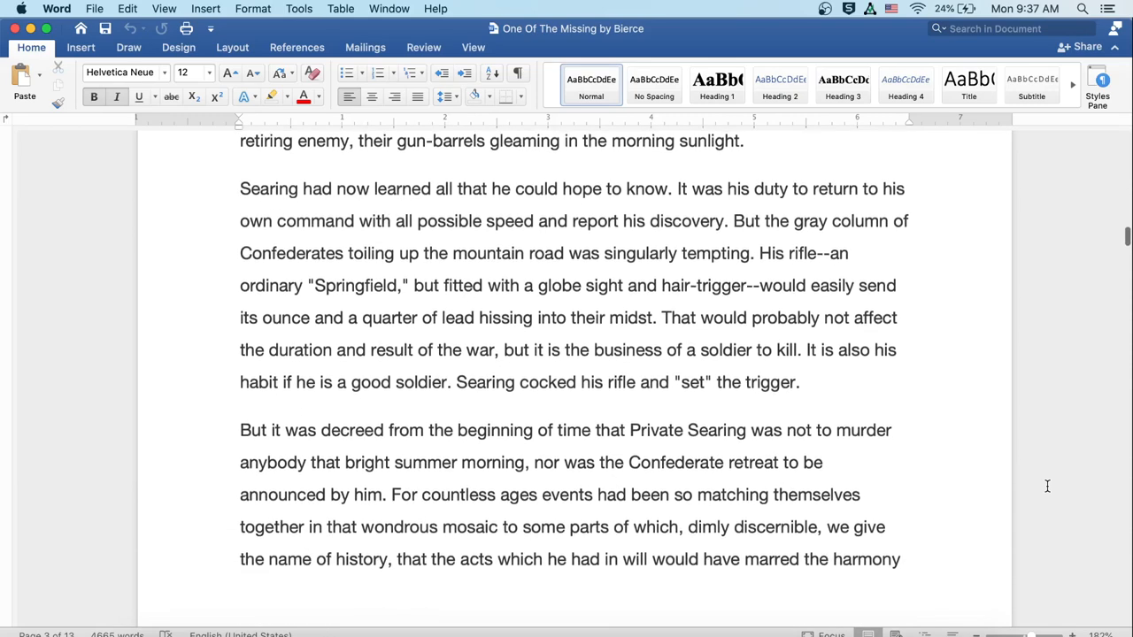
scroll("down", 3)
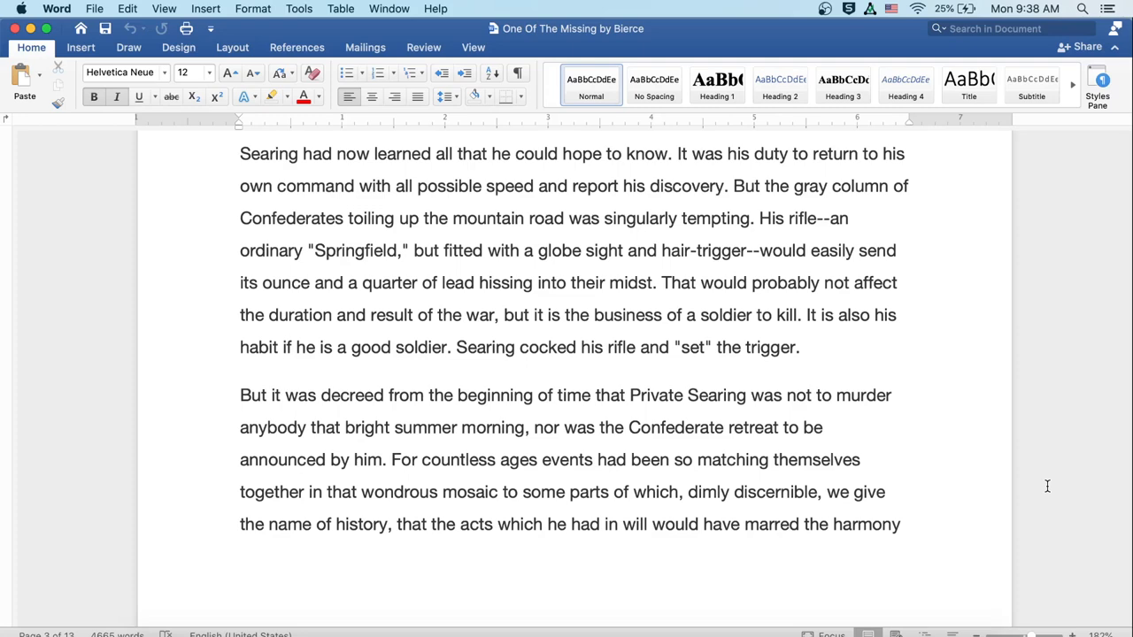
scroll("down", 3)
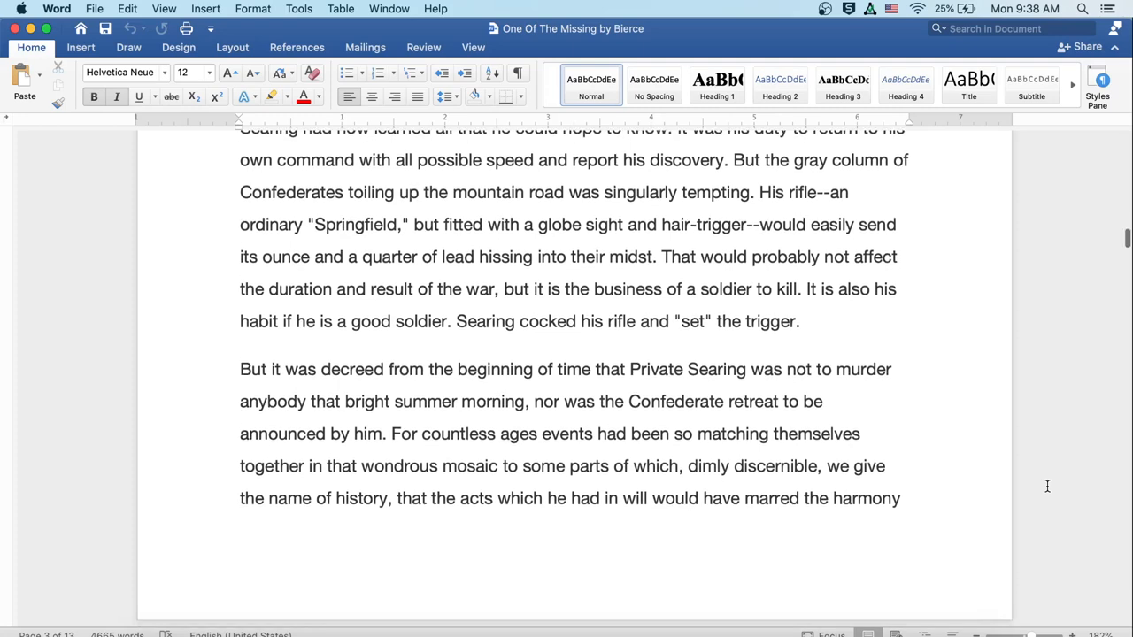
scroll("down", 3)
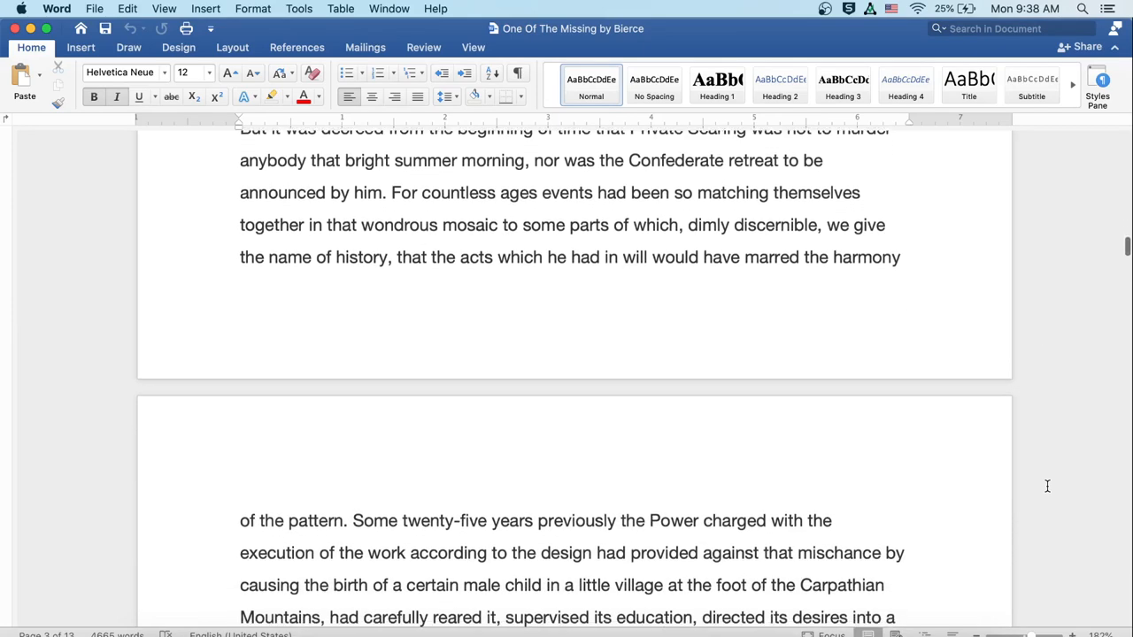
scroll("down", 3)
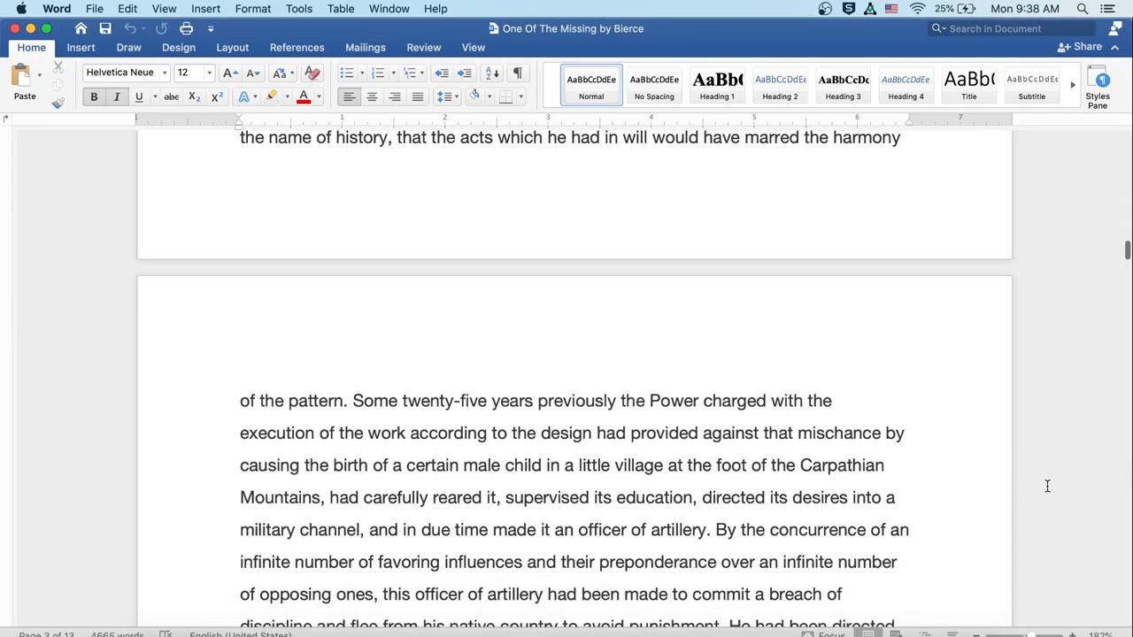
scroll("down", 3)
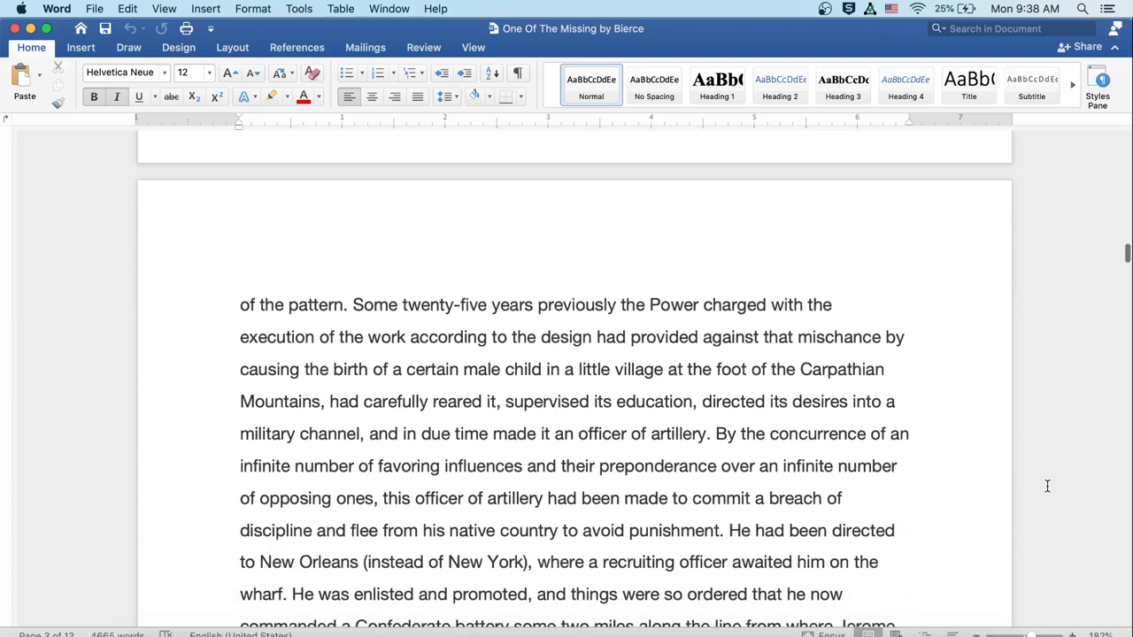
scroll("down", 3)
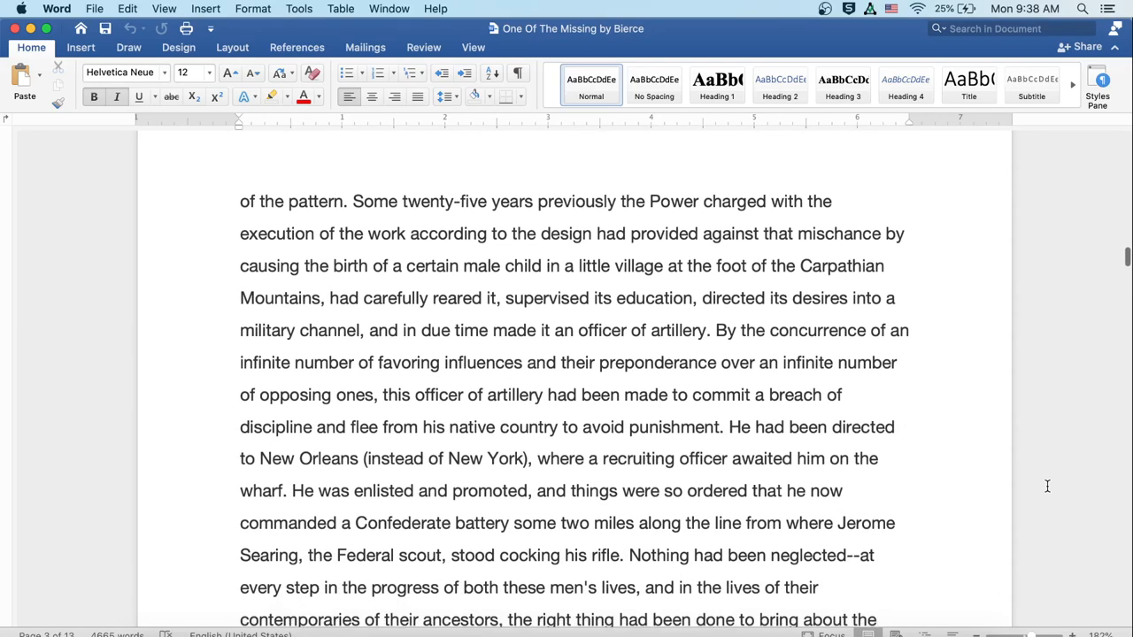
scroll("down", 3)
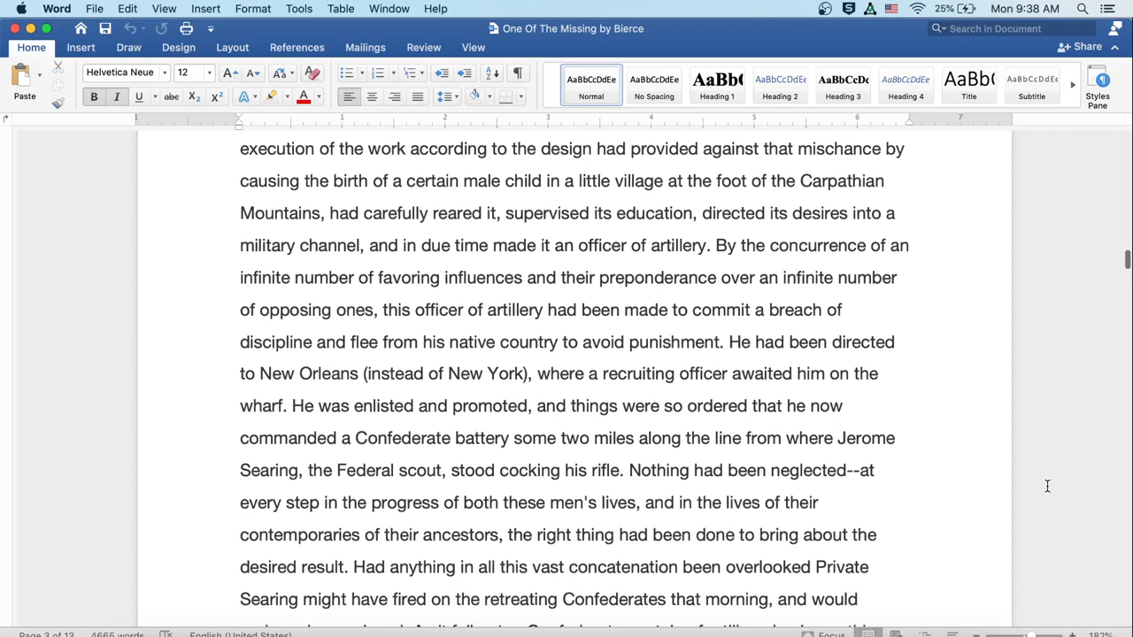
scroll("down", 3)
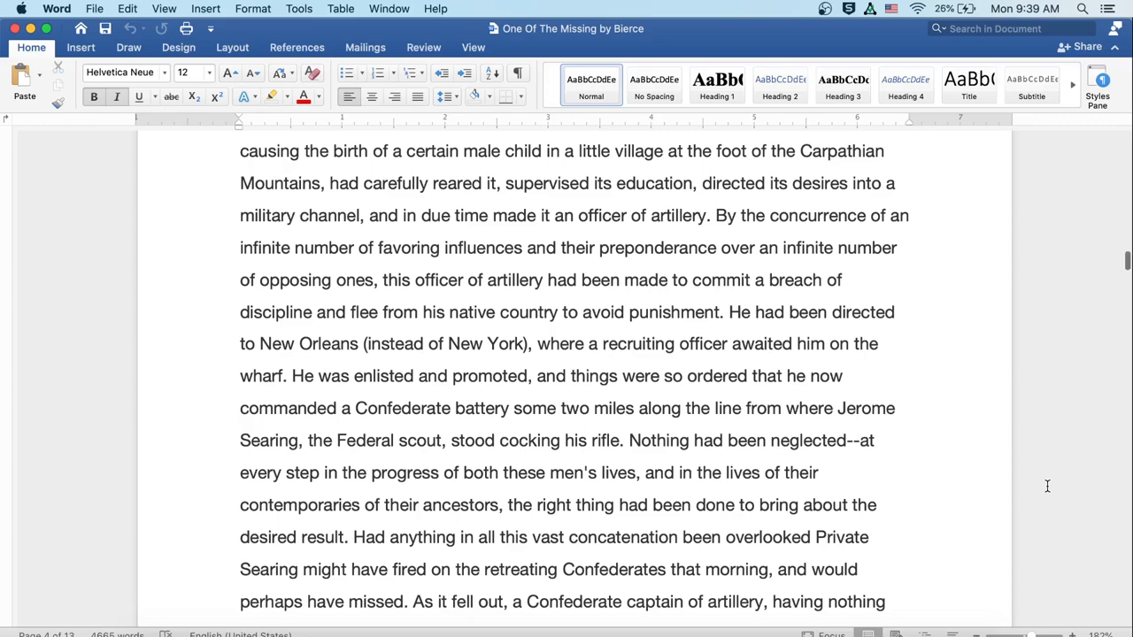
scroll("down", 3)
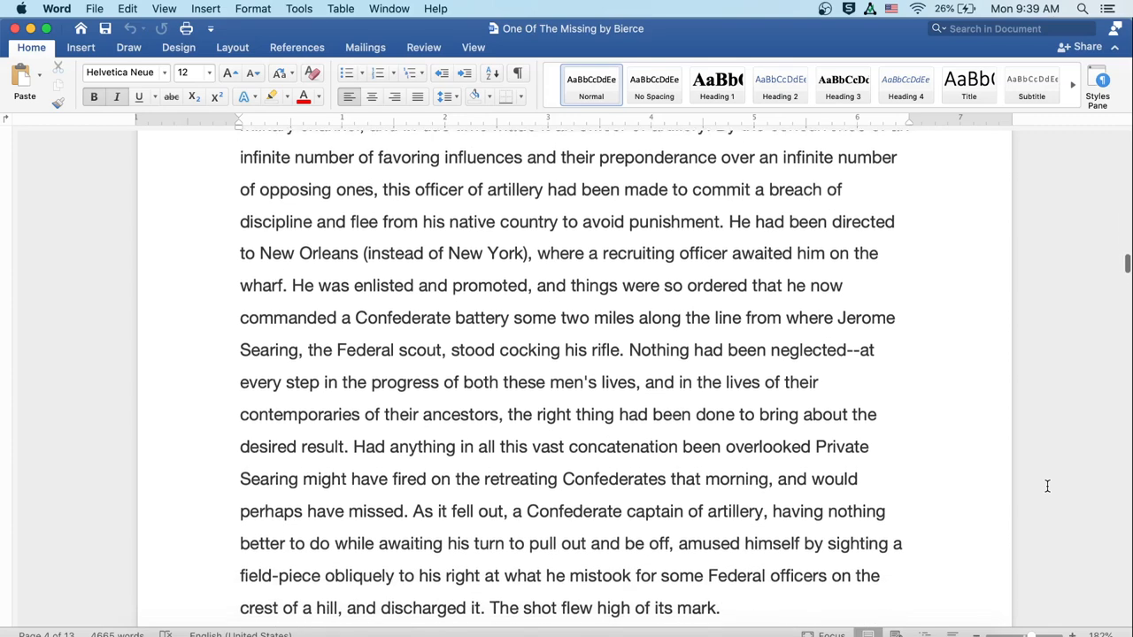
scroll("down", 3)
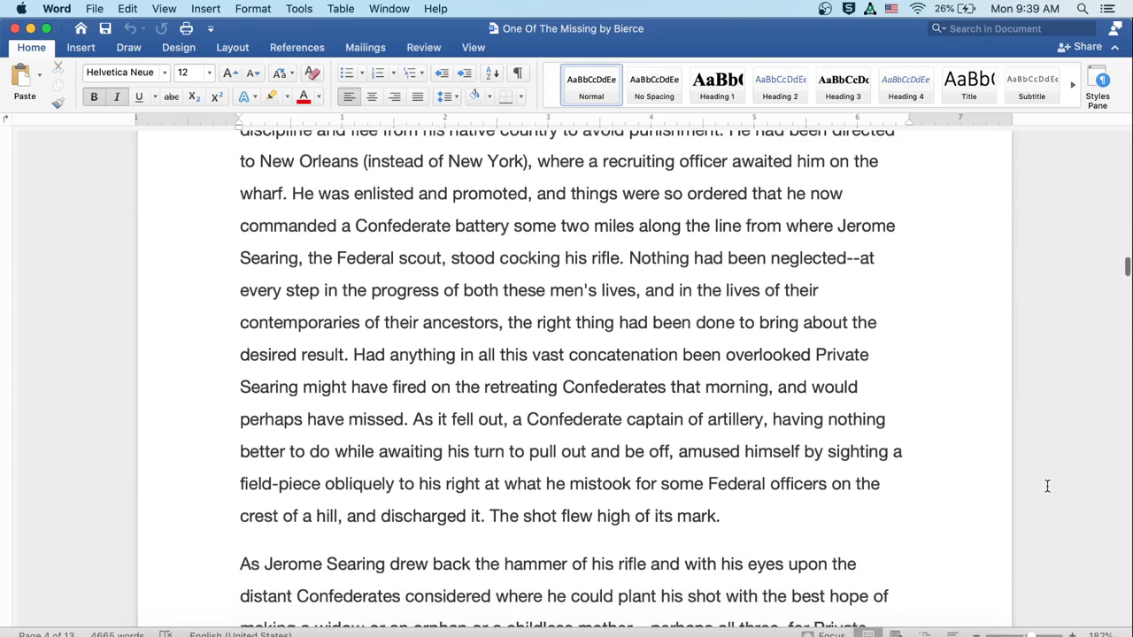
scroll("down", 3)
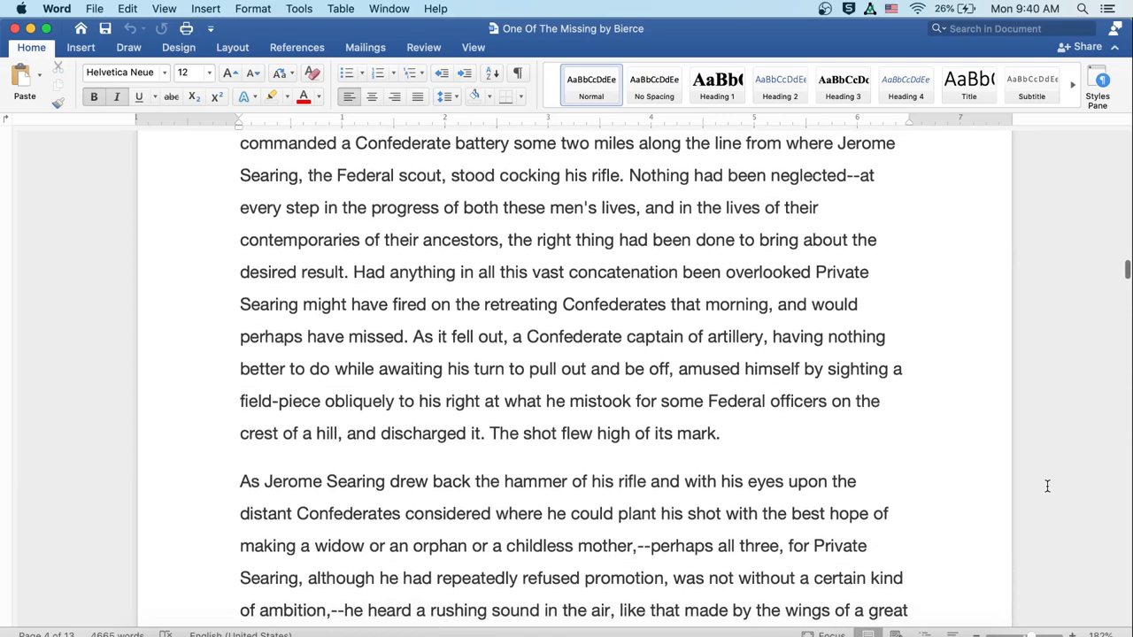
scroll("down", 3)
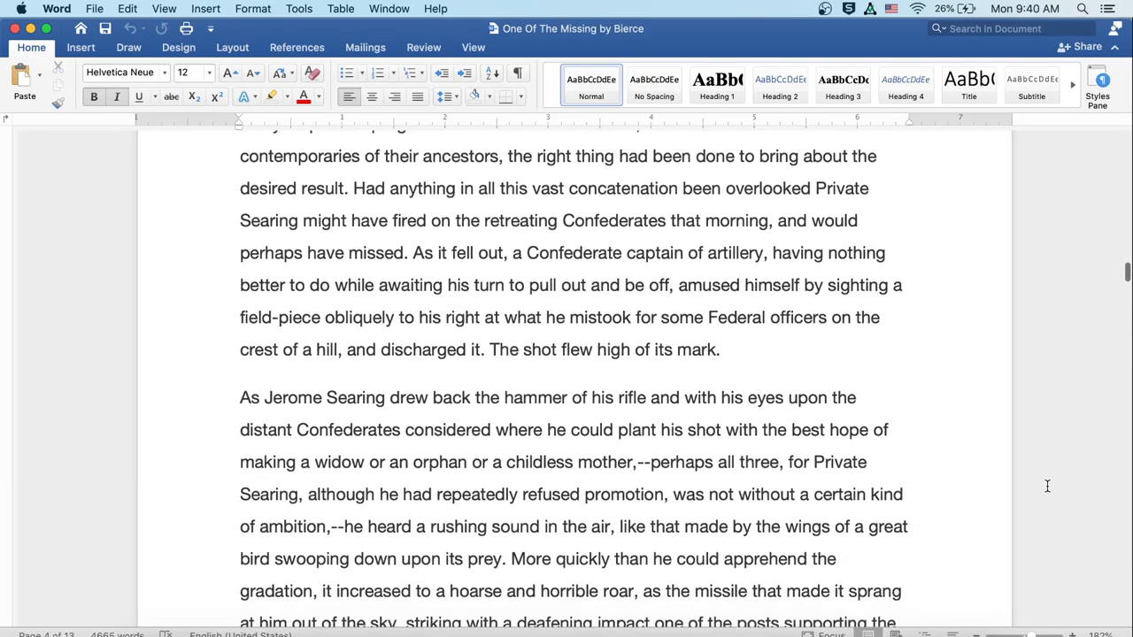
scroll("down", 3)
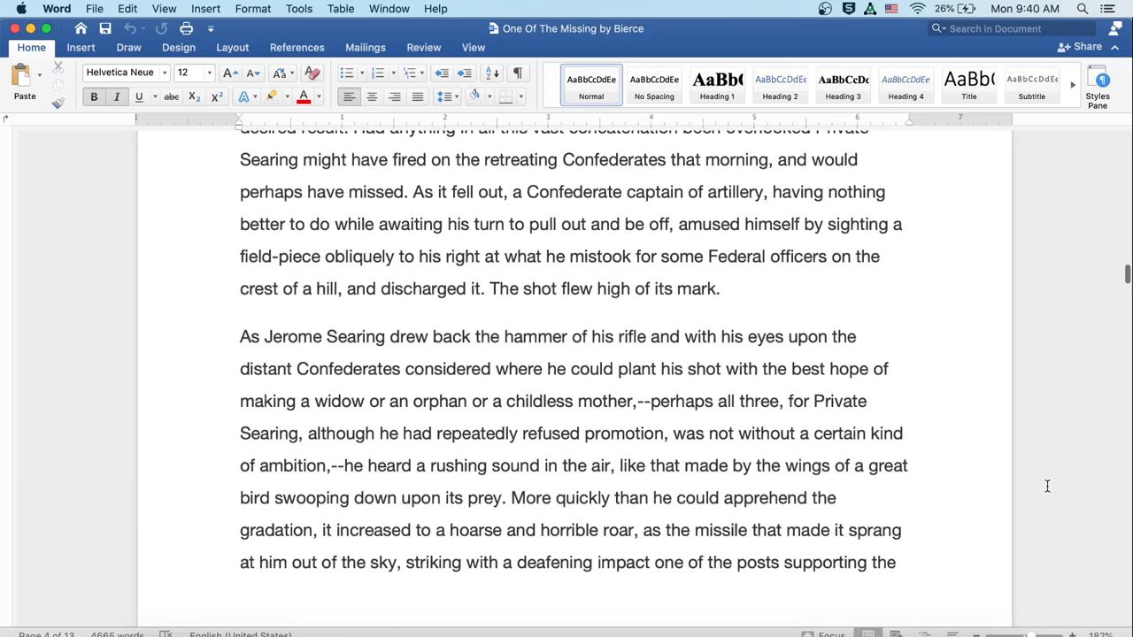
scroll("down", 3)
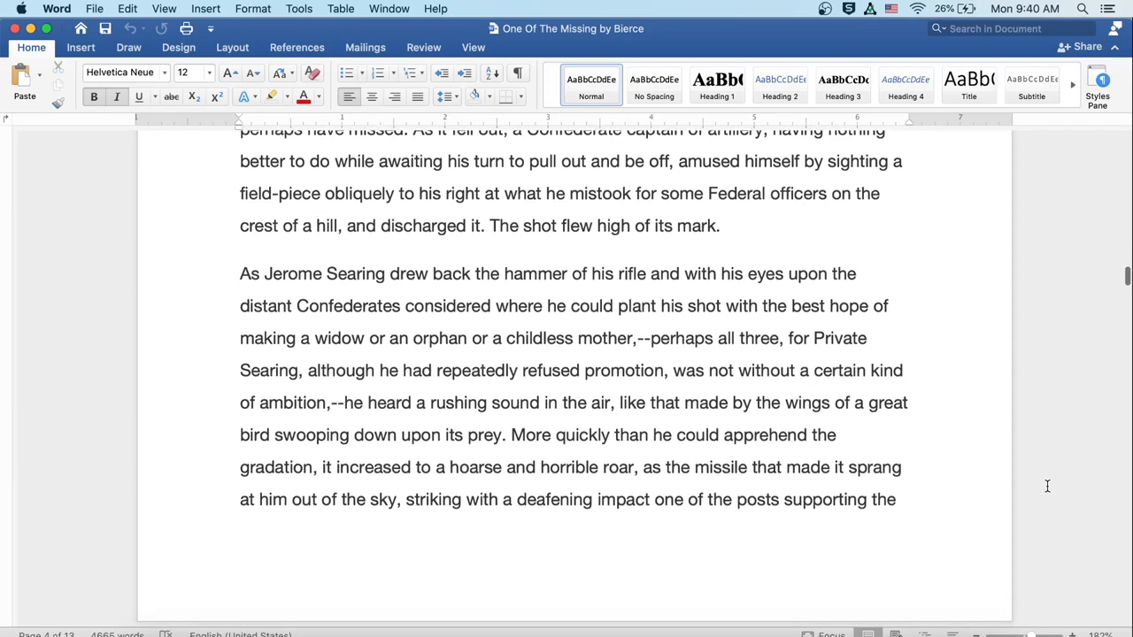
scroll("down", 3)
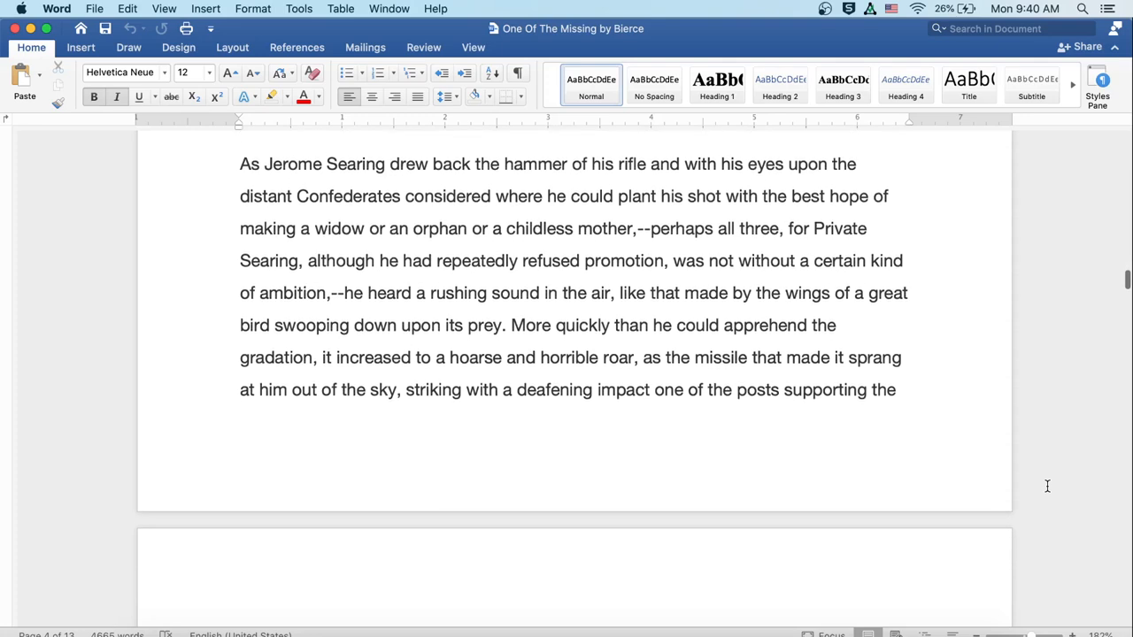
scroll("down", 3)
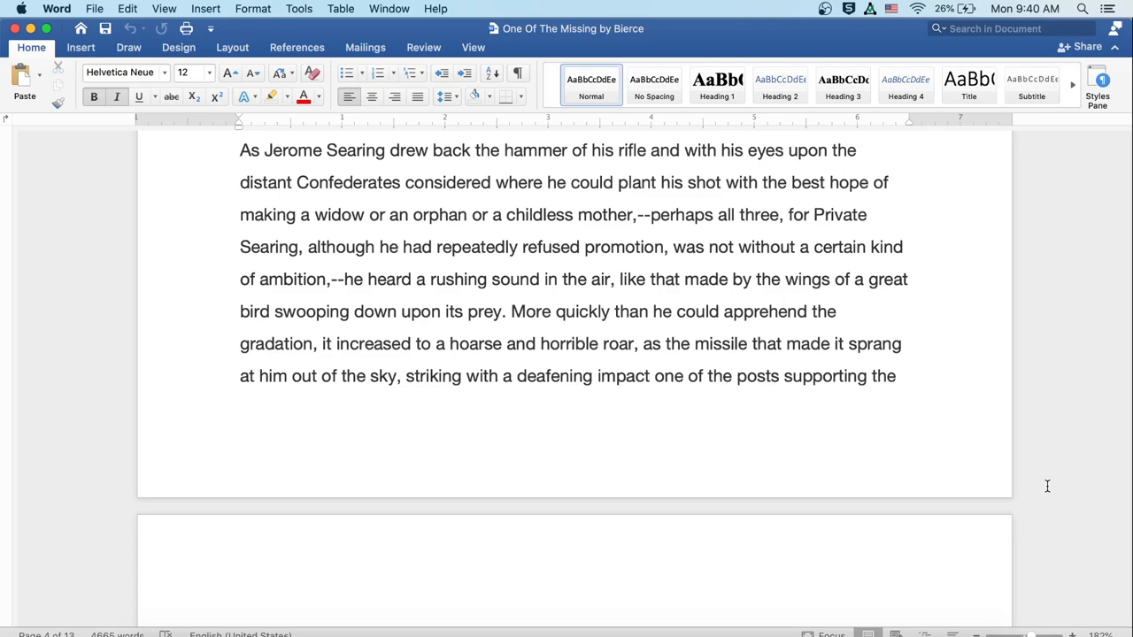
scroll("down", 3)
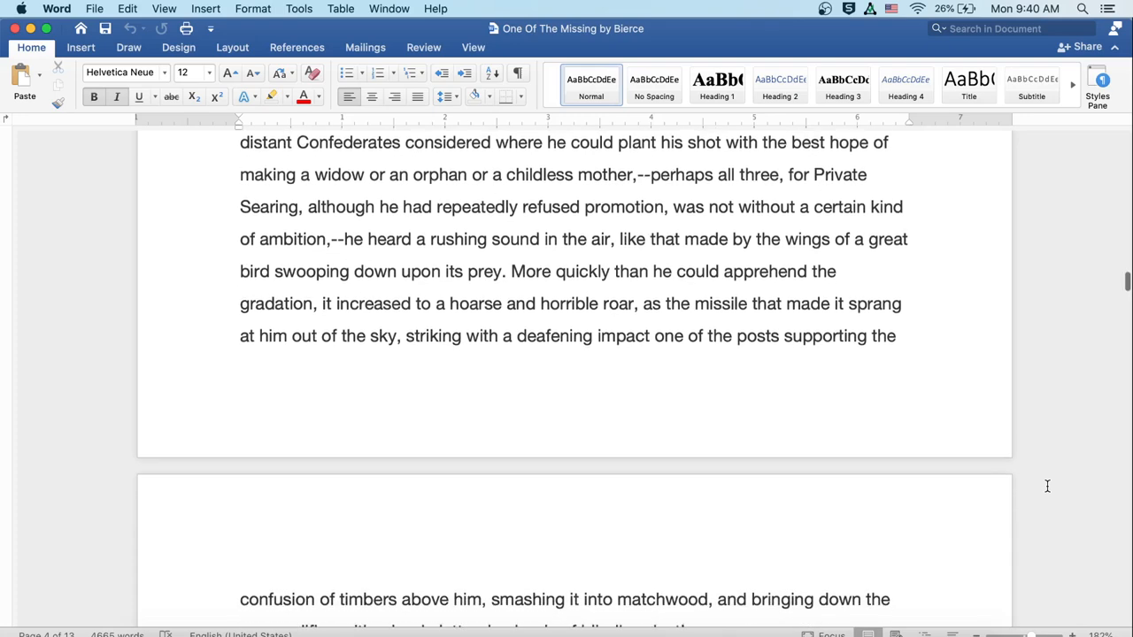
scroll("down", 3)
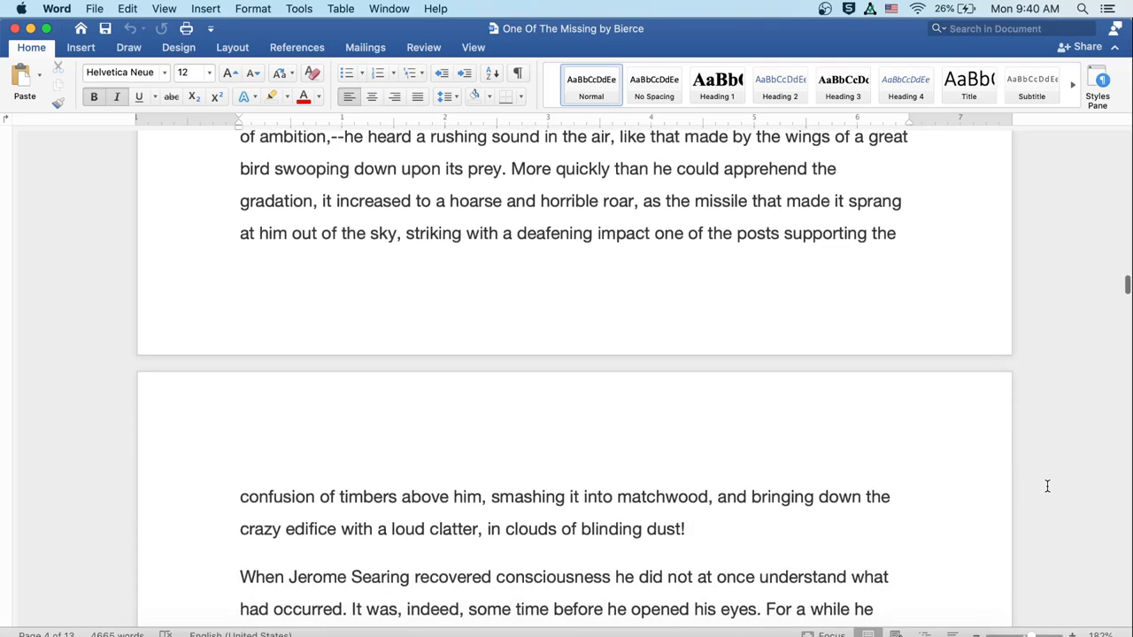
scroll("down", 3)
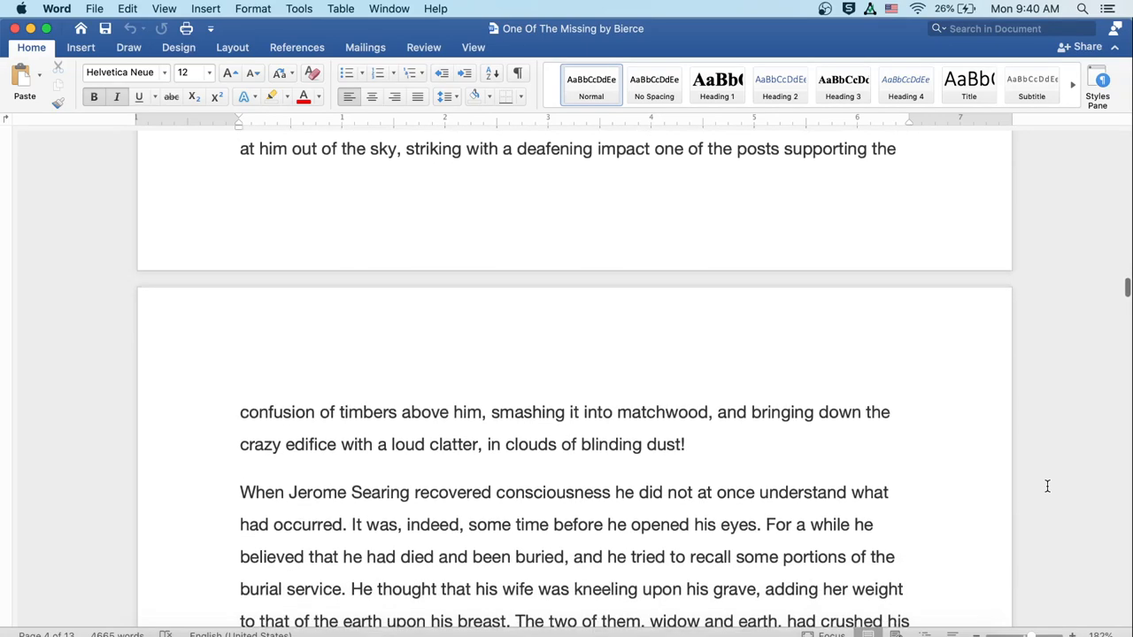
scroll("down", 3)
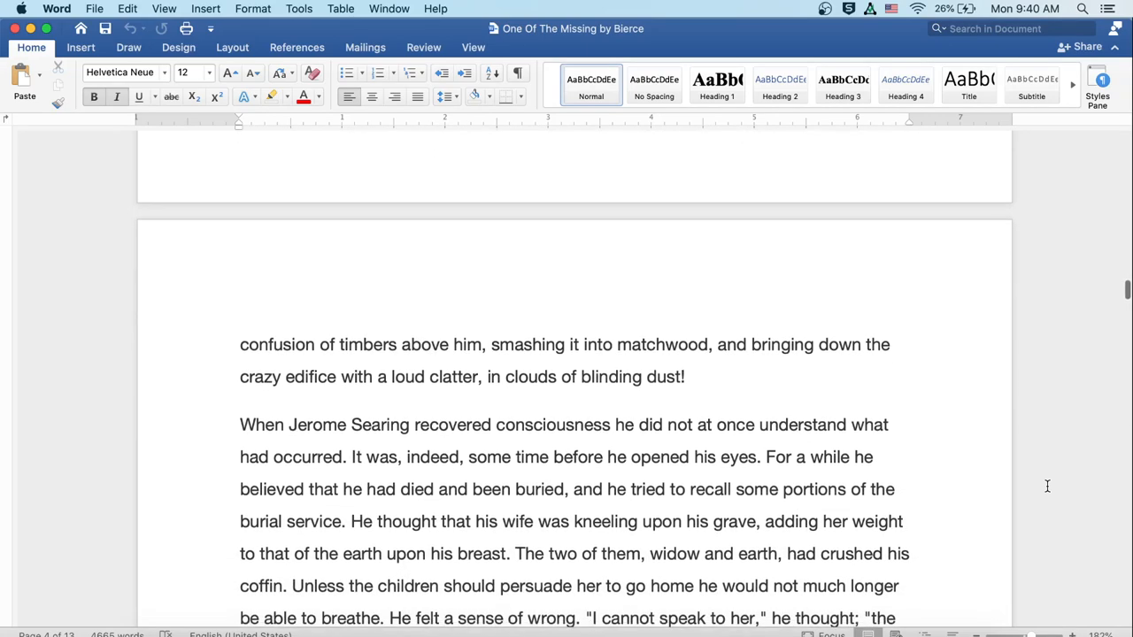
scroll("down", 3)
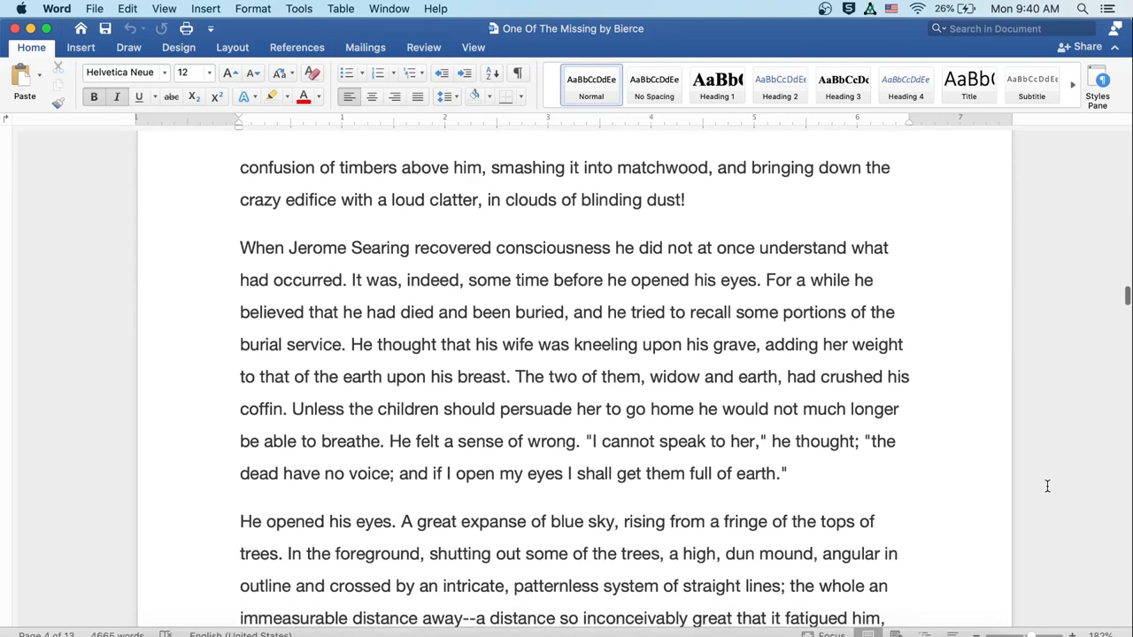
scroll("down", 3)
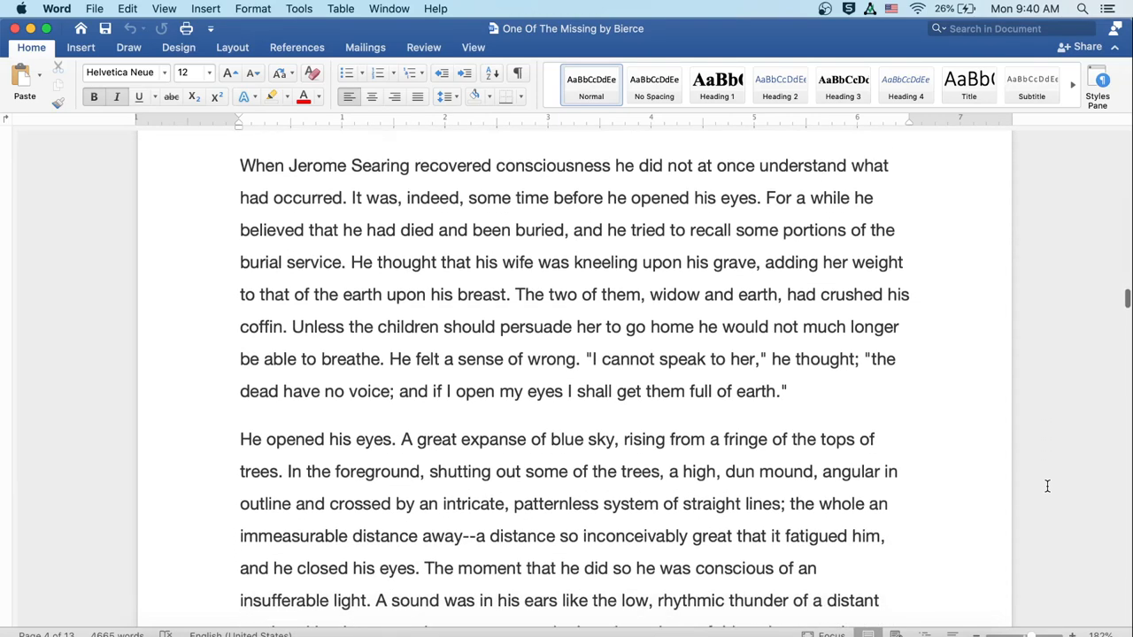
scroll("down", 3)
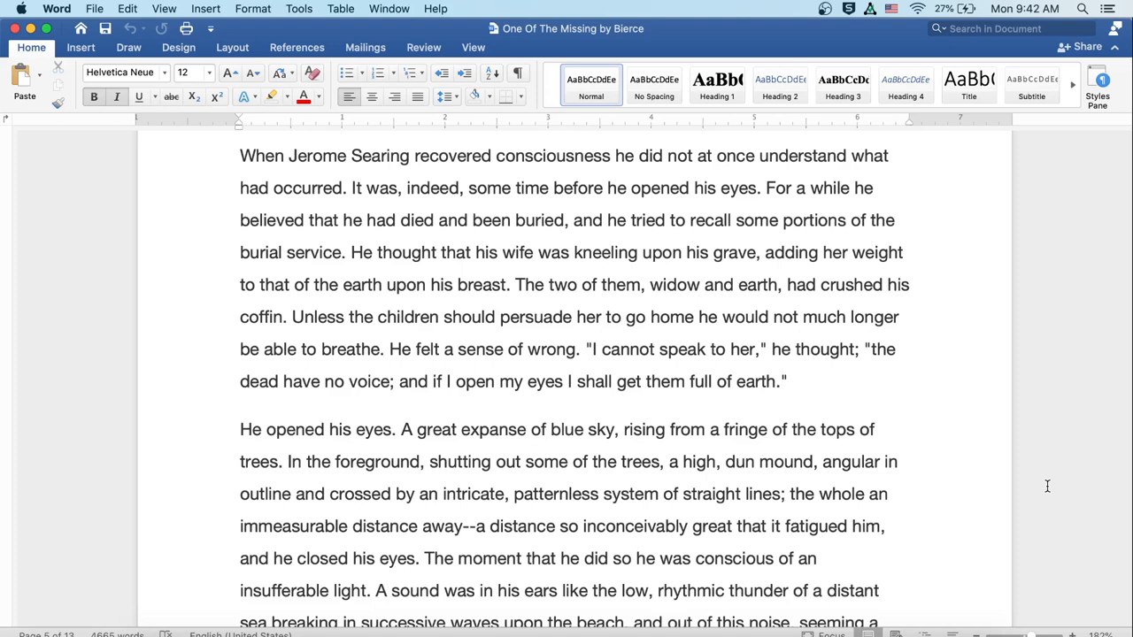
scroll("down", 3)
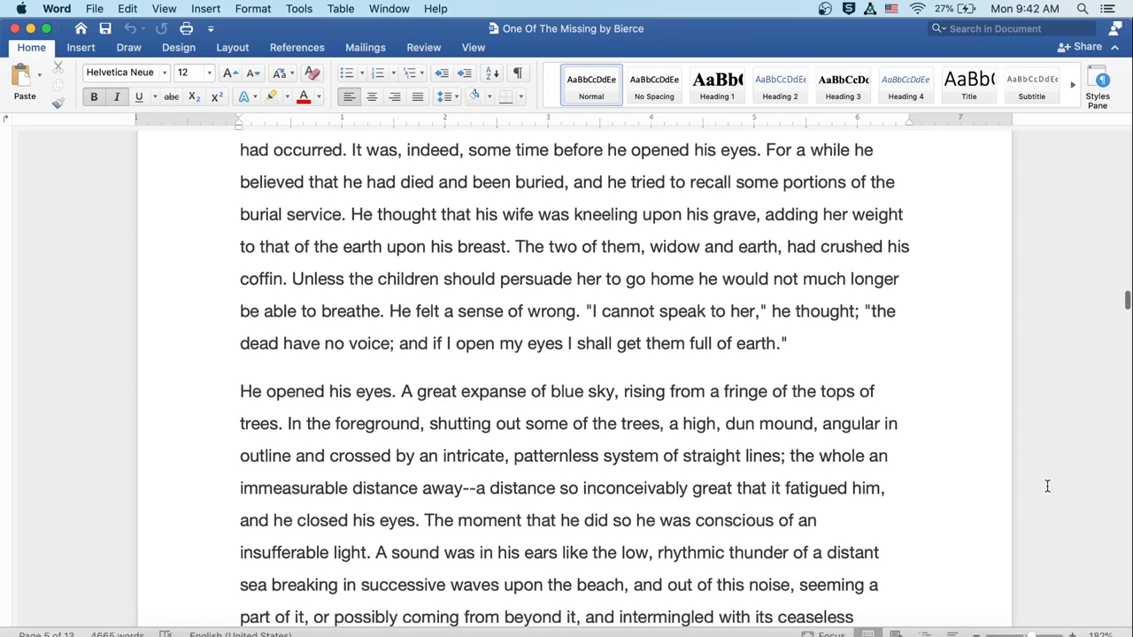
scroll("down", 3)
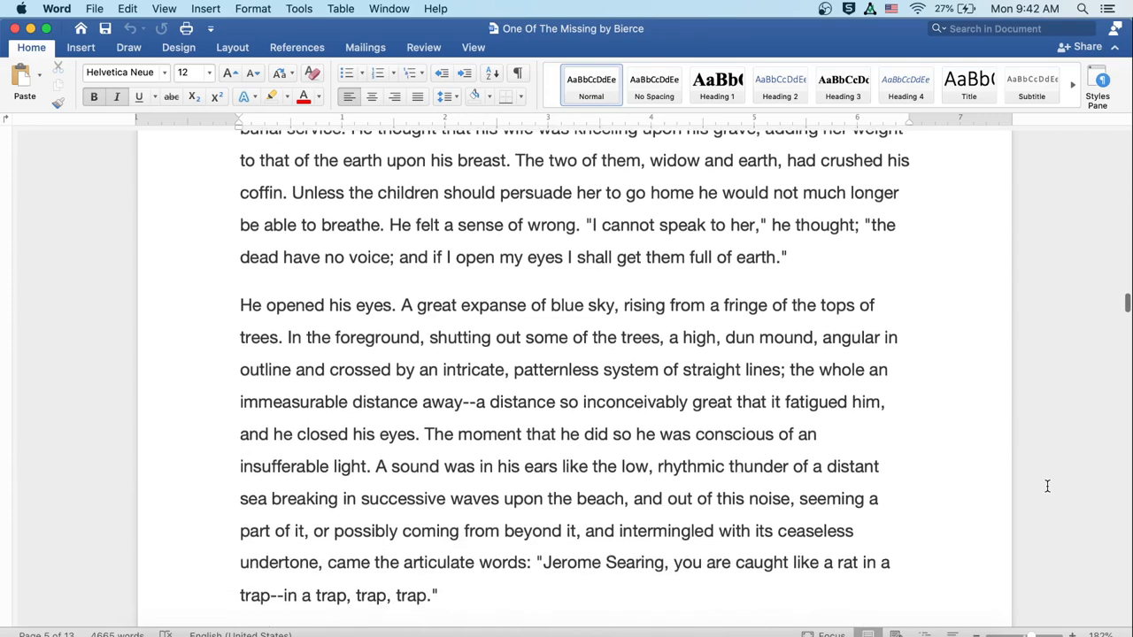
scroll("down", 3)
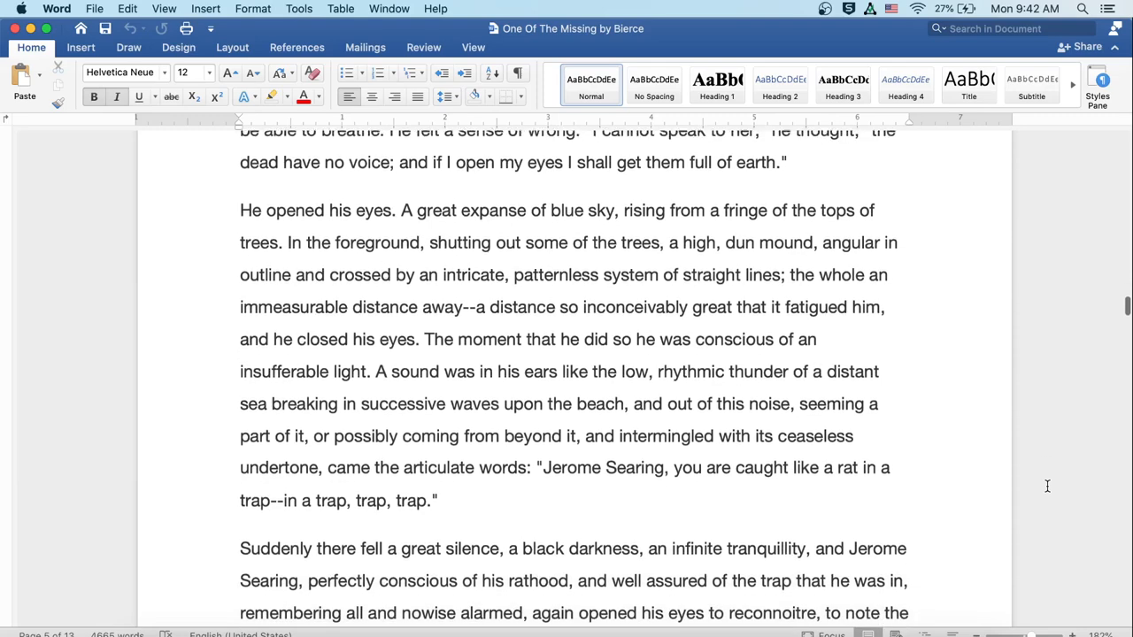
scroll("down", 3)
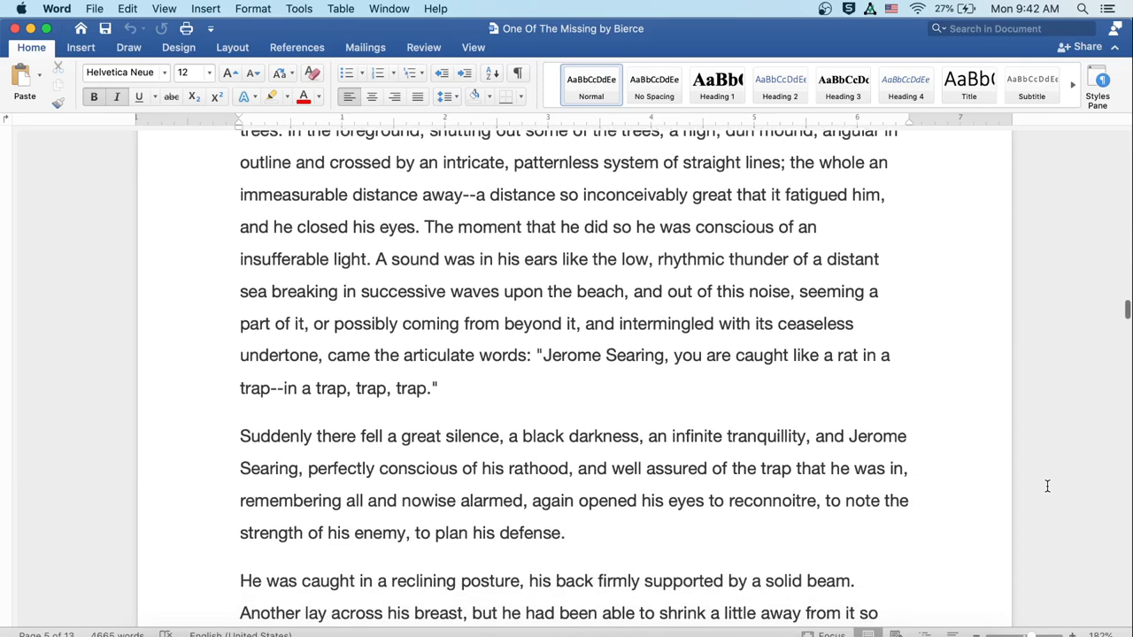
scroll("down", 3)
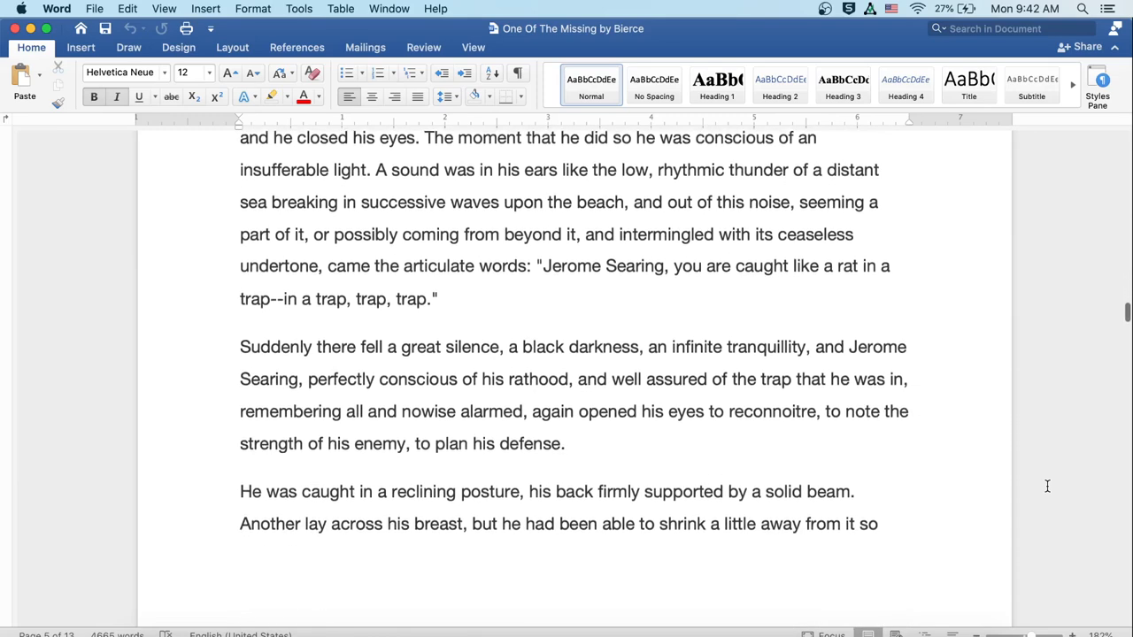
scroll("down", 3)
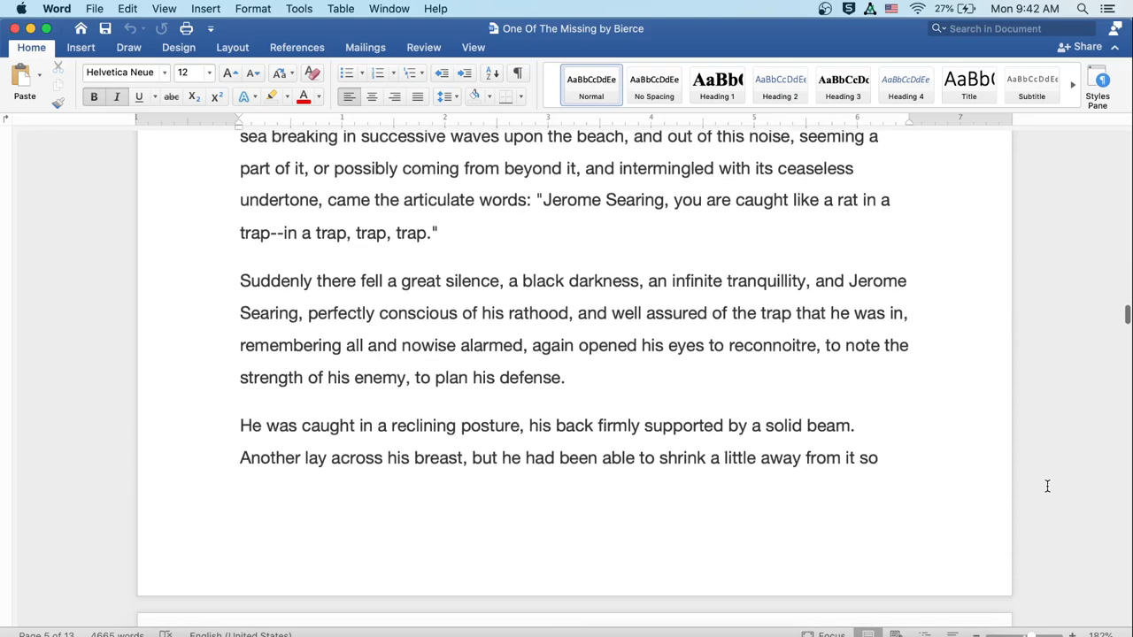
scroll("down", 3)
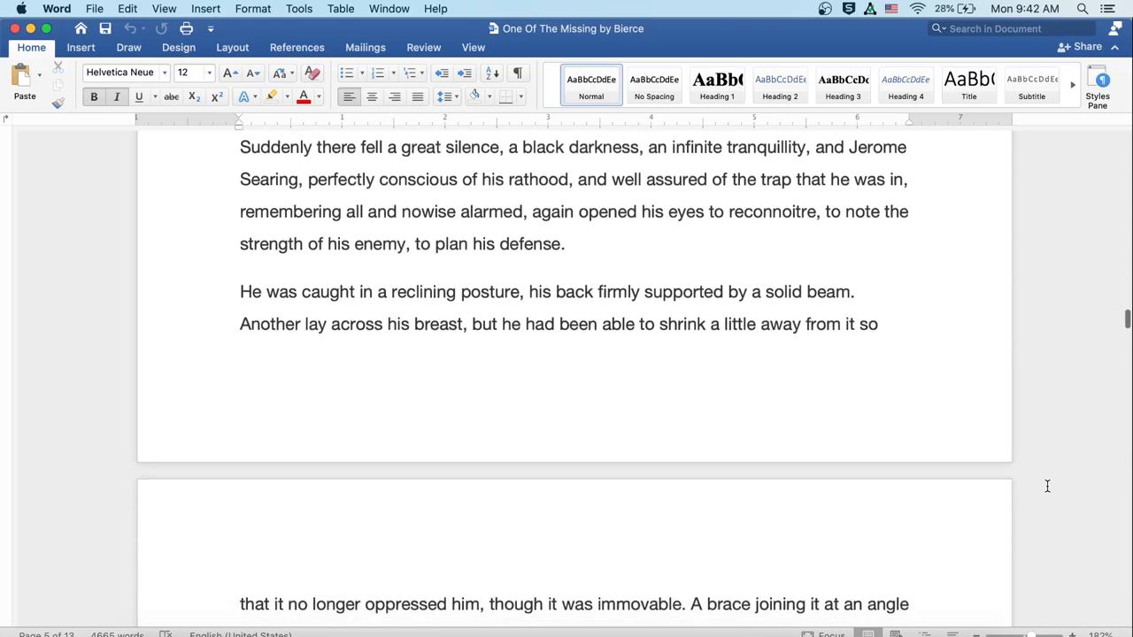
scroll("down", 3)
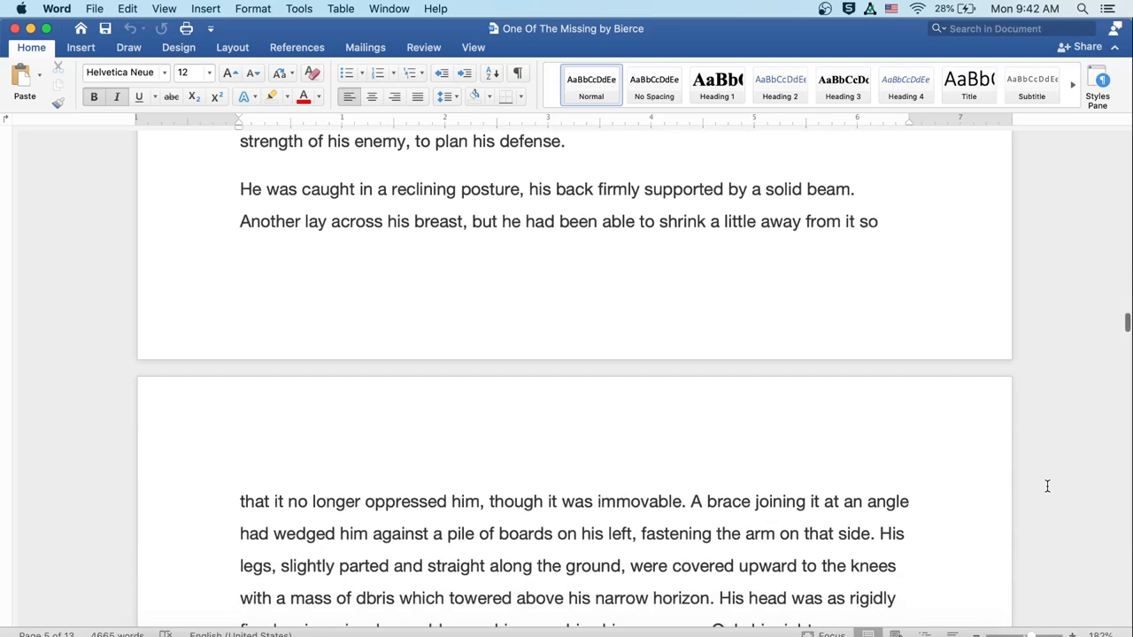
scroll("down", 3)
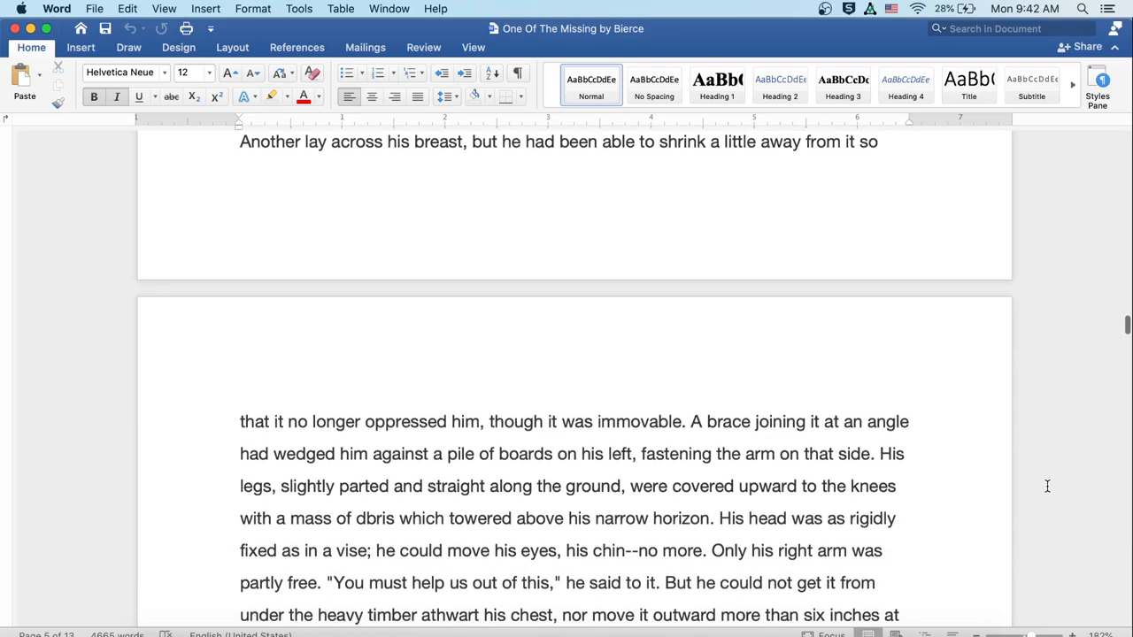
scroll("down", 3)
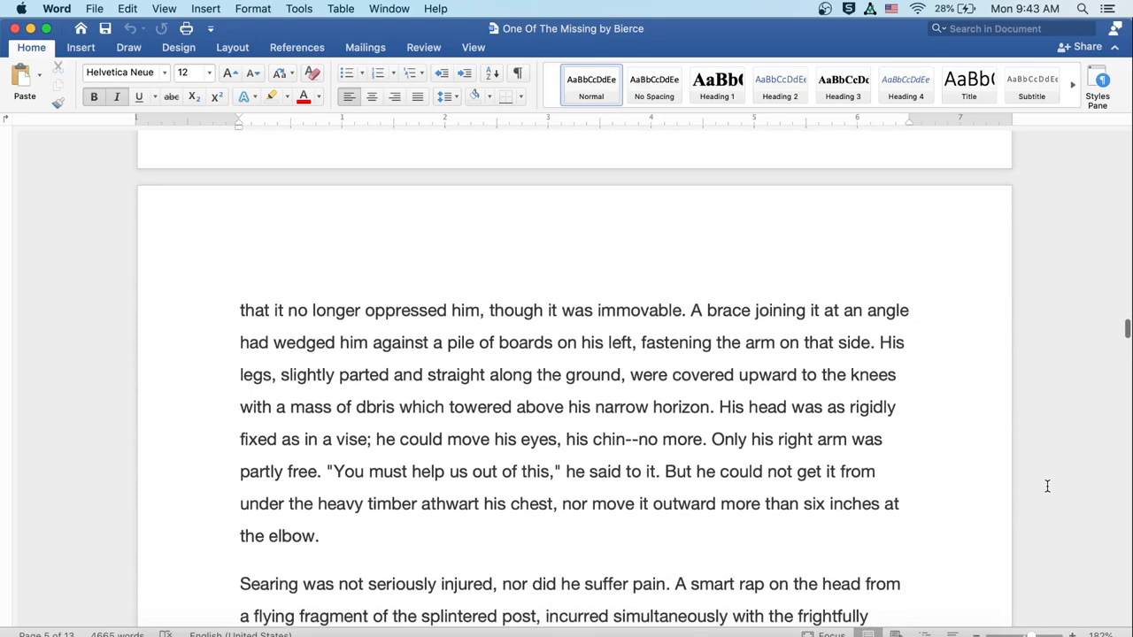
scroll("down", 3)
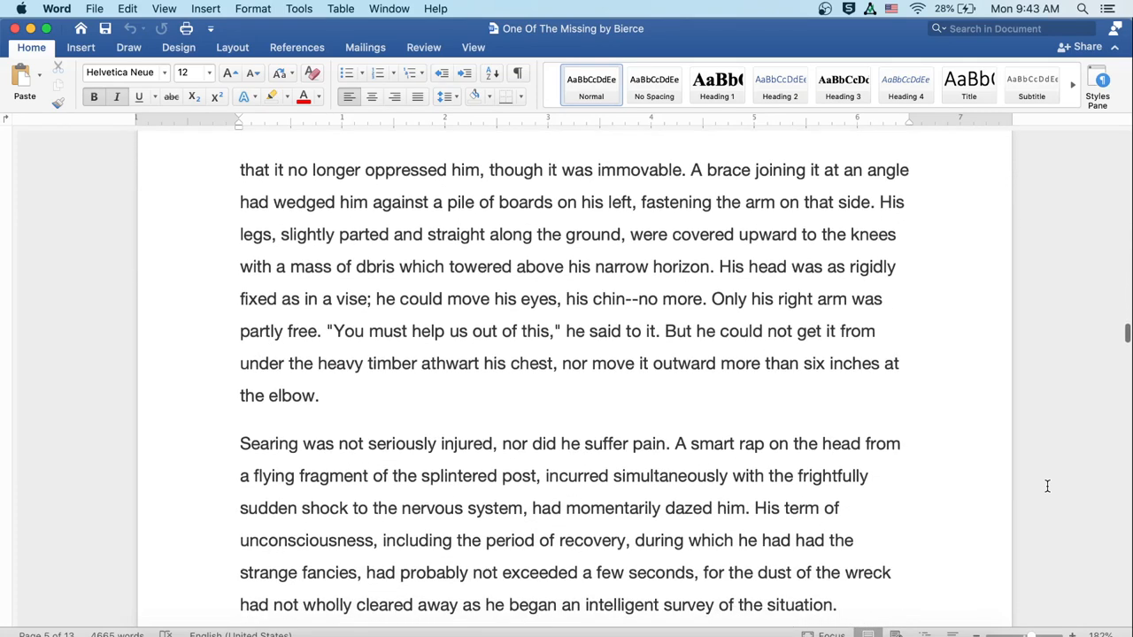
scroll("down", 3)
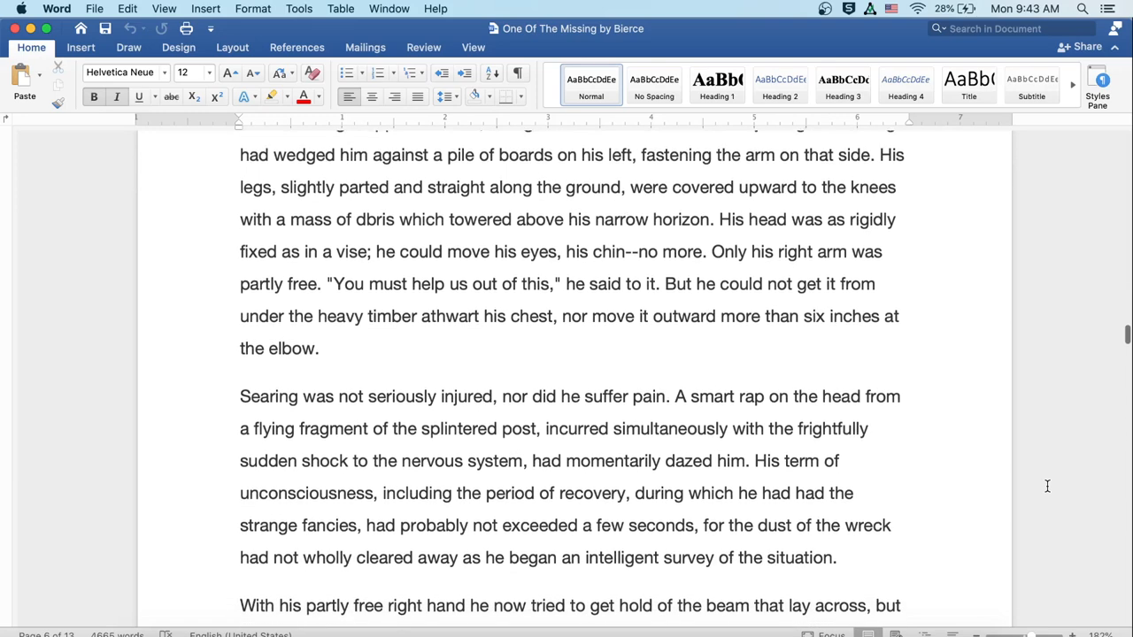
scroll("down", 3)
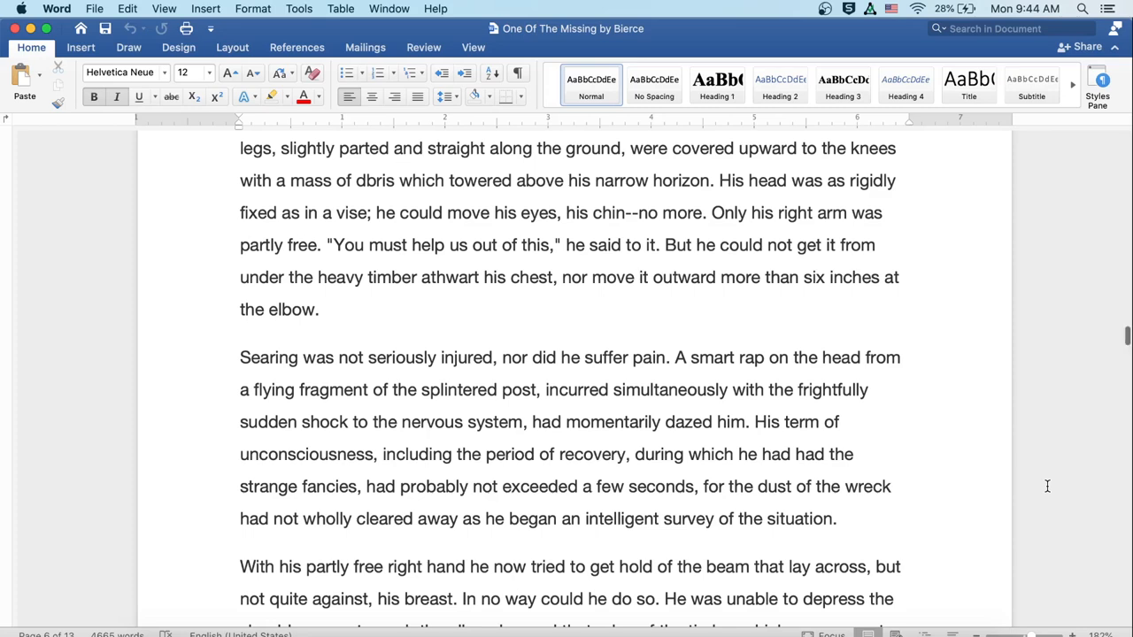
scroll("down", 3)
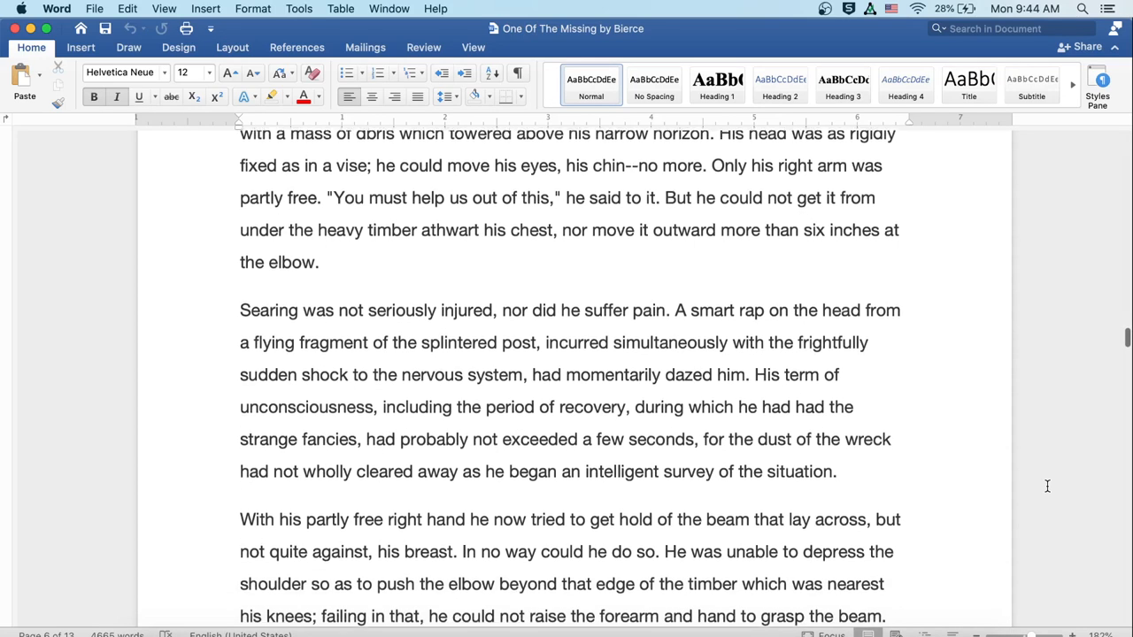
scroll("down", 3)
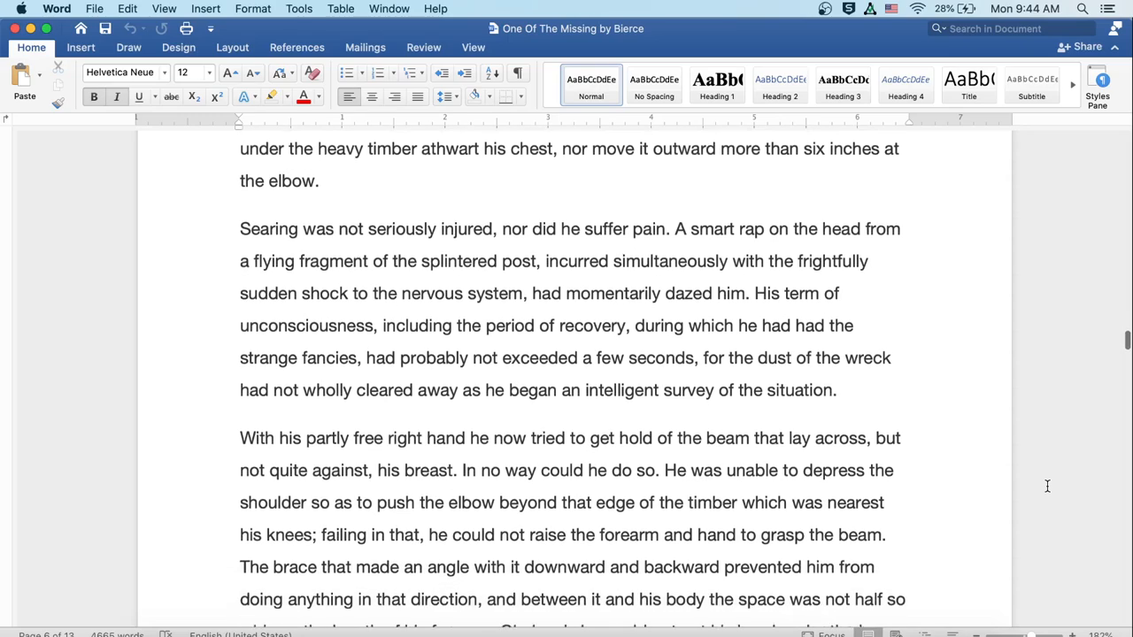
scroll("down", 3)
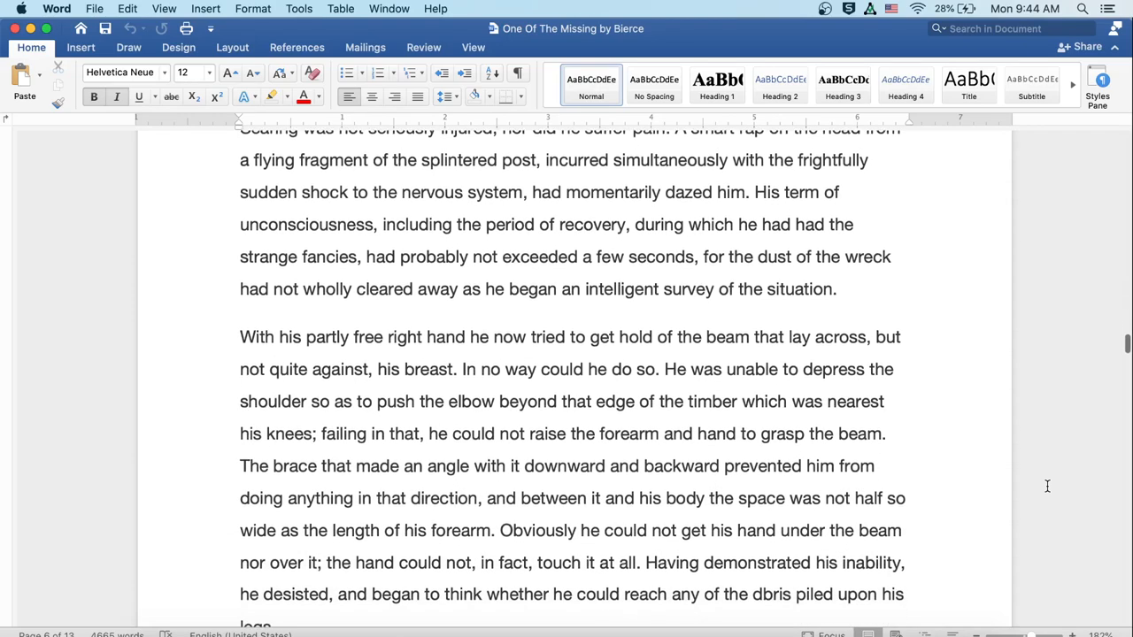
scroll("down", 3)
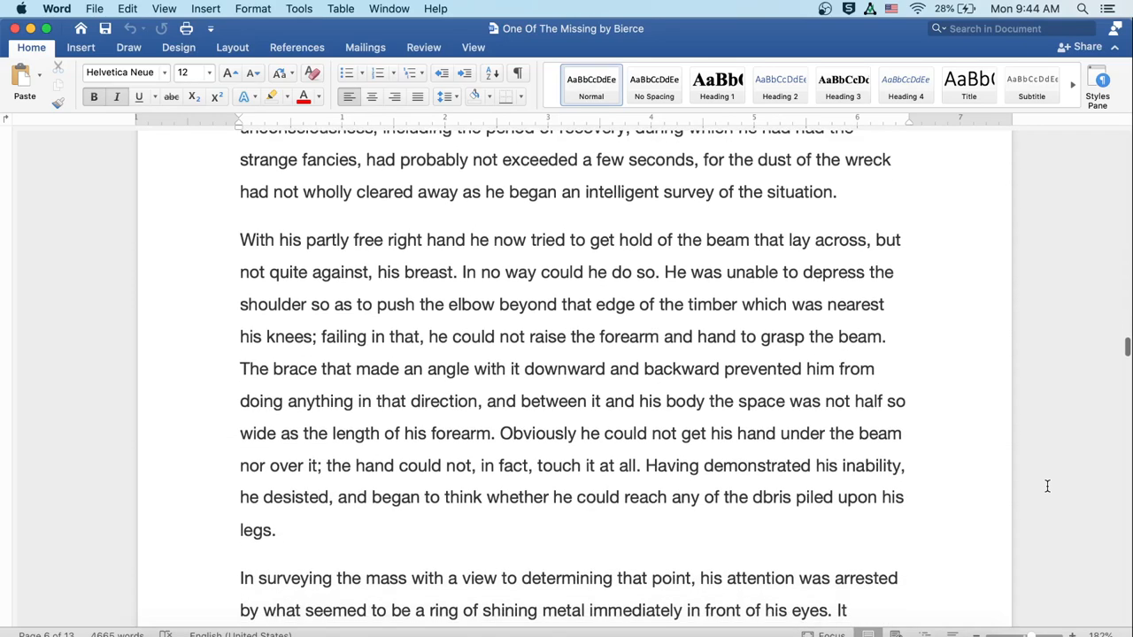
scroll("down", 3)
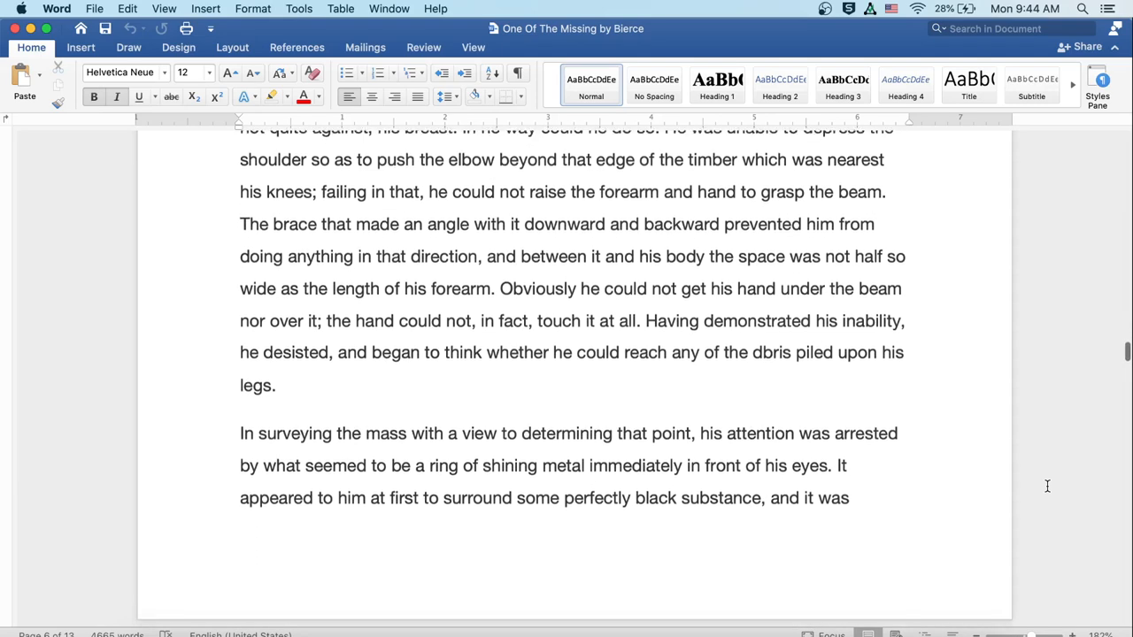
scroll("down", 3)
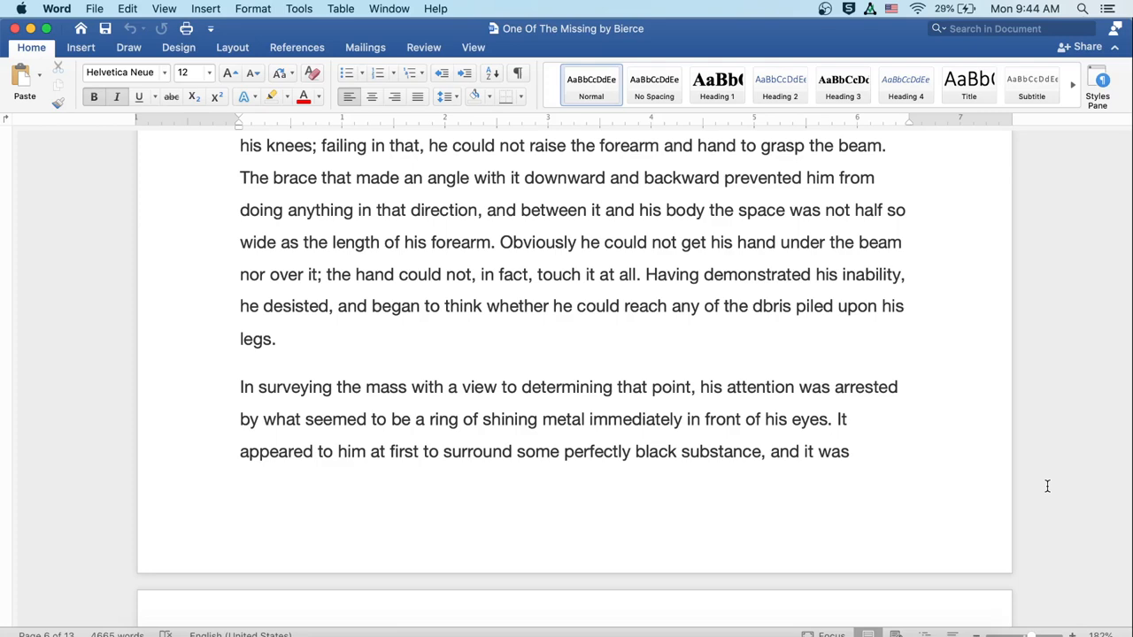
scroll("down", 3)
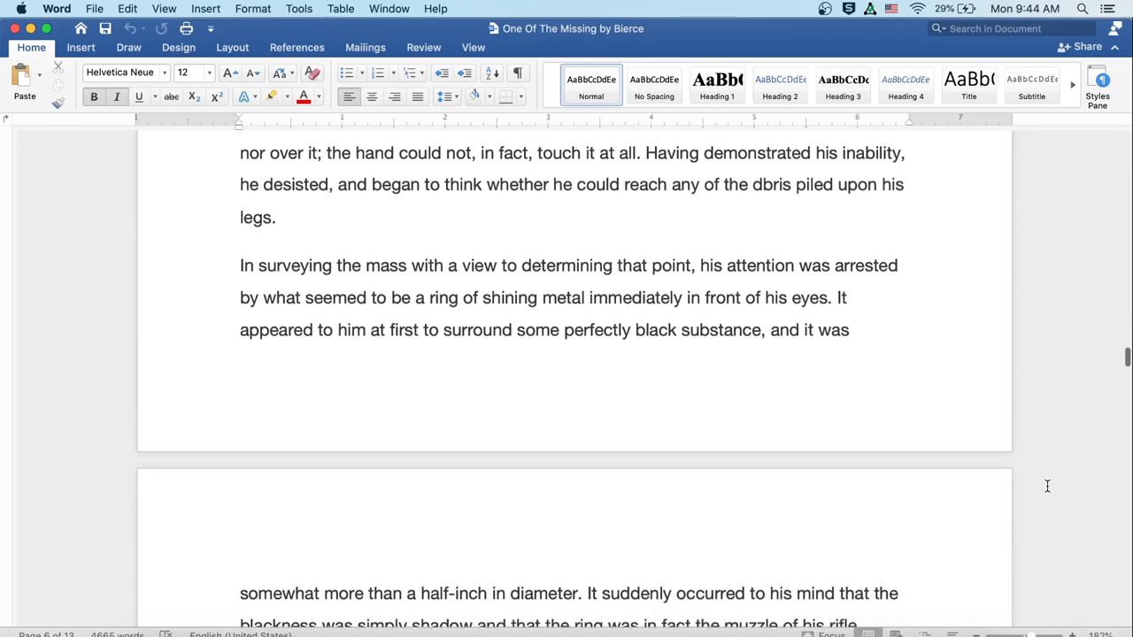
scroll("down", 3)
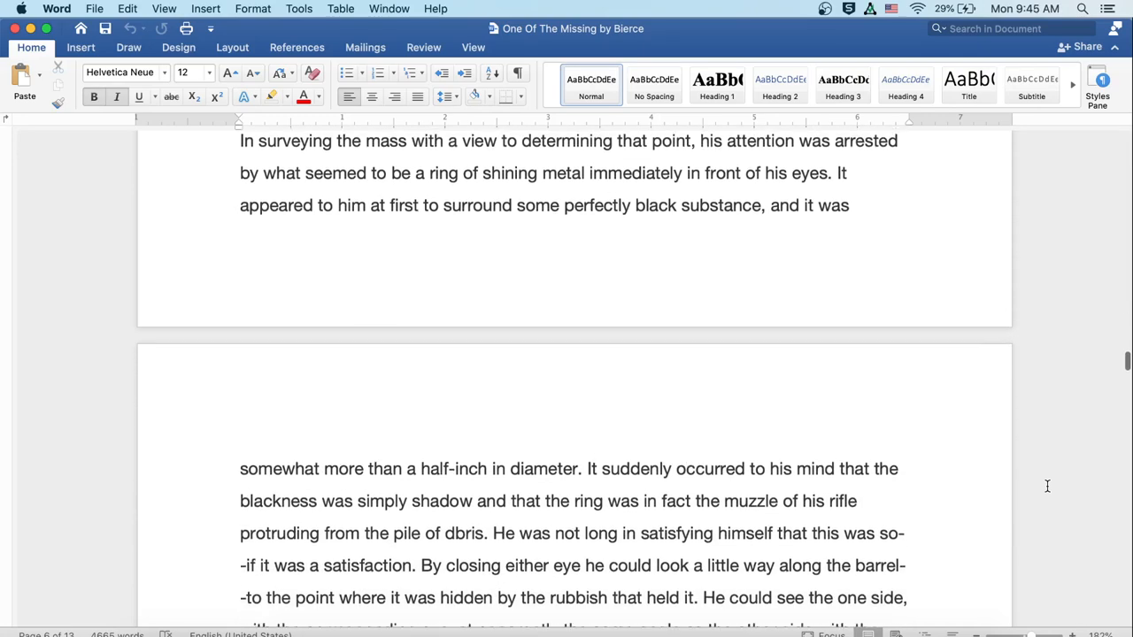
scroll("down", 3)
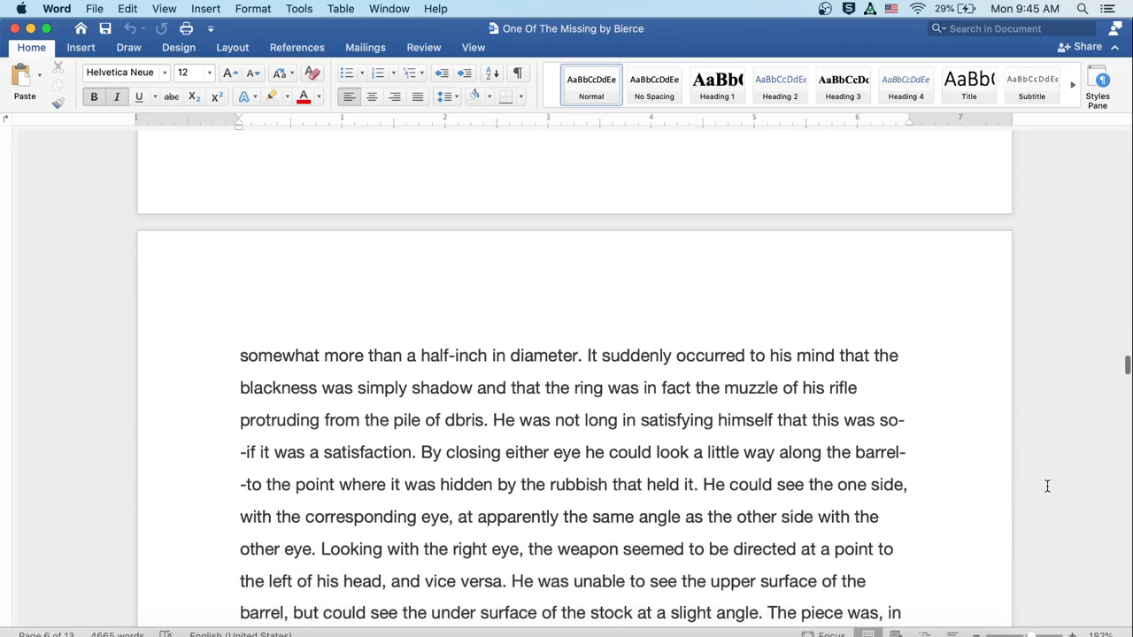
scroll("down", 3)
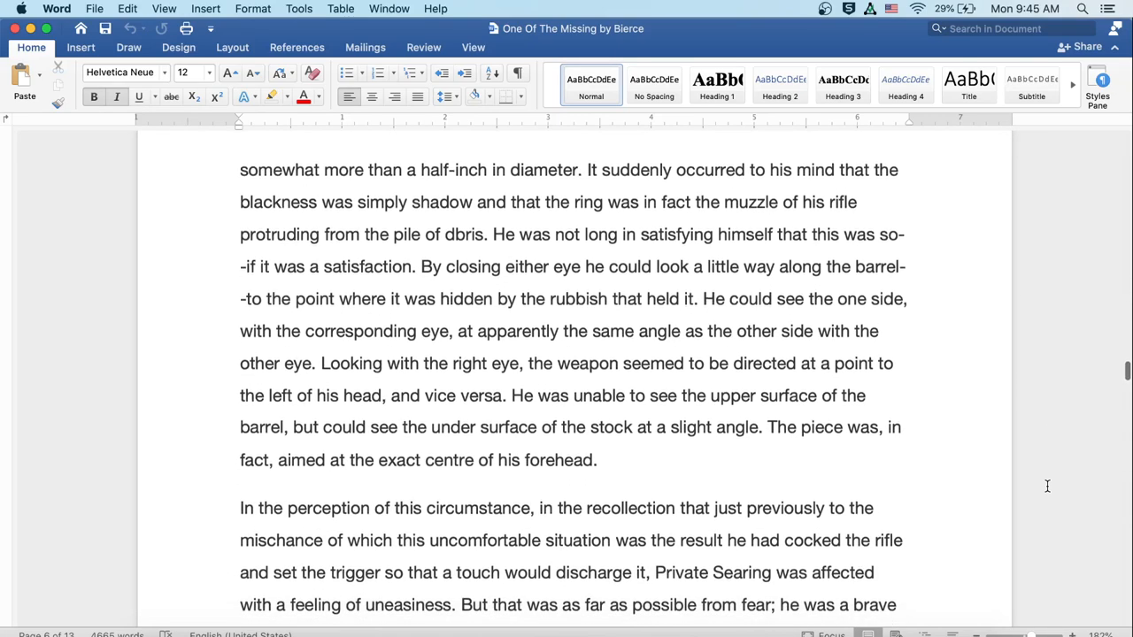
scroll("down", 3)
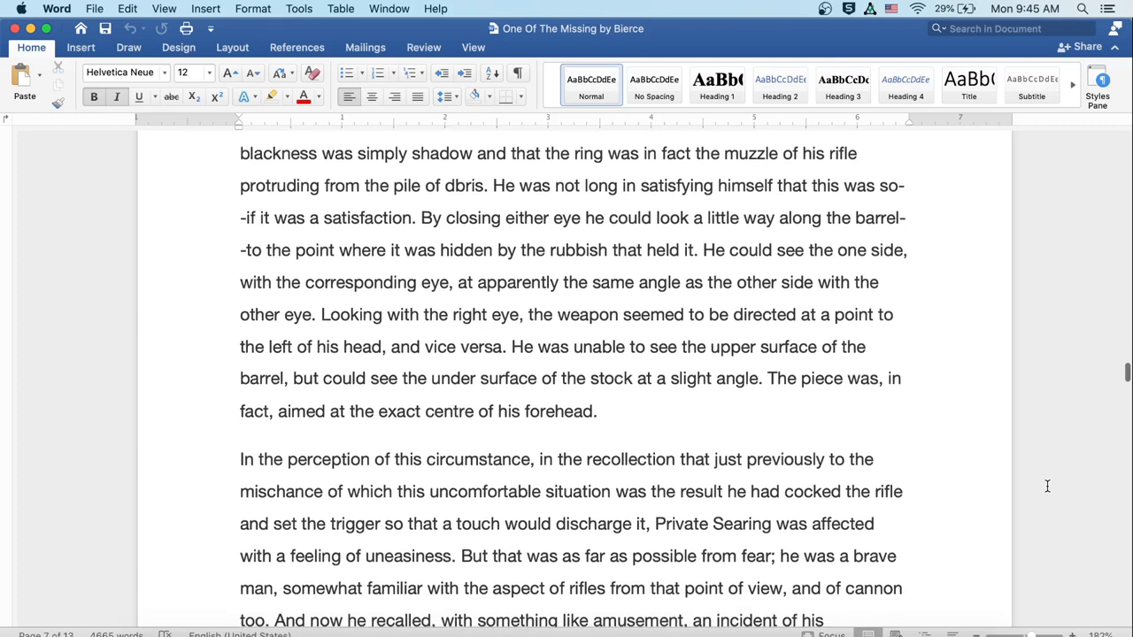
scroll("down", 3)
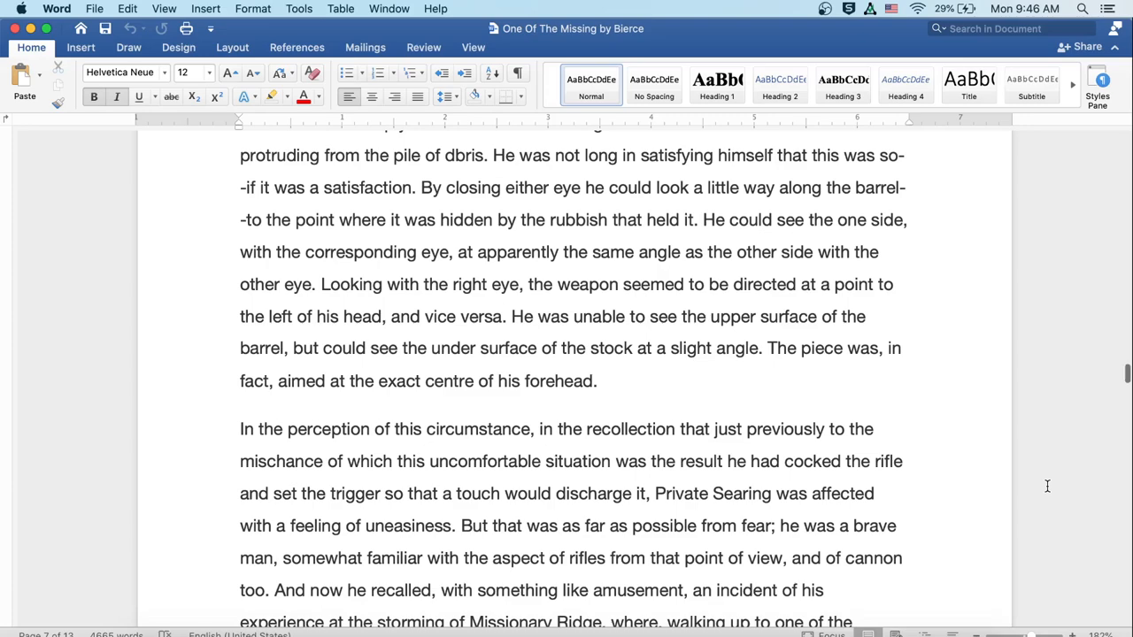
scroll("down", 3)
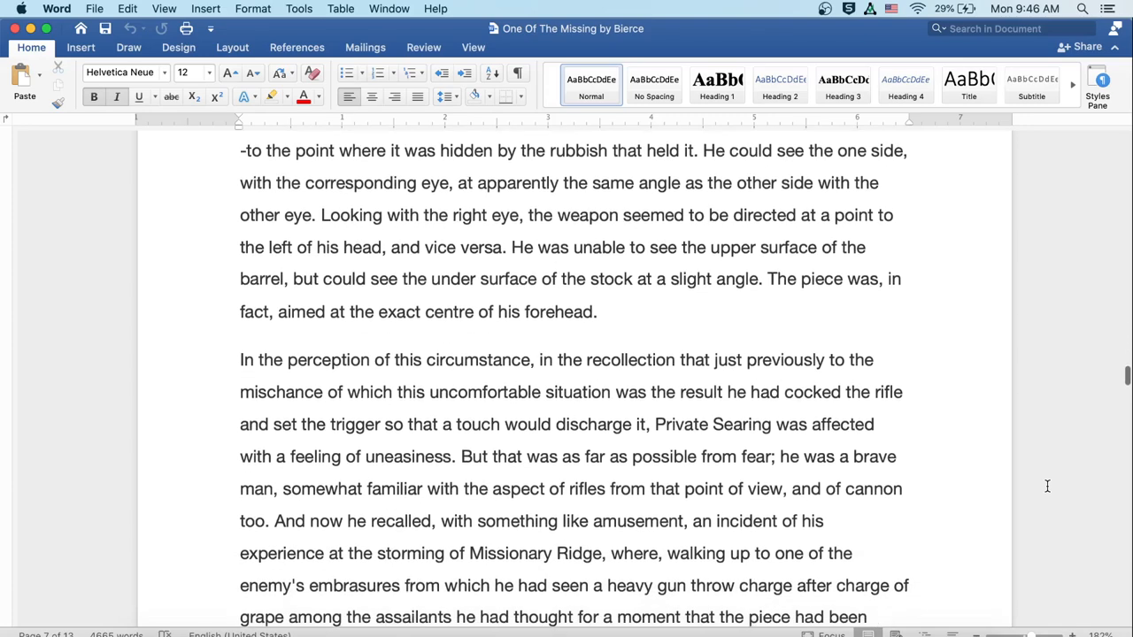
scroll("down", 3)
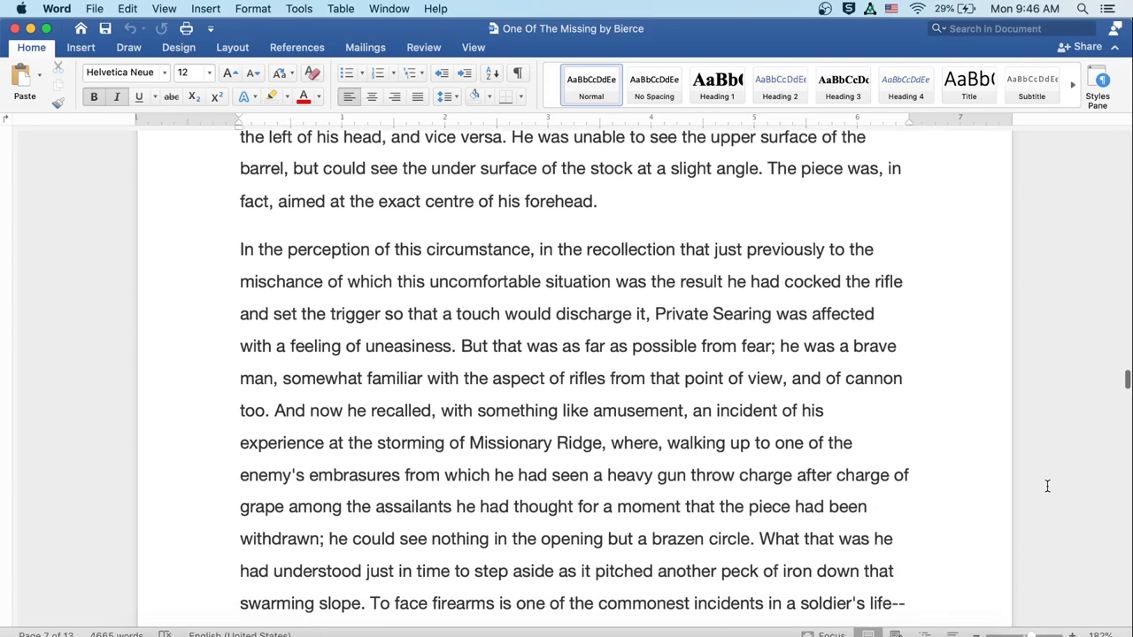
scroll("down", 3)
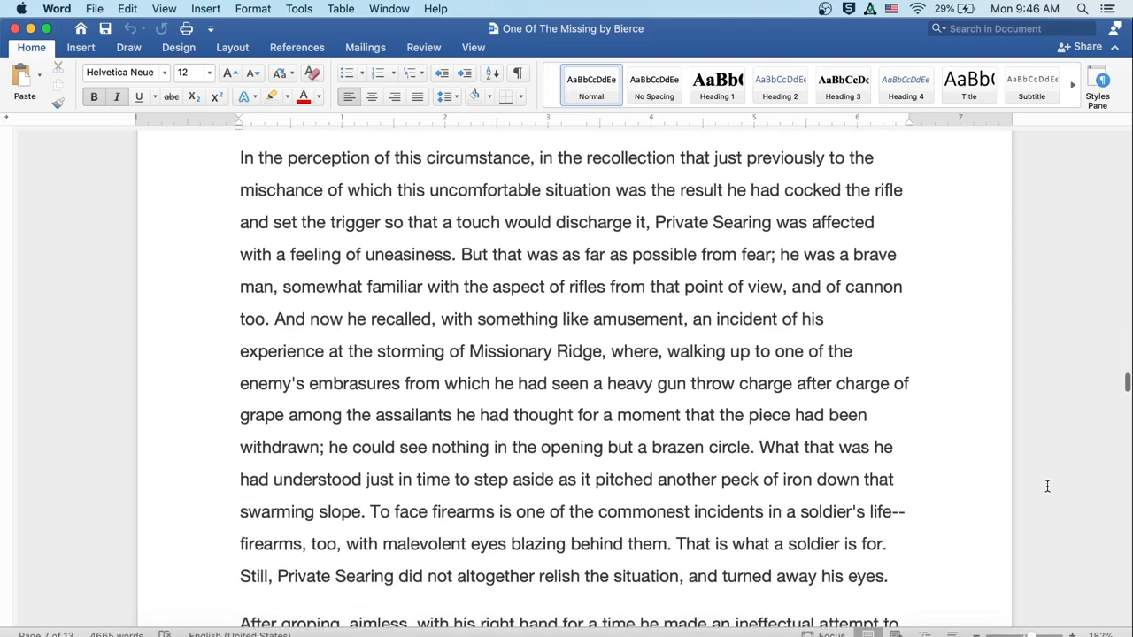
scroll("down", 3)
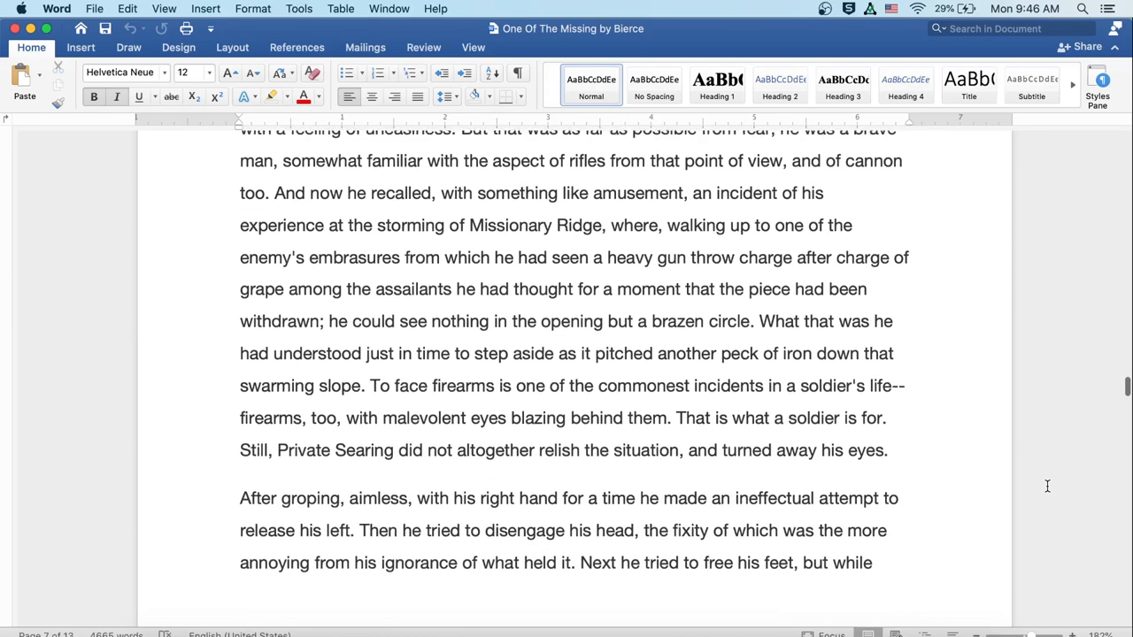
scroll("down", 3)
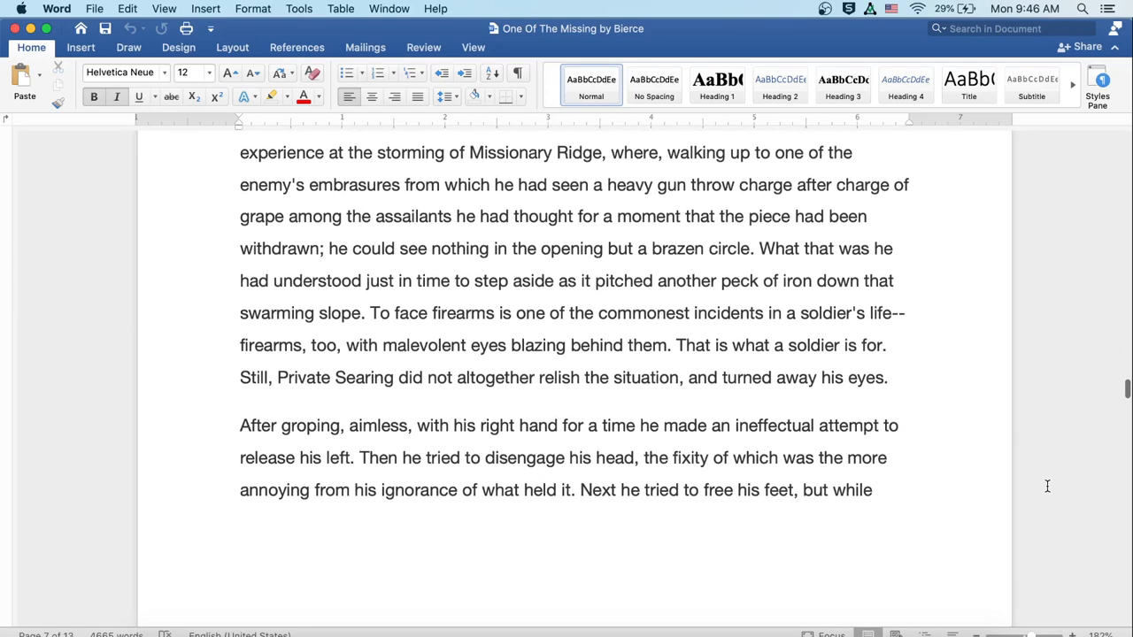
scroll("down", 3)
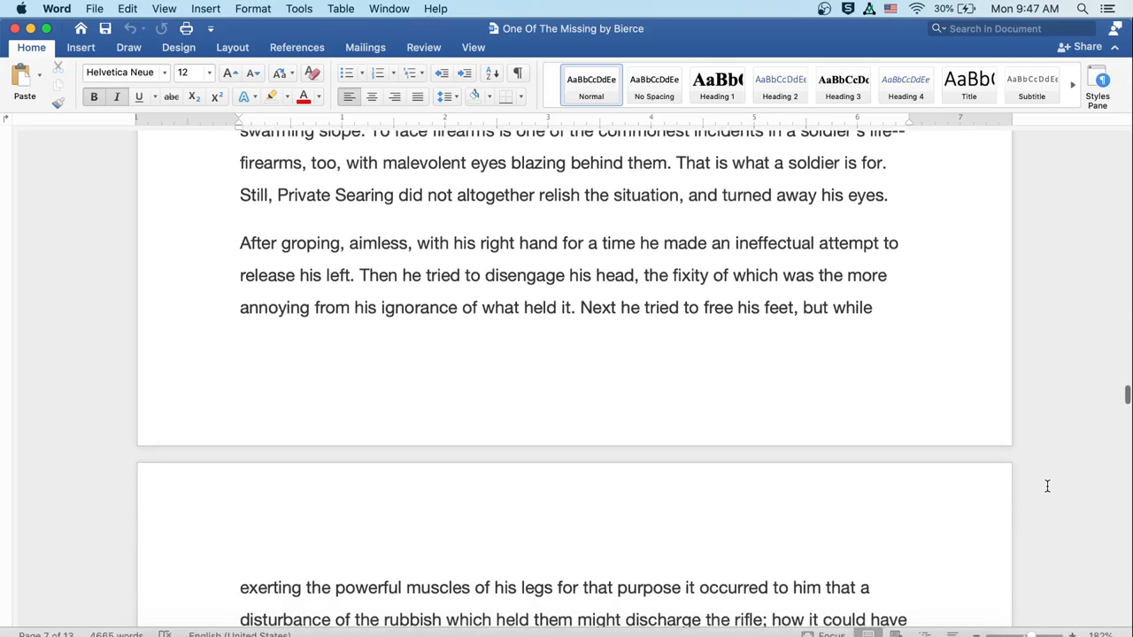
scroll("down", 3)
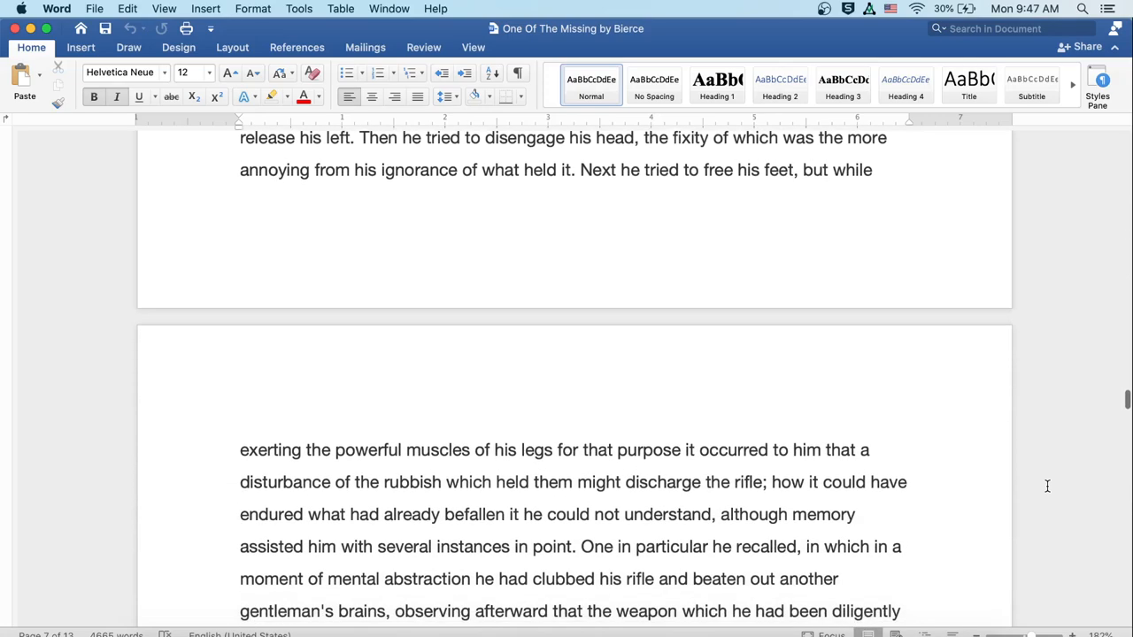
scroll("down", 3)
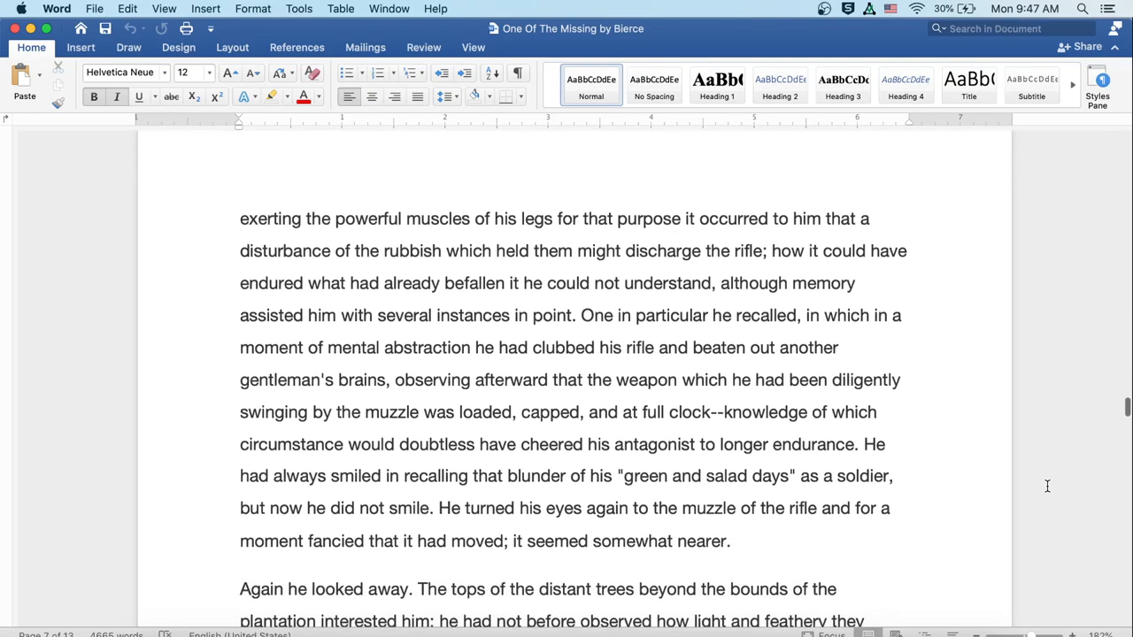
scroll("down", 3)
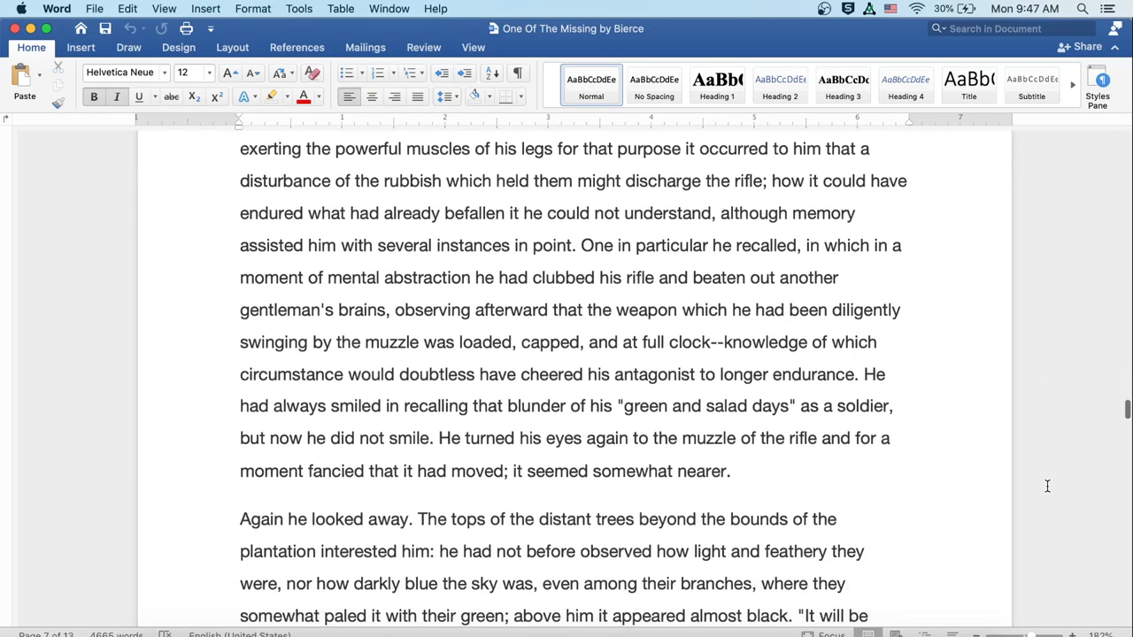
scroll("down", 3)
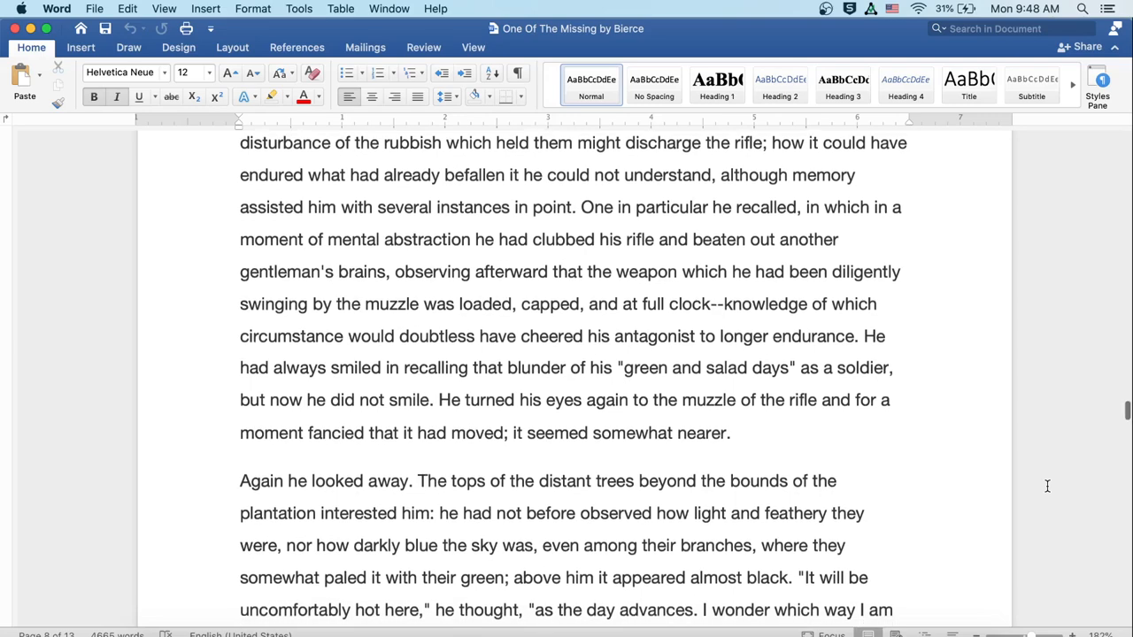
scroll("down", 3)
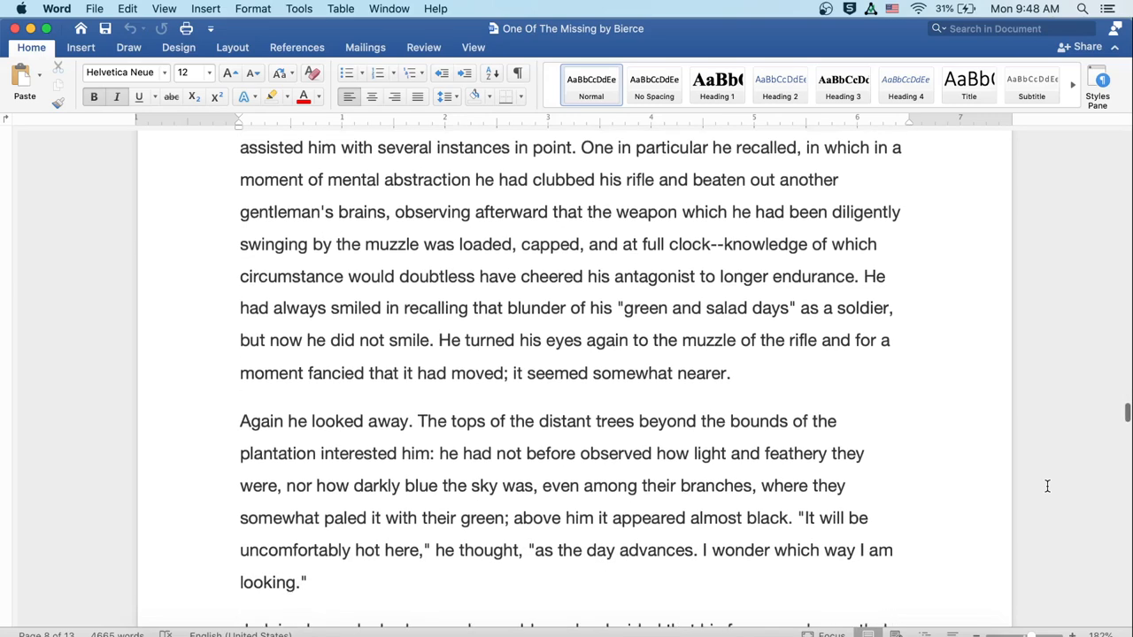
scroll("down", 3)
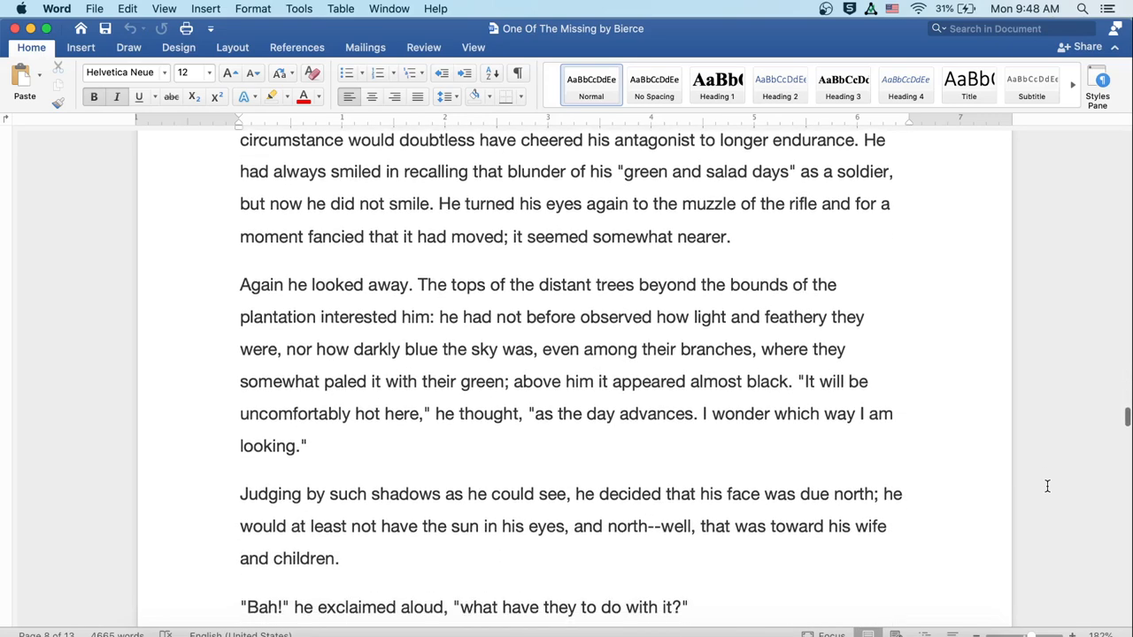
scroll("down", 3)
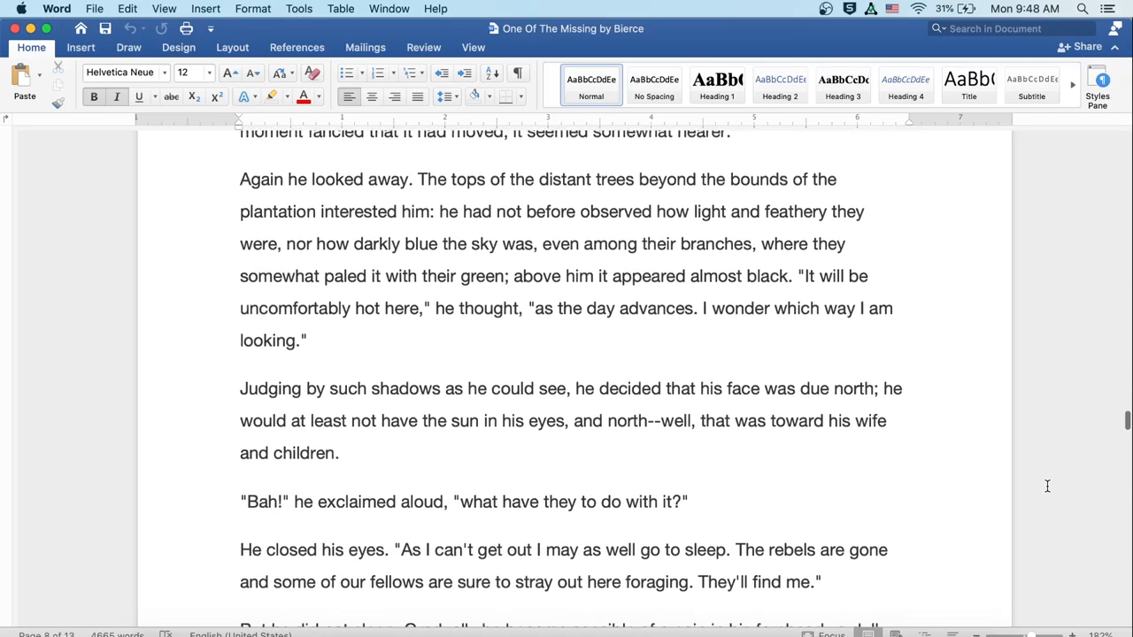
scroll("down", 3)
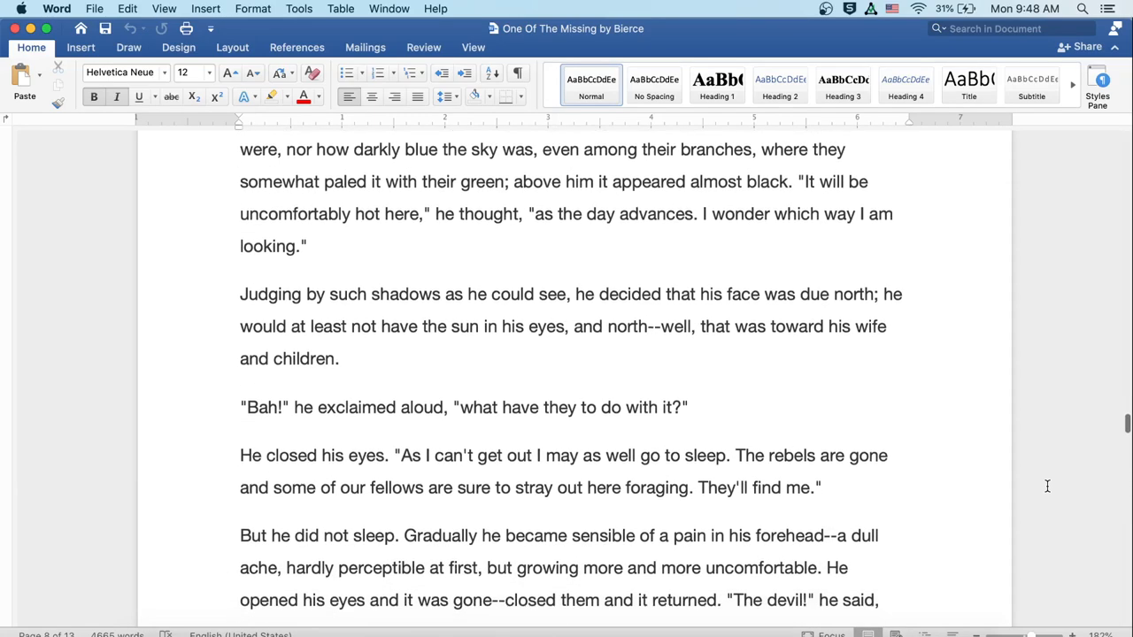
scroll("down", 3)
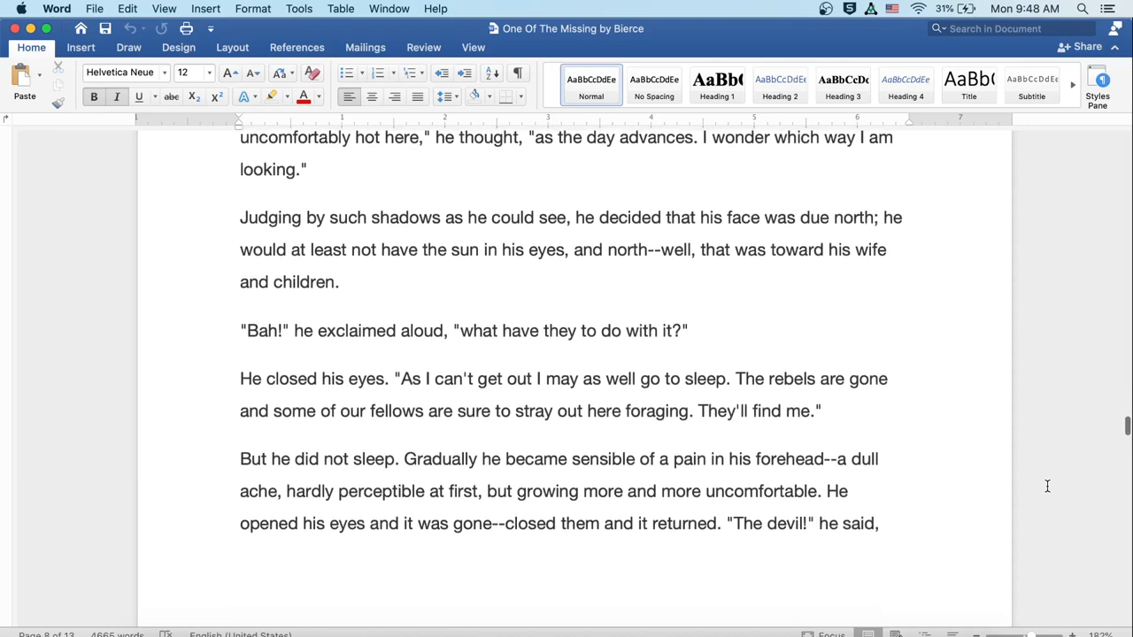
scroll("down", 3)
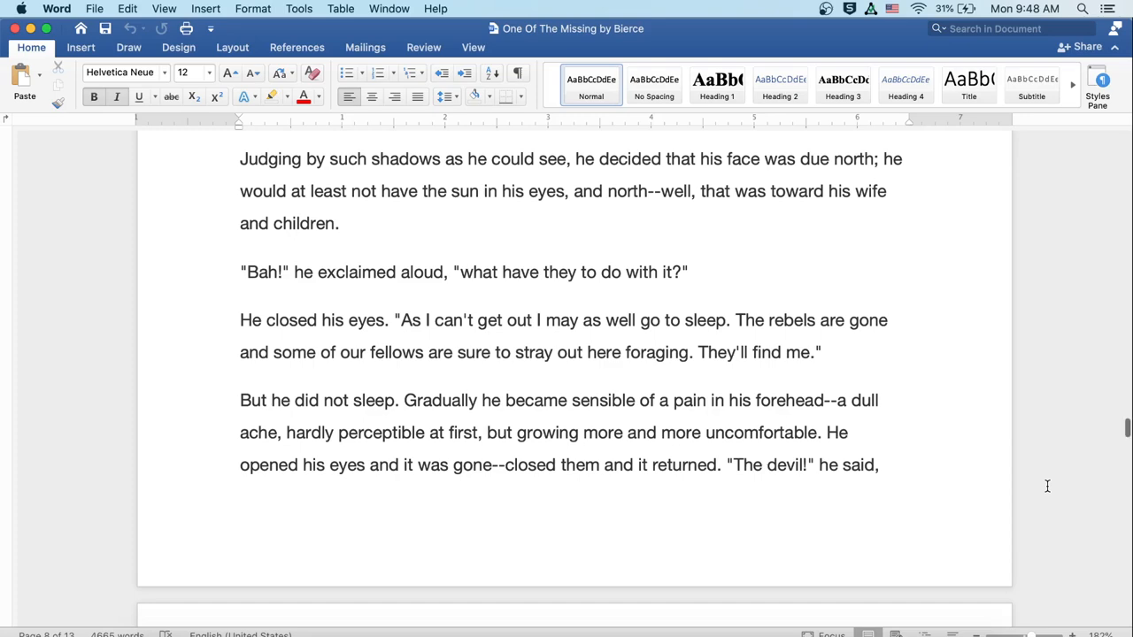
scroll("down", 3)
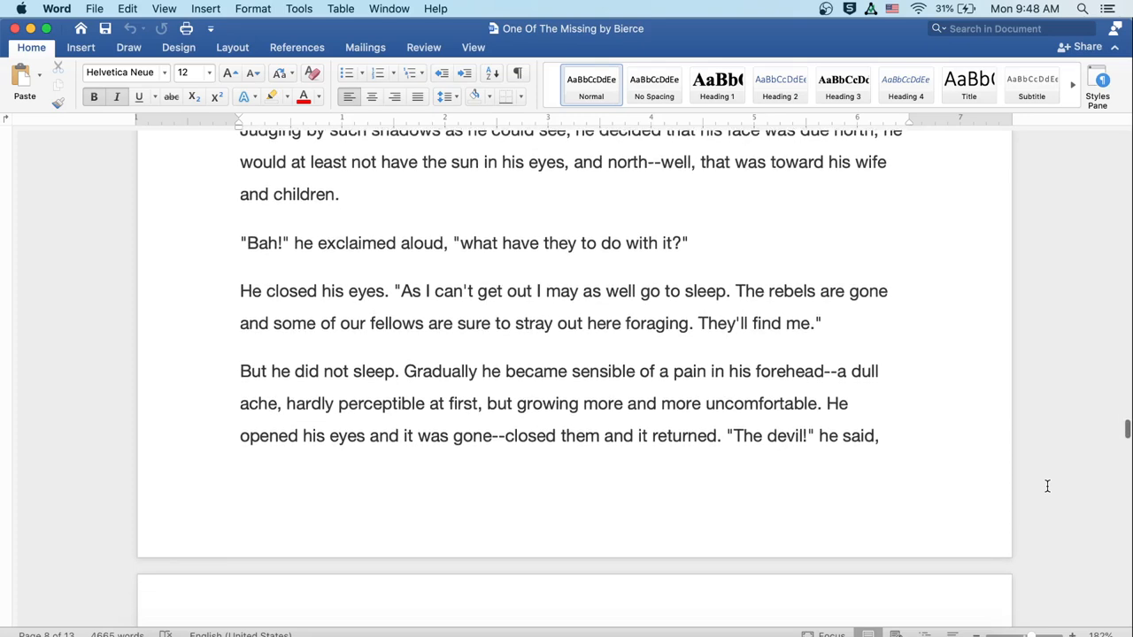
scroll("down", 3)
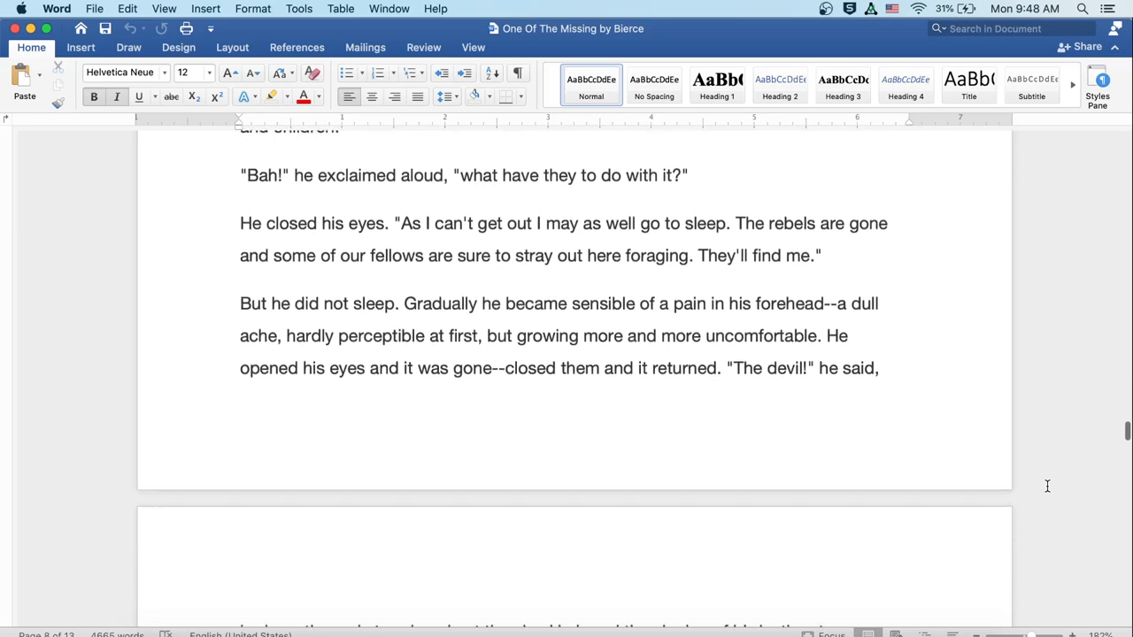
scroll("down", 3)
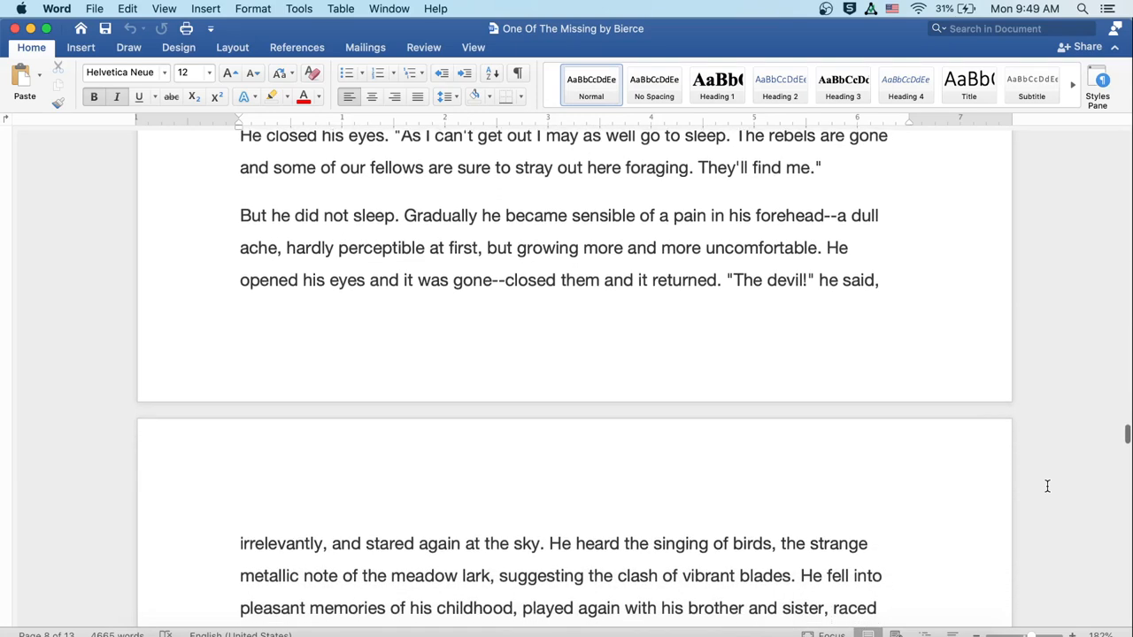
scroll("down", 3)
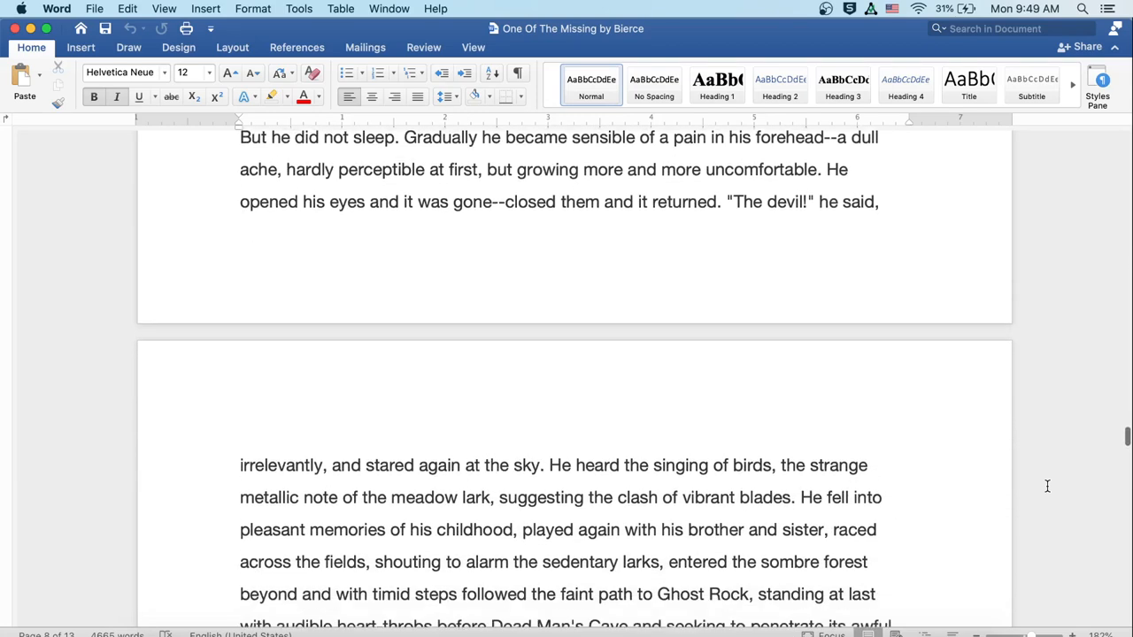
scroll("down", 3)
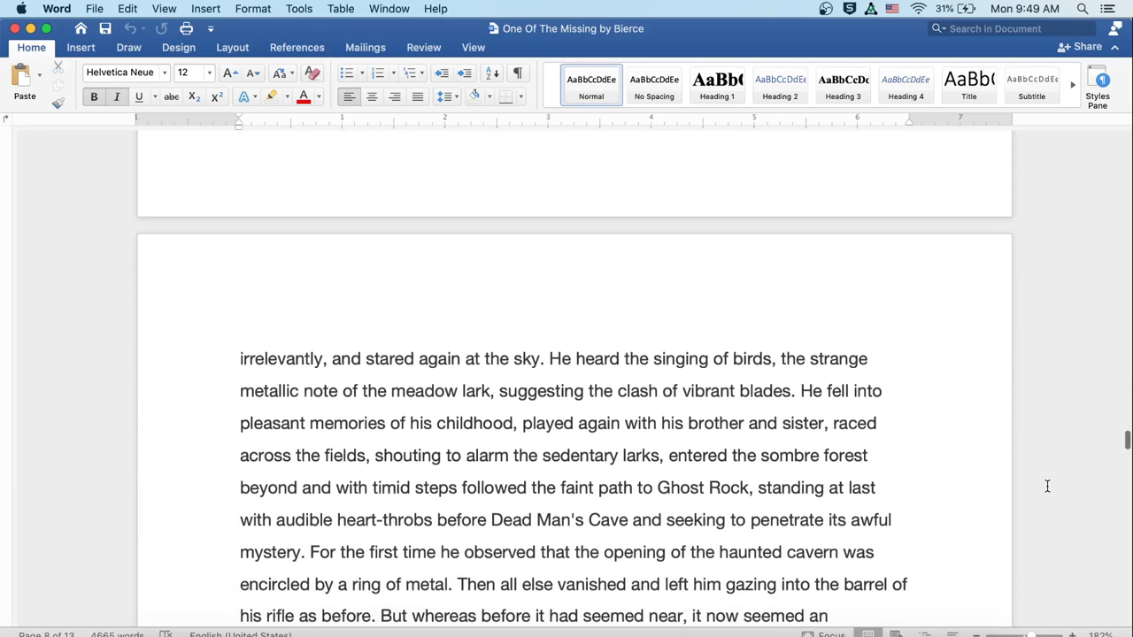
scroll("down", 3)
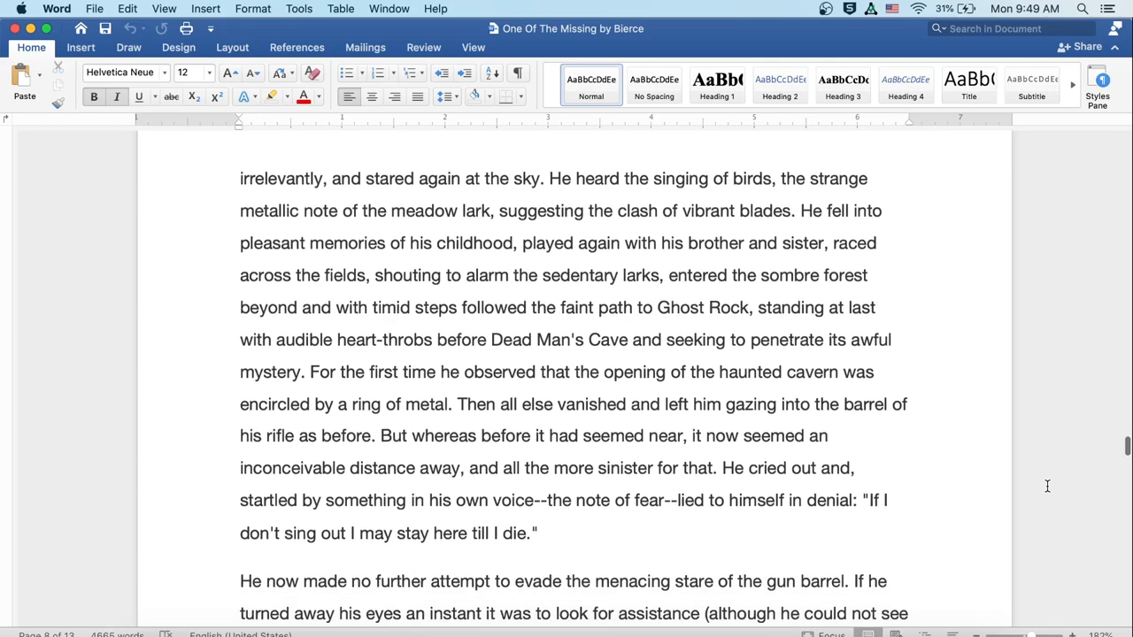
scroll("down", 3)
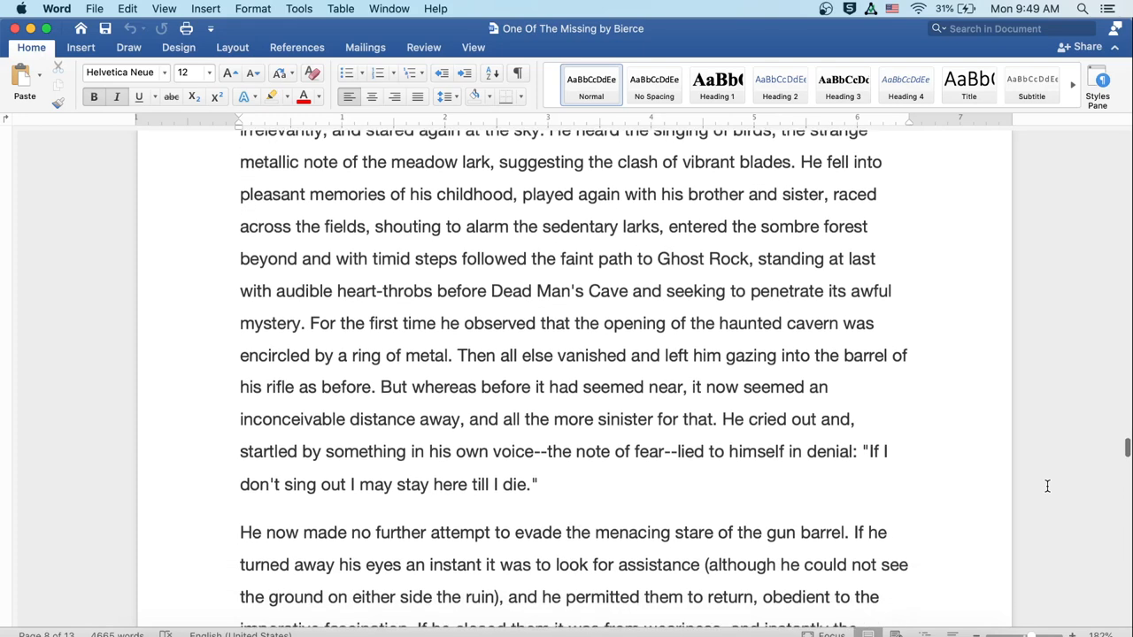
scroll("down", 3)
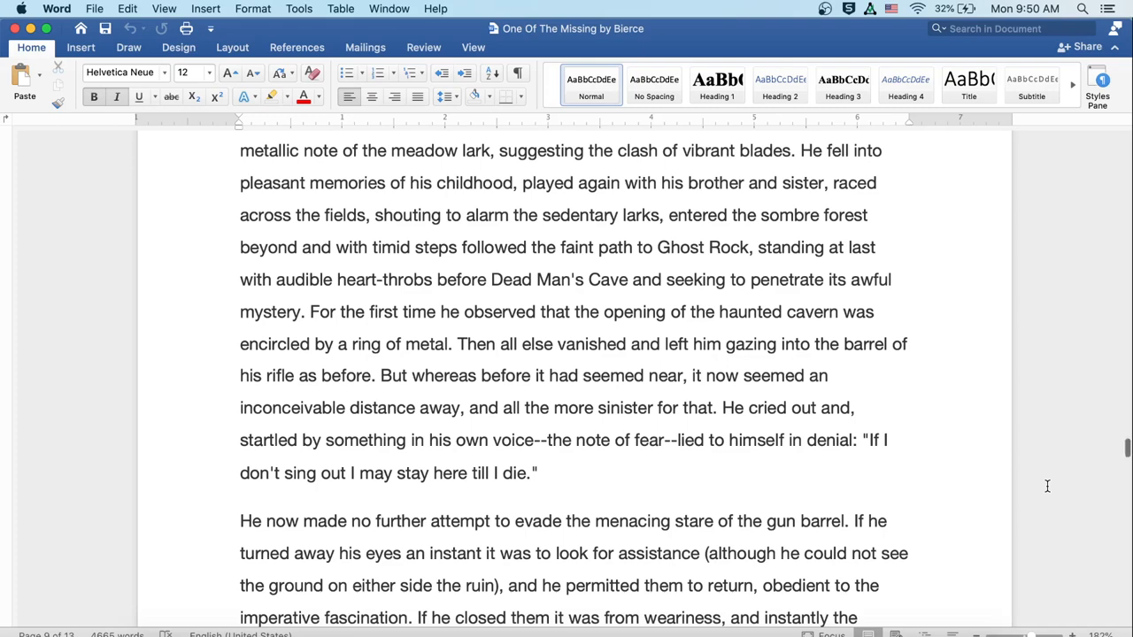
scroll("down", 3)
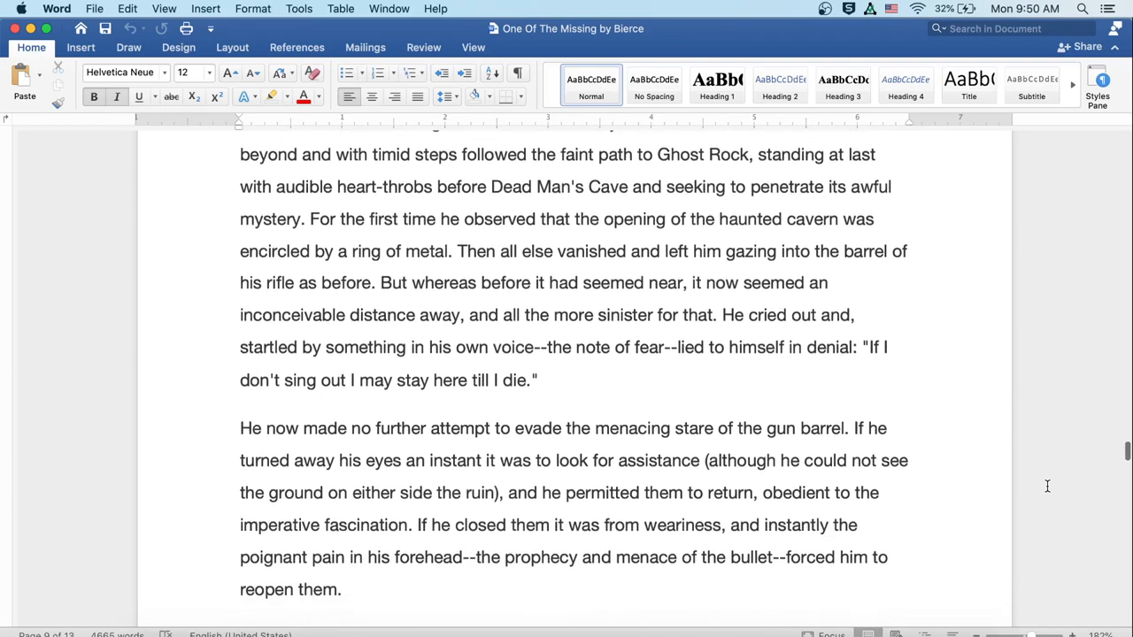
scroll("down", 3)
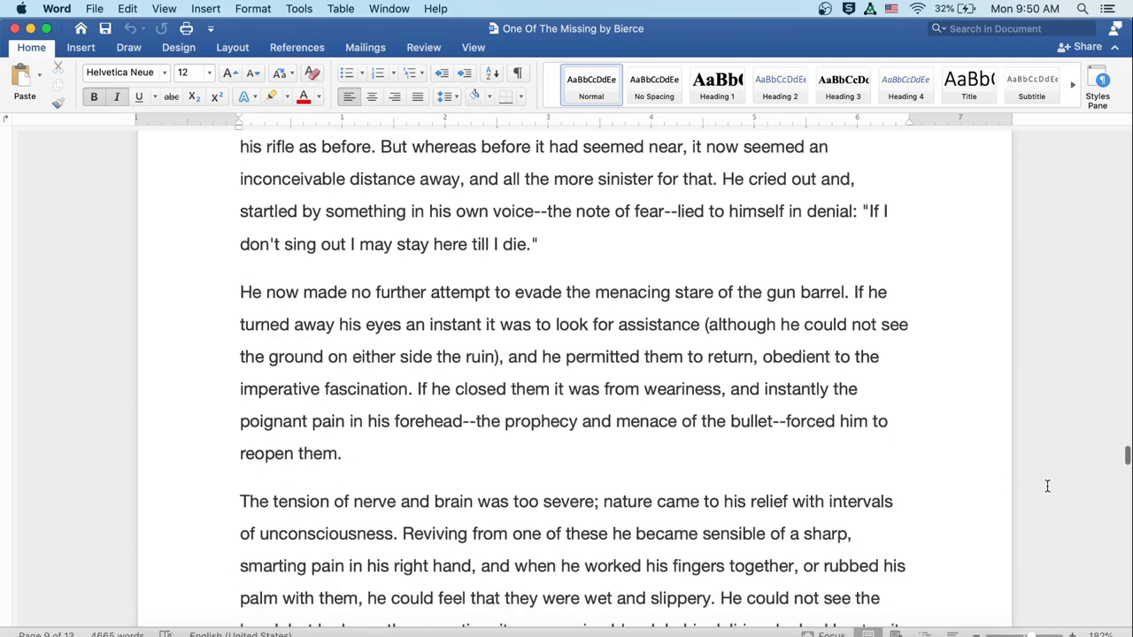
scroll("down", 3)
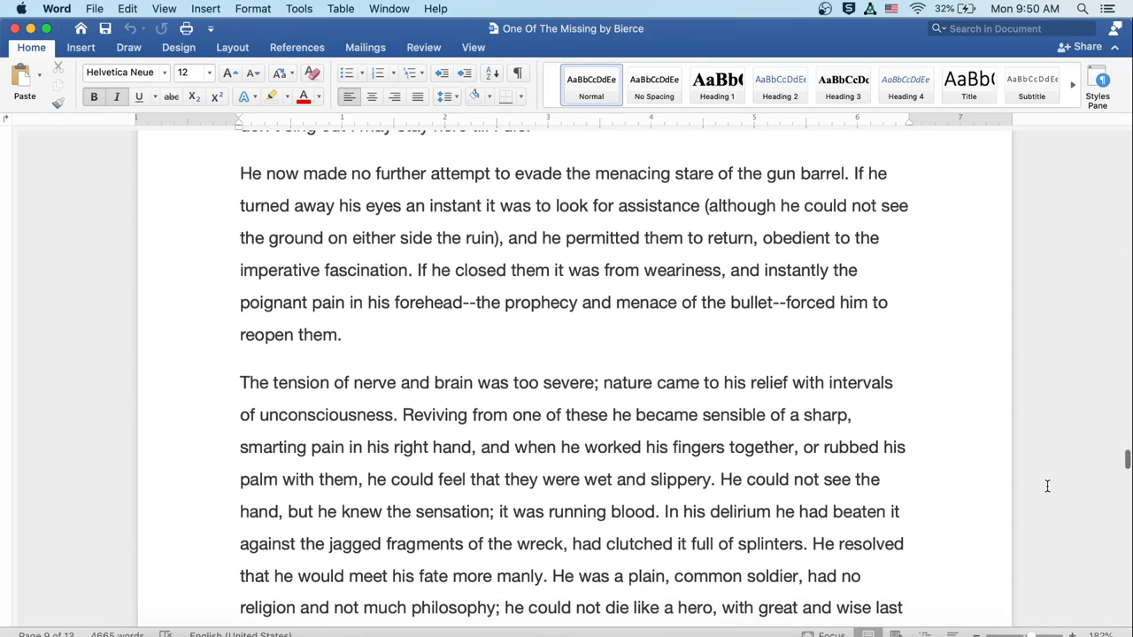
scroll("down", 3)
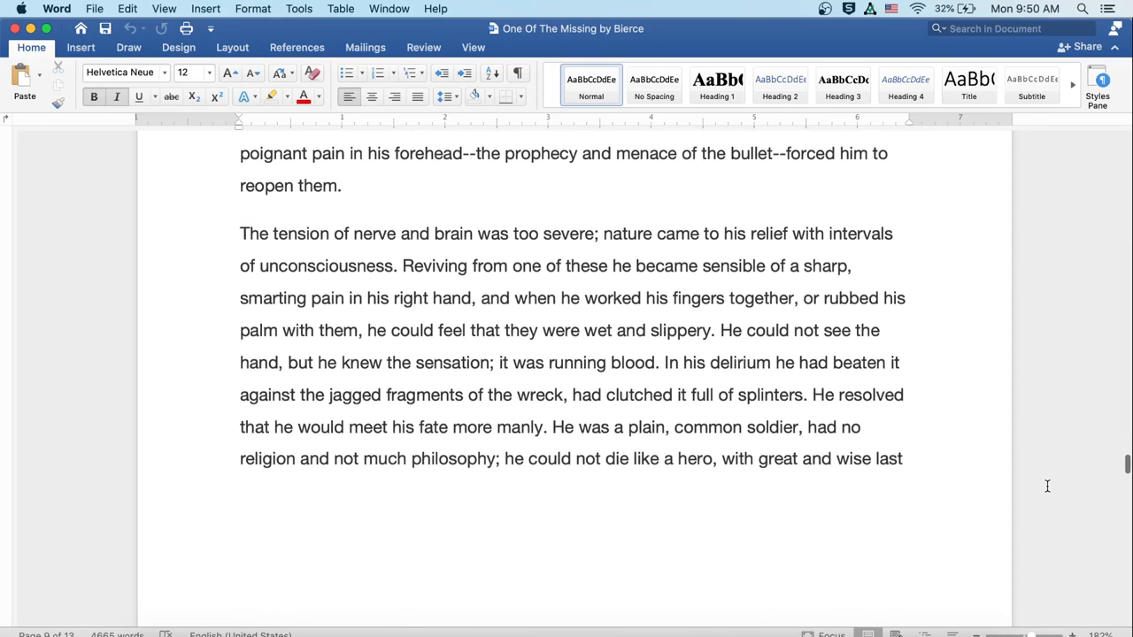
scroll("down", 3)
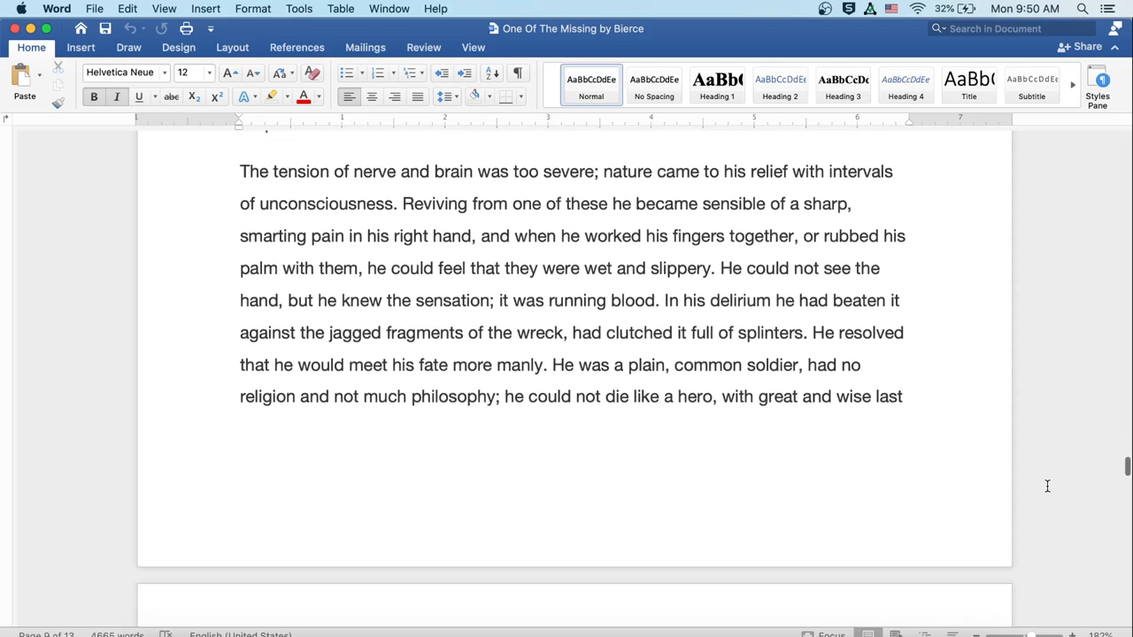
scroll("down", 3)
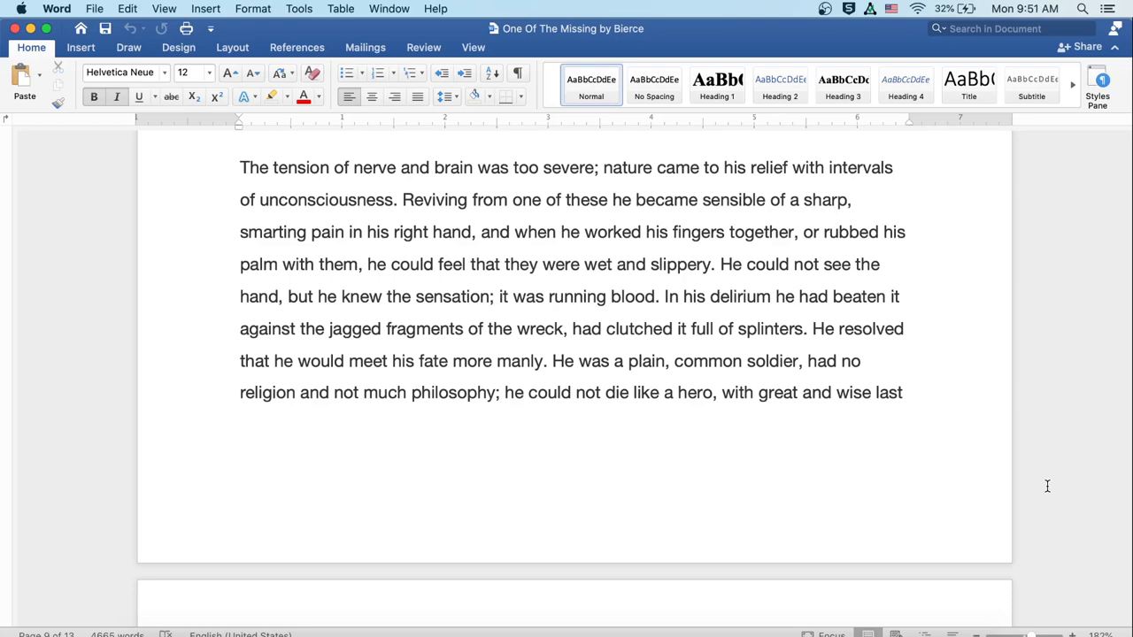
scroll("down", 3)
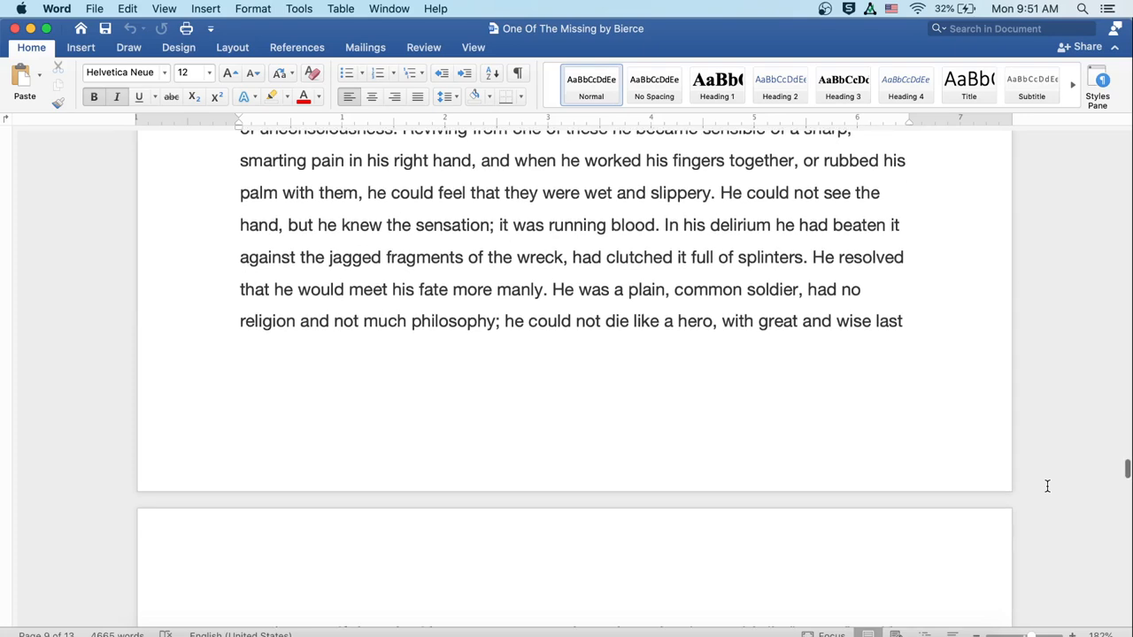
scroll("down", 3)
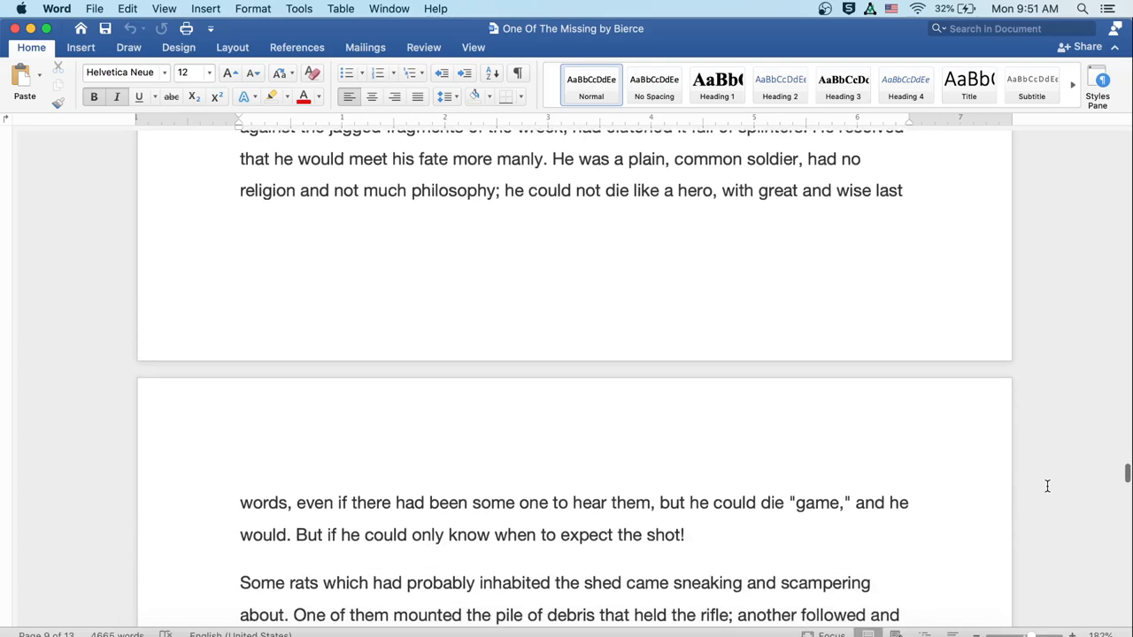
scroll("down", 3)
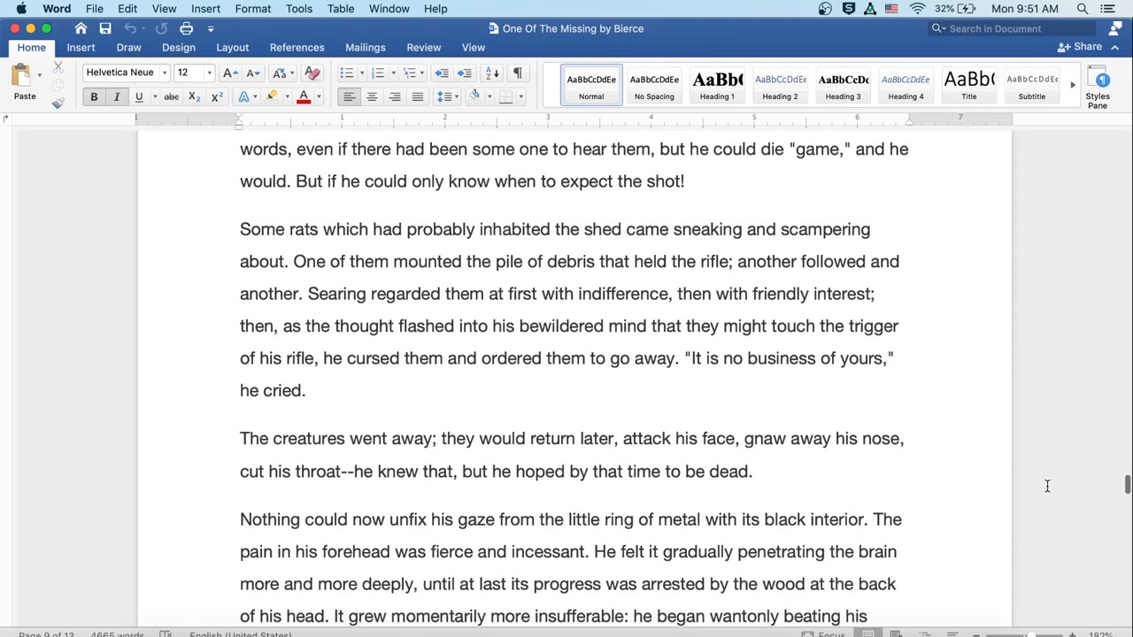
scroll("down", 3)
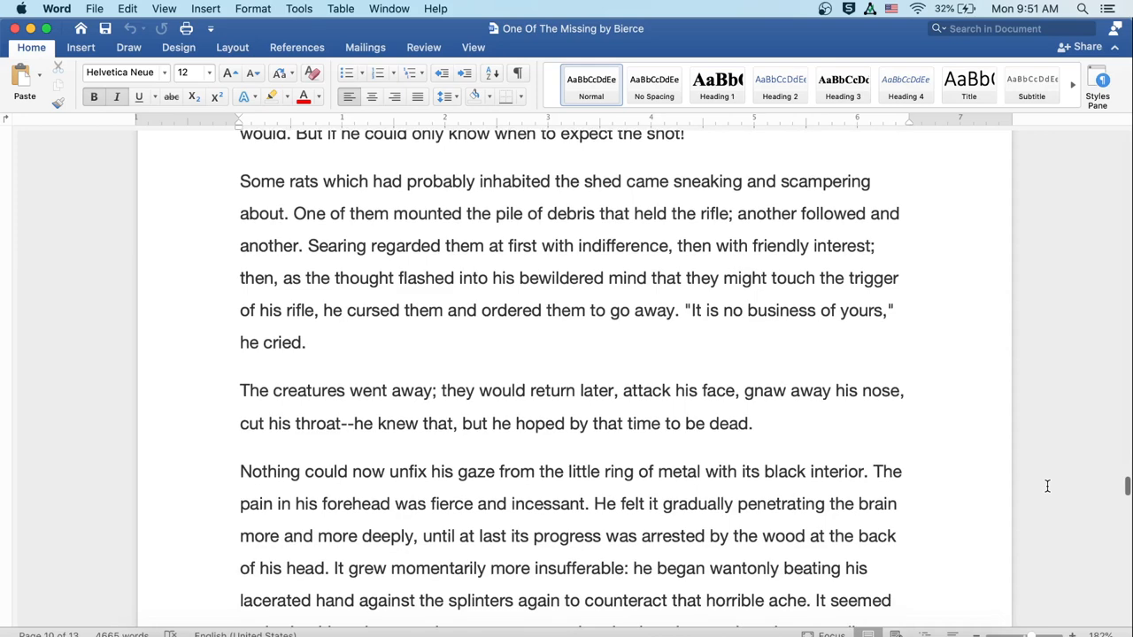
scroll("down", 3)
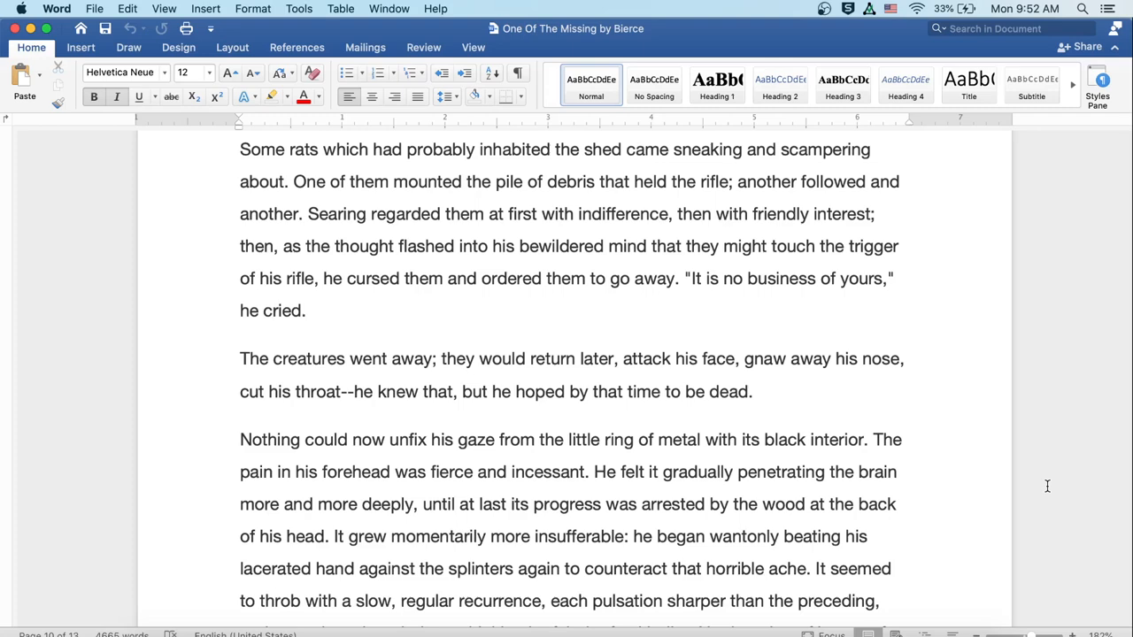
scroll("down", 3)
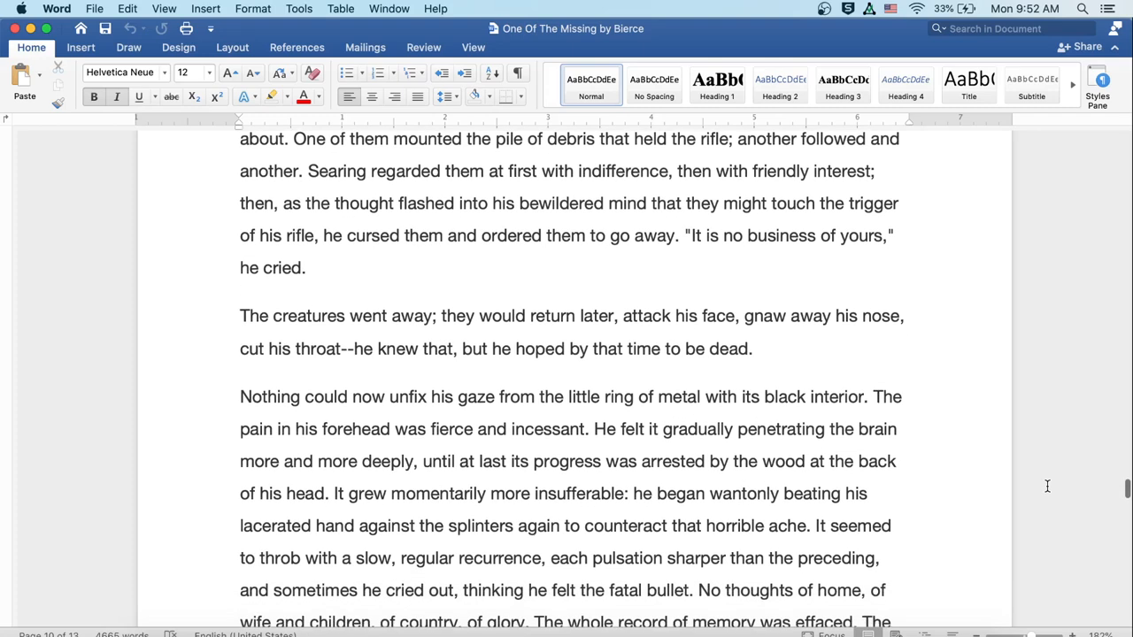
scroll("down", 3)
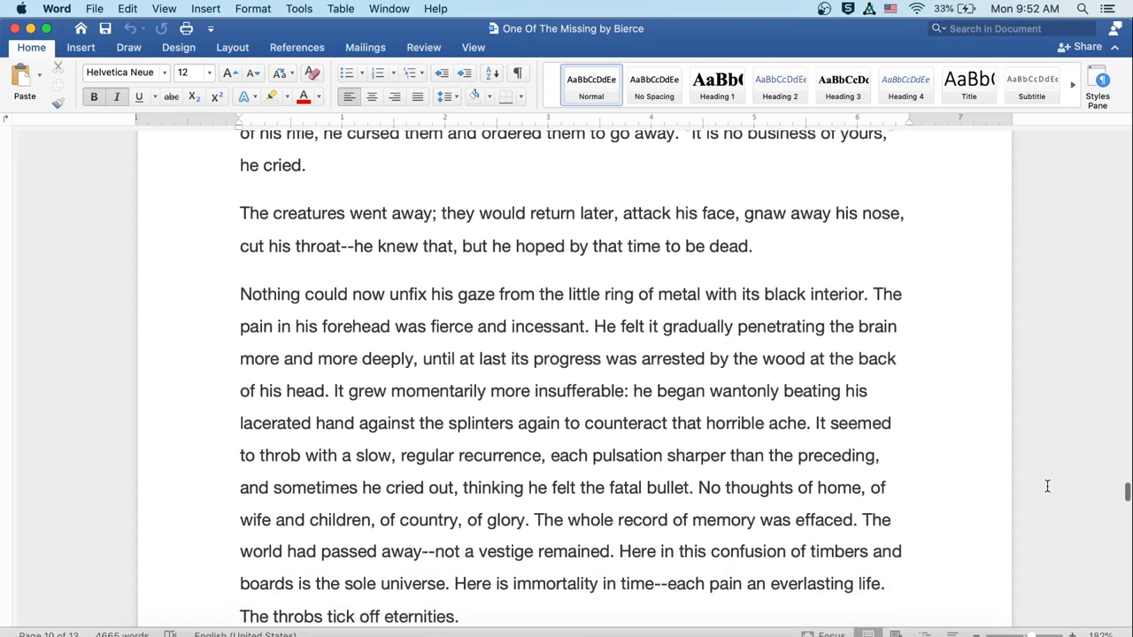
scroll("down", 3)
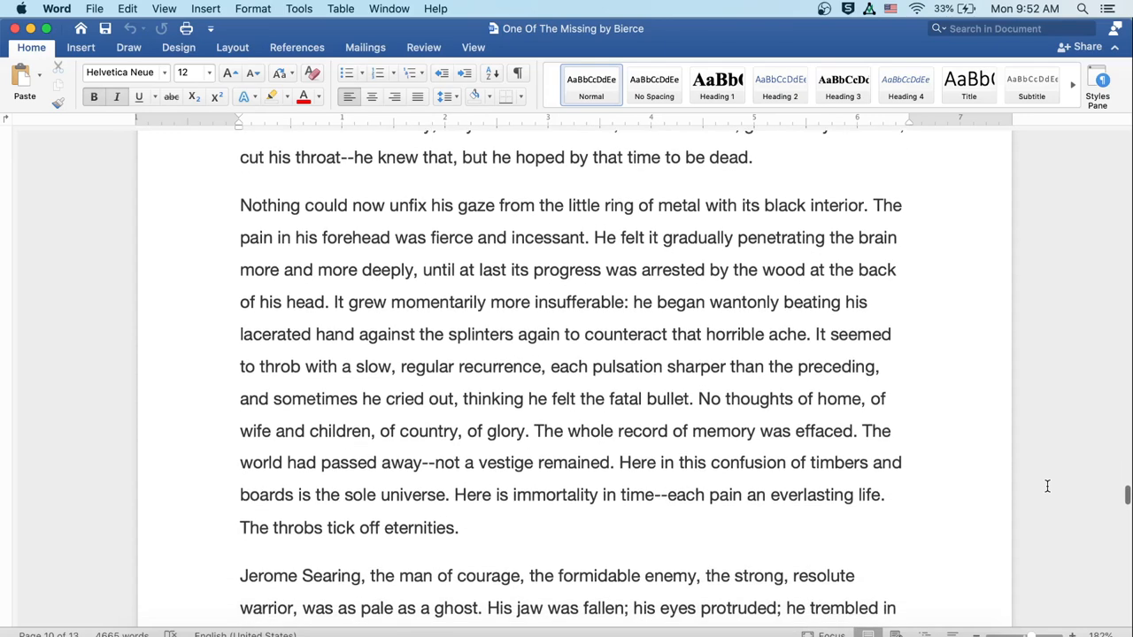
scroll("down", 3)
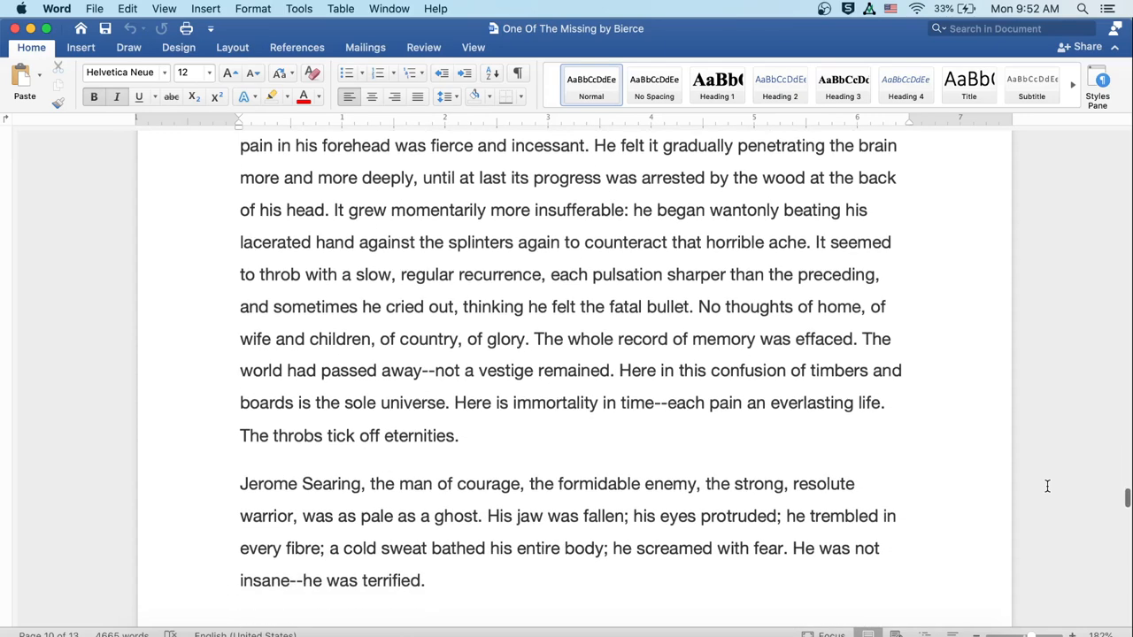
scroll("down", 3)
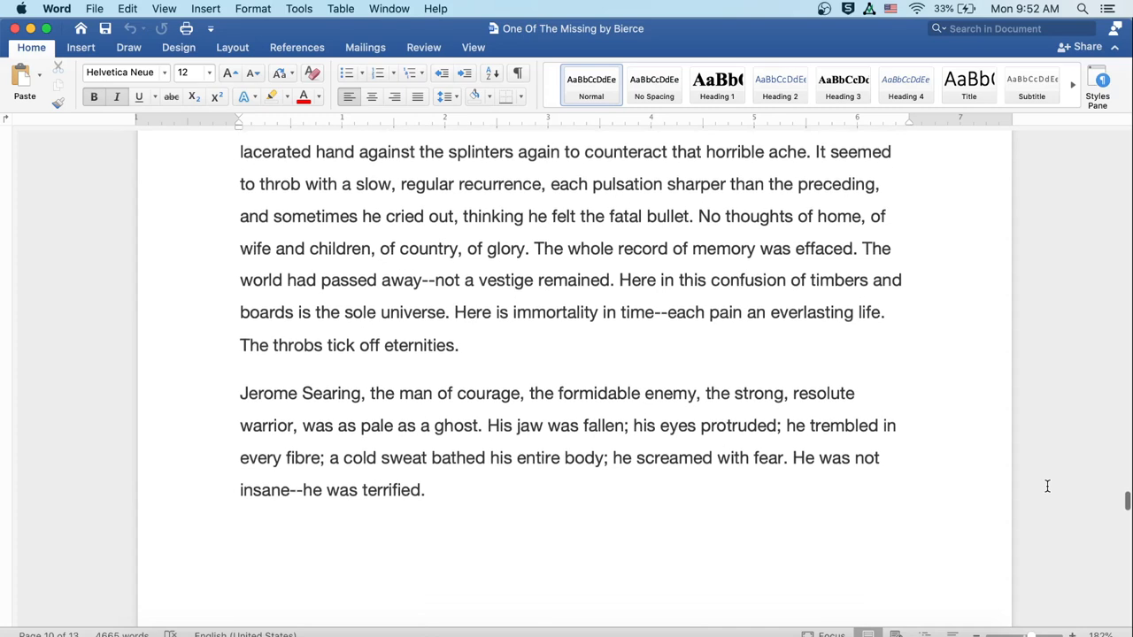
scroll("down", 3)
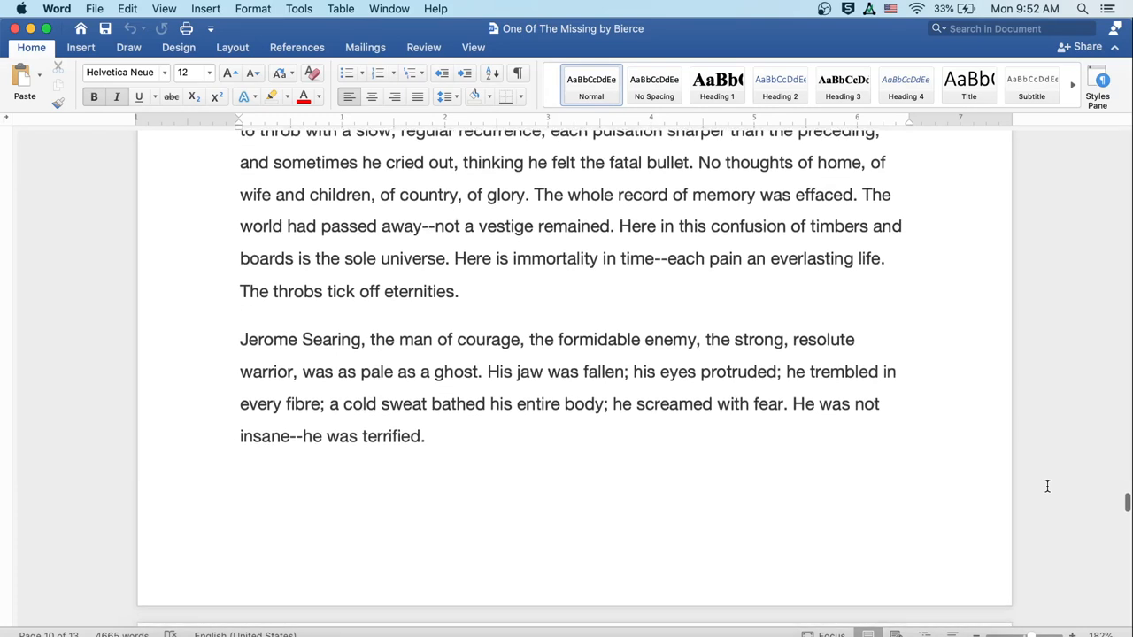
scroll("down", 3)
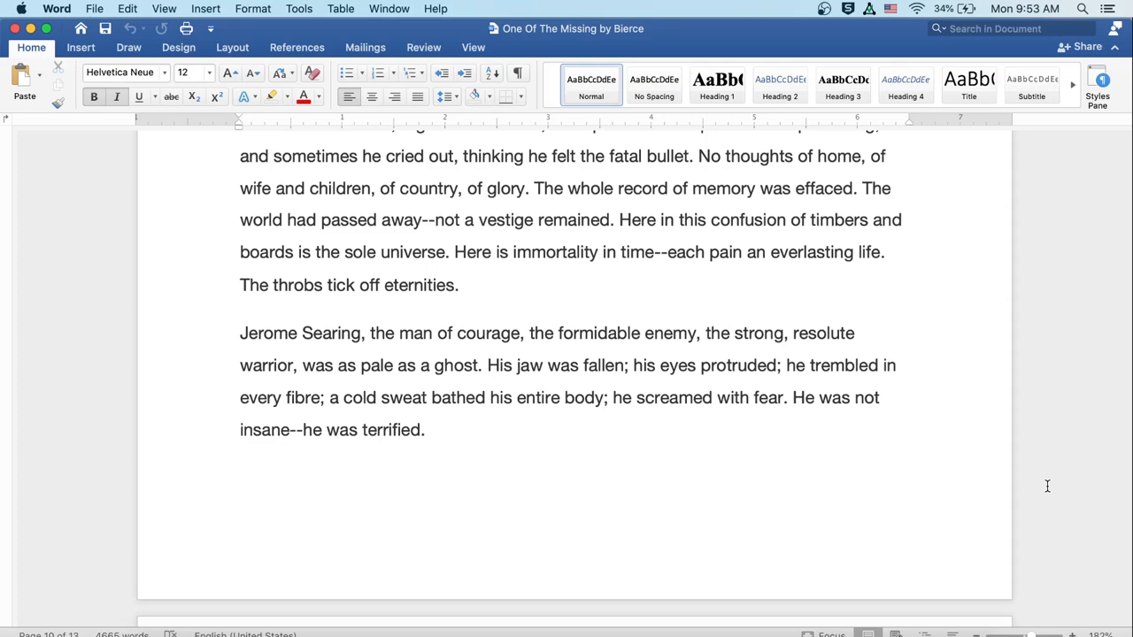
scroll("down", 3)
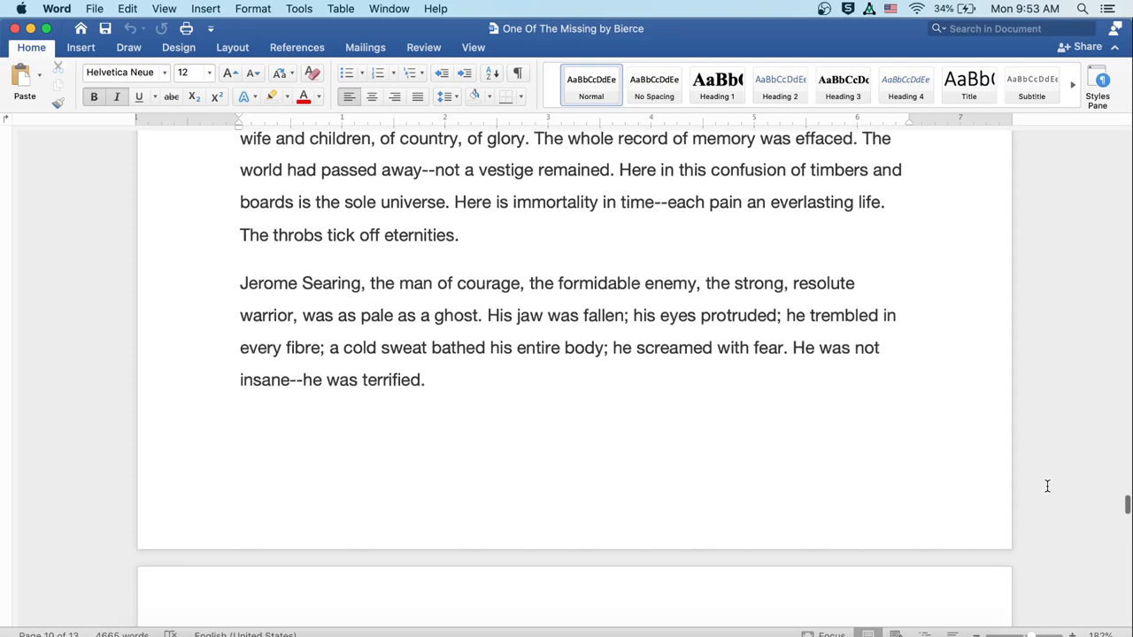
scroll("down", 3)
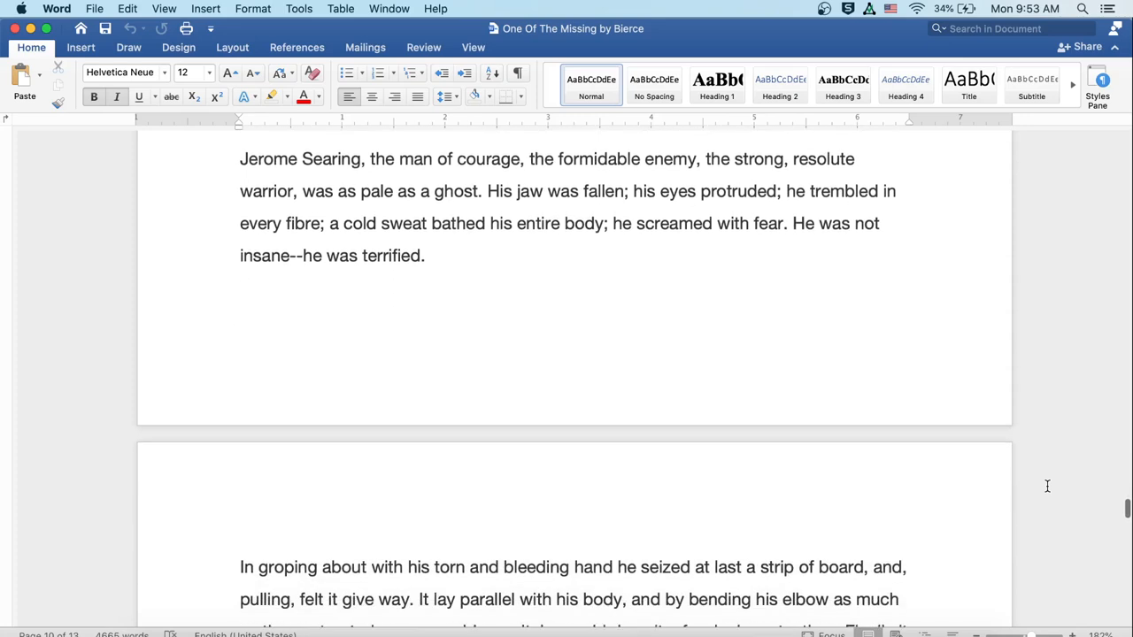
scroll("down", 3)
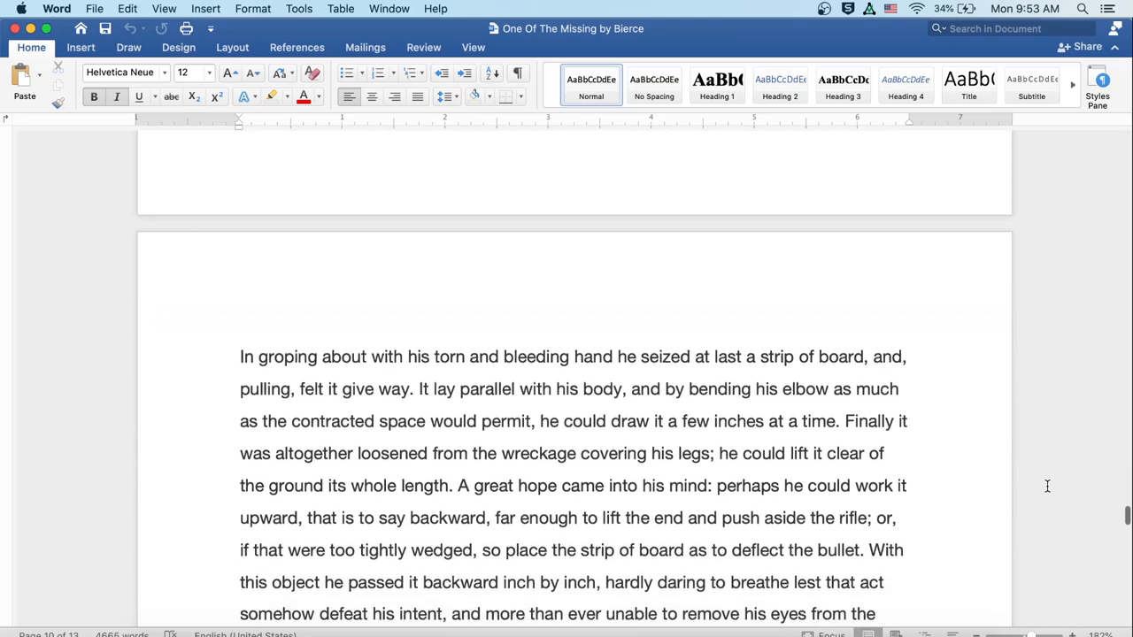
scroll("down", 3)
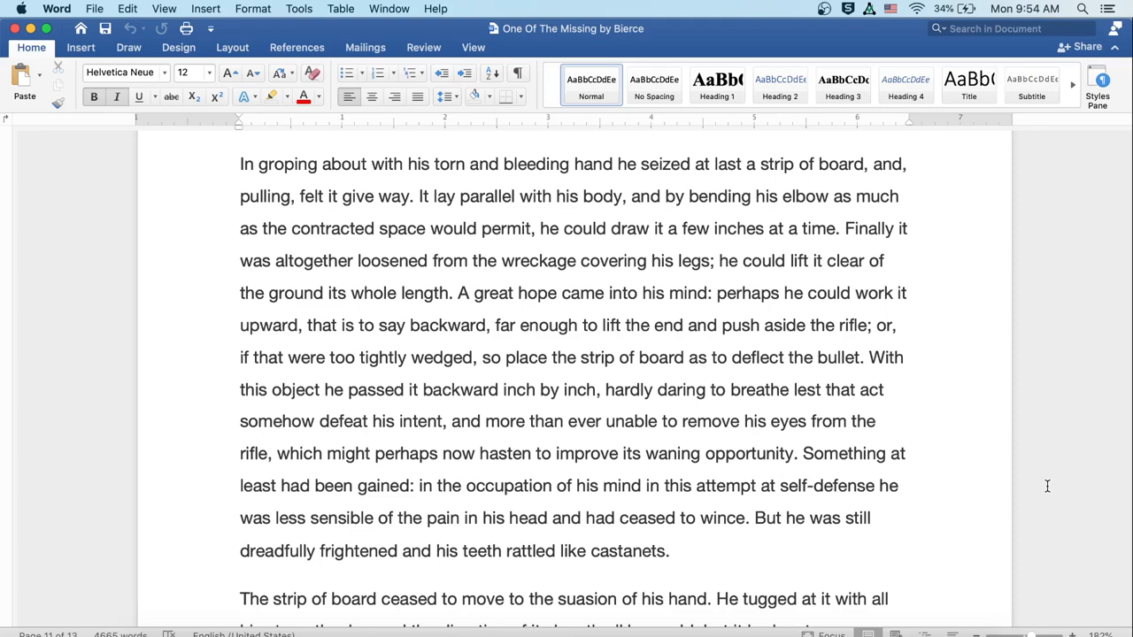
scroll("down", 3)
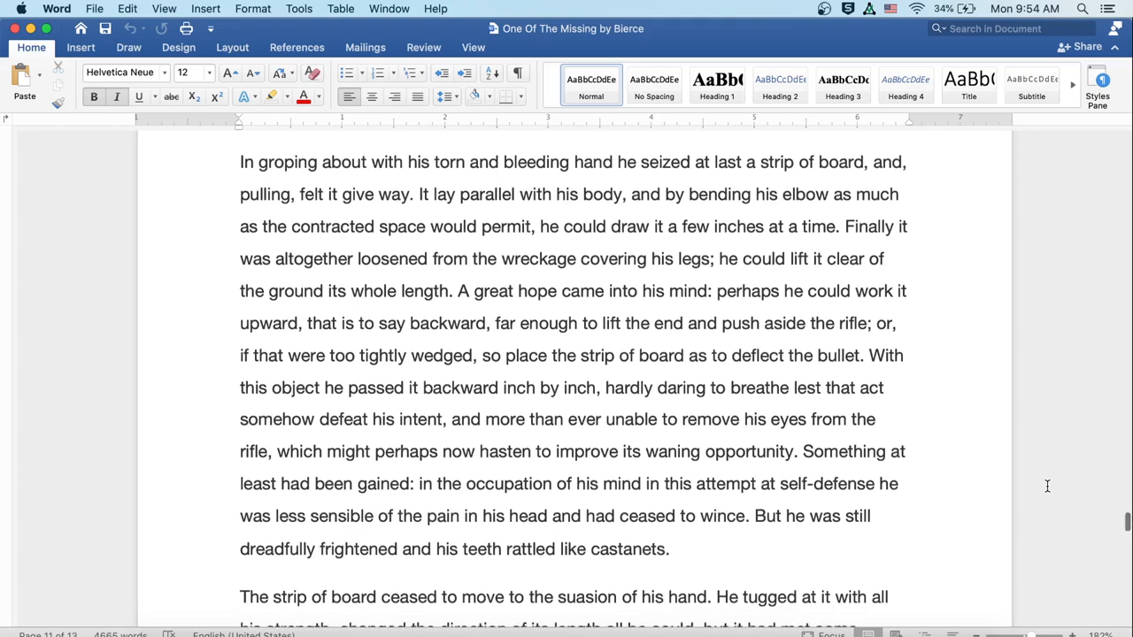
scroll("down", 3)
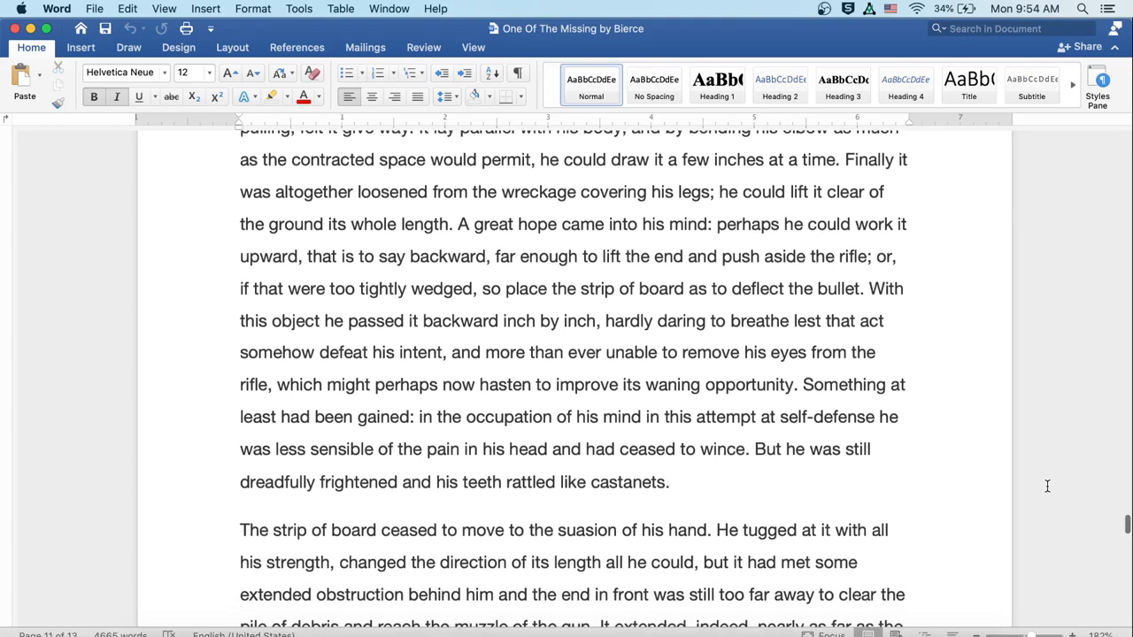
scroll("down", 3)
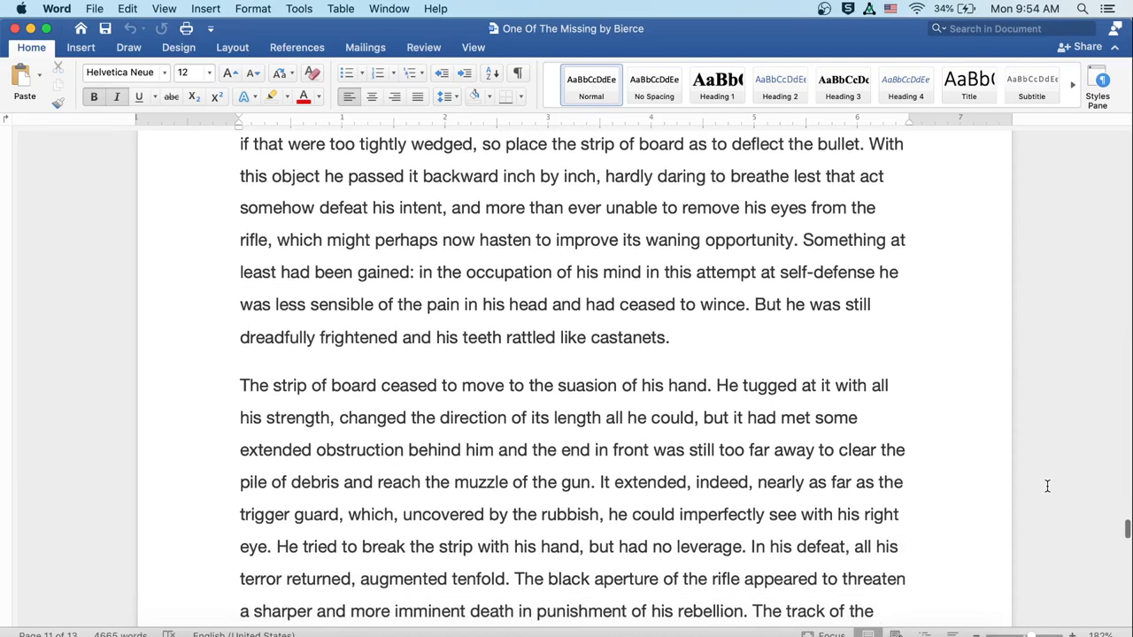
scroll("down", 3)
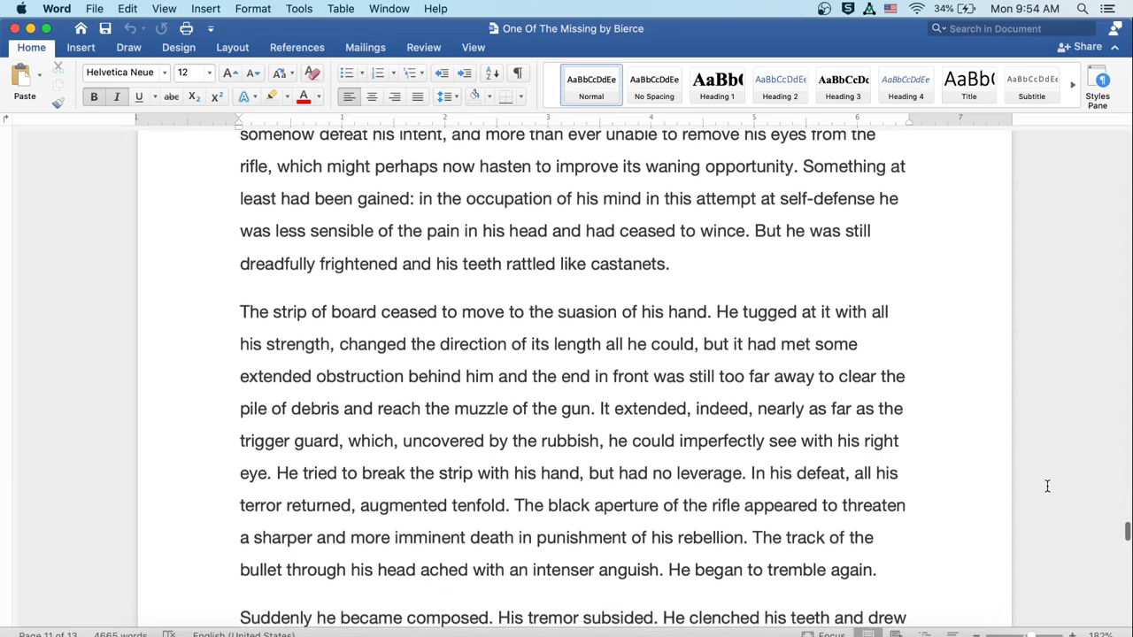
scroll("down", 3)
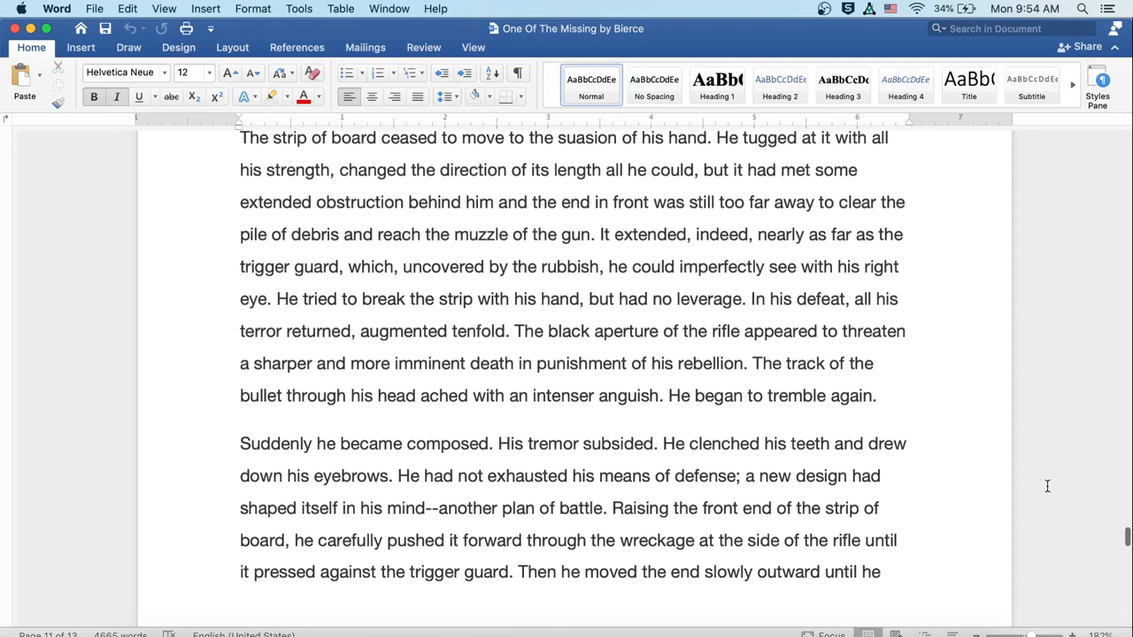
scroll("down", 3)
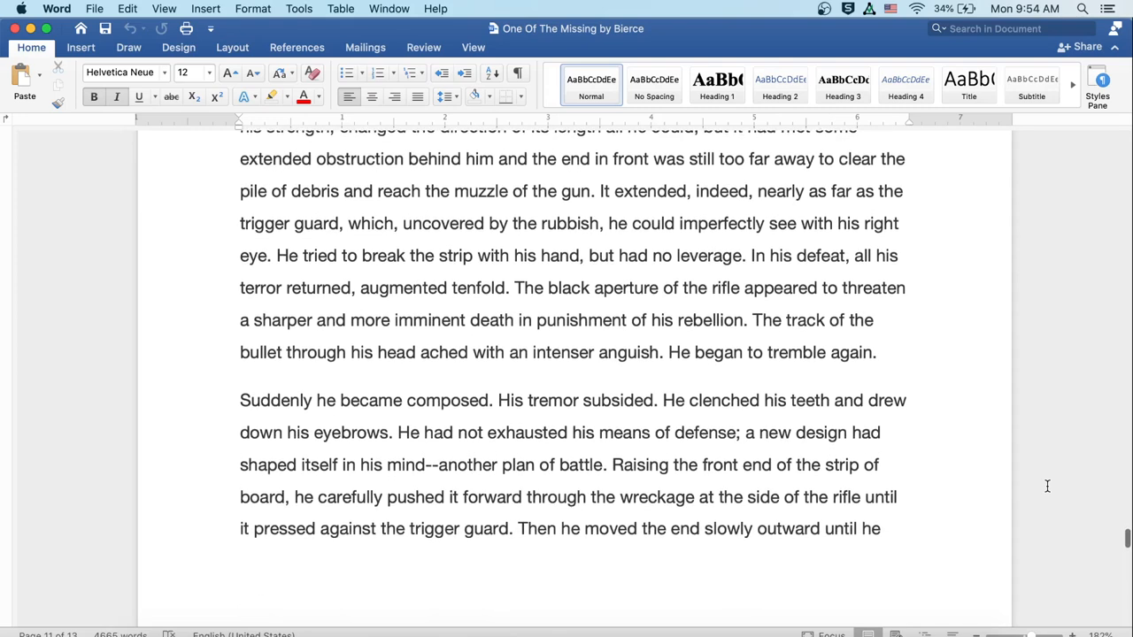
scroll("down", 3)
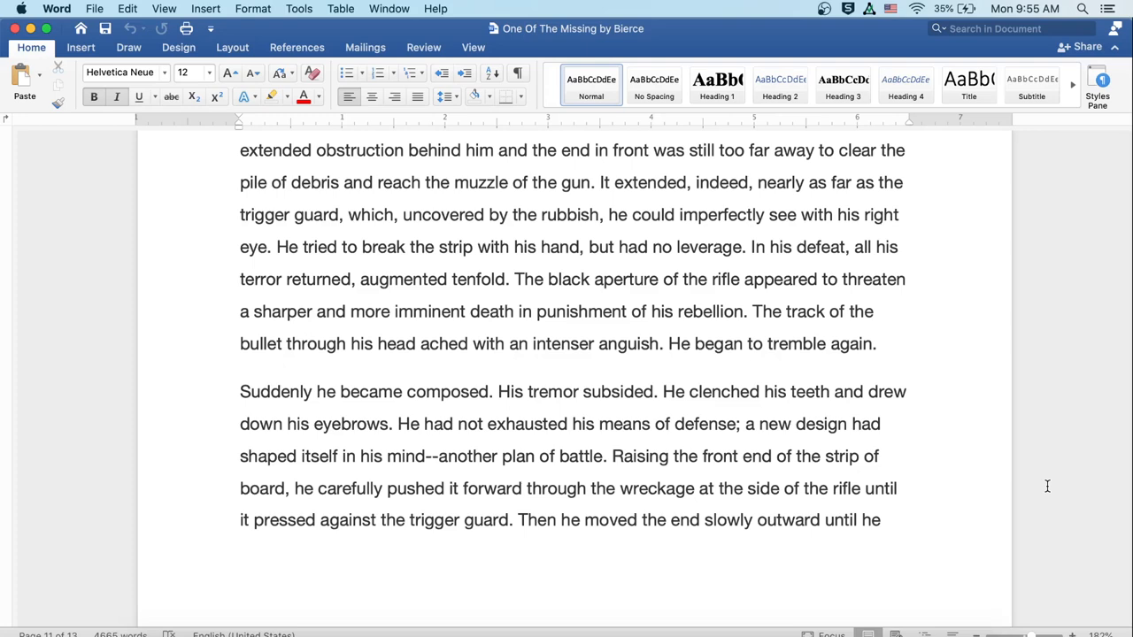
scroll("down", 3)
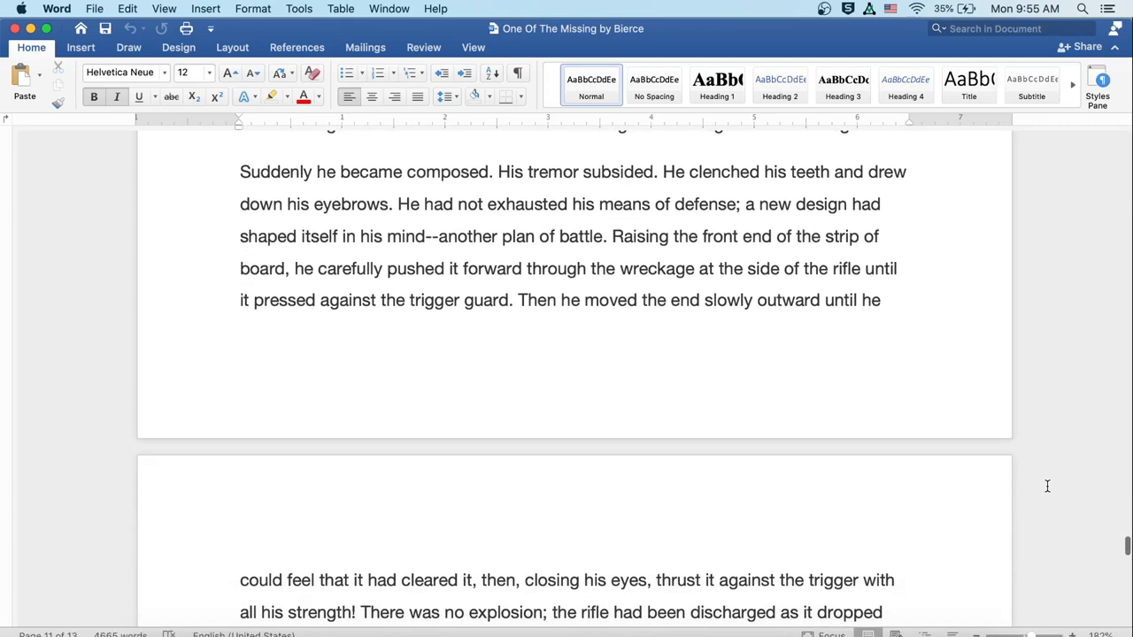
scroll("down", 3)
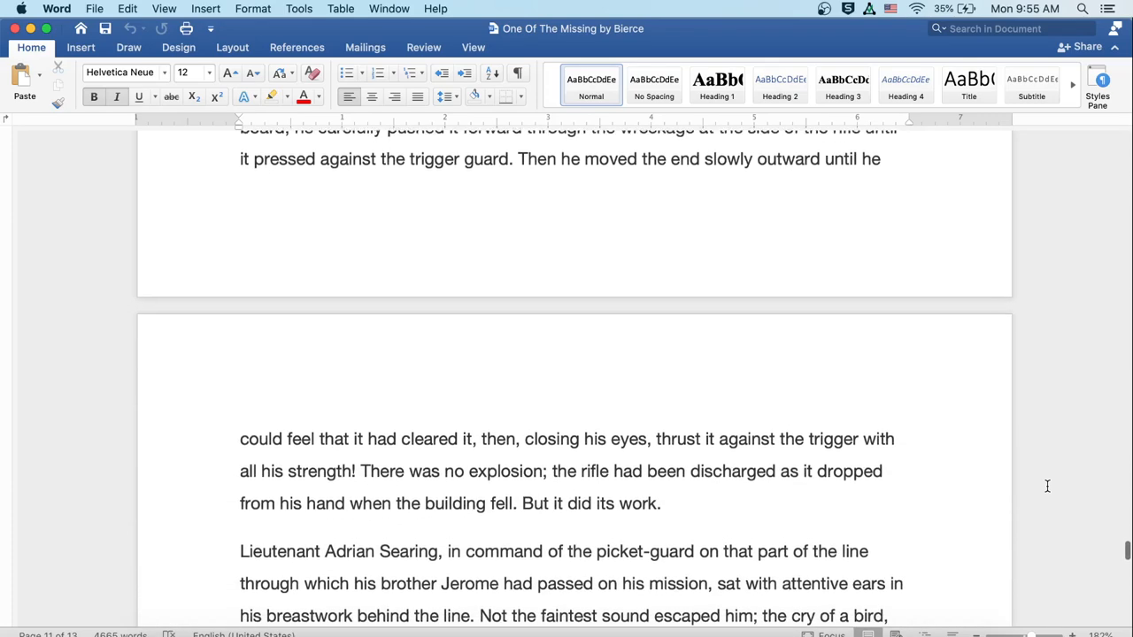
scroll("down", 3)
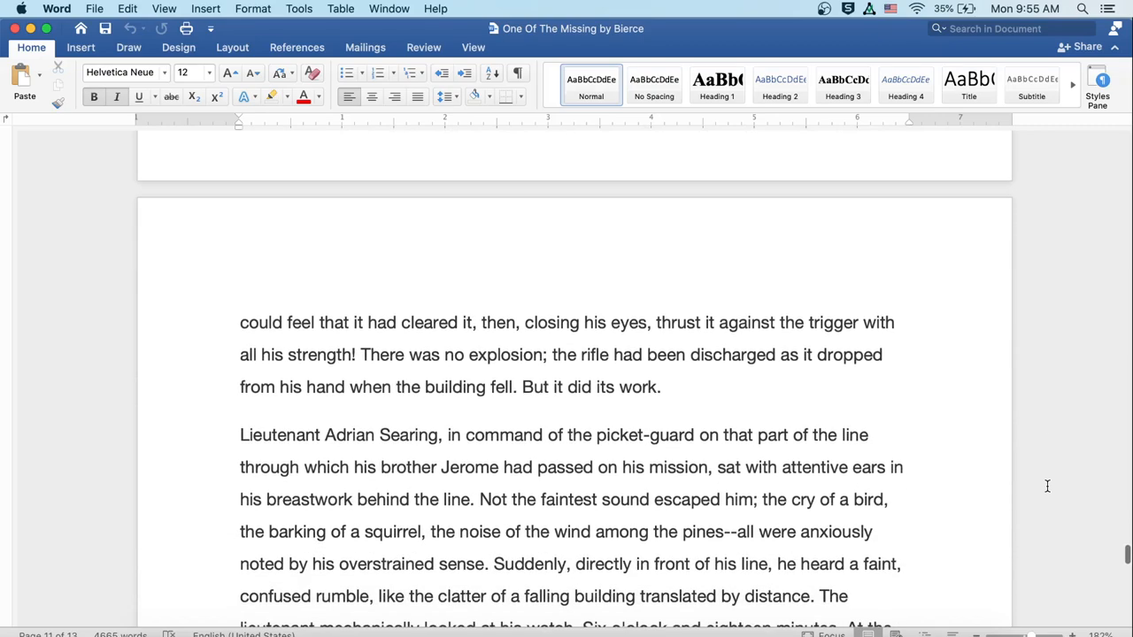
scroll("down", 3)
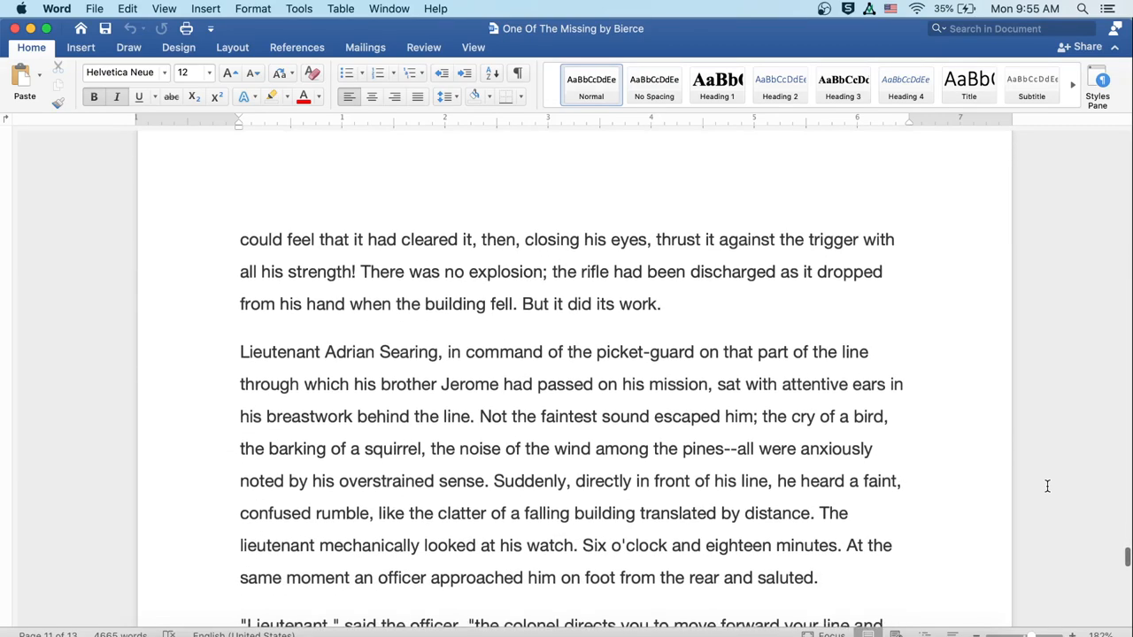
scroll("down", 3)
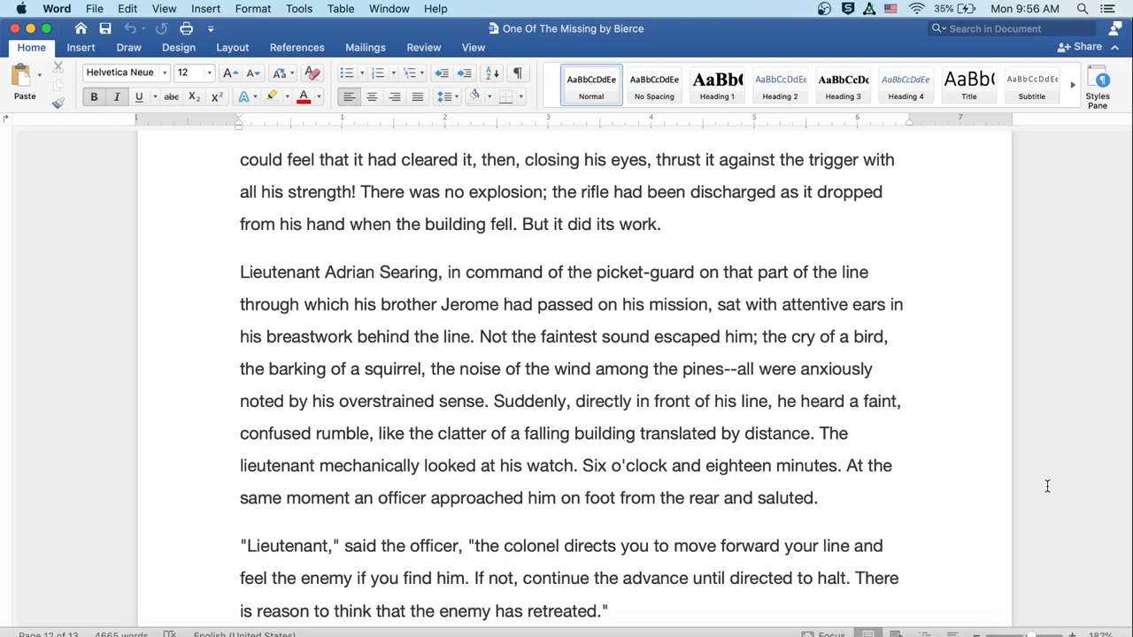
scroll("down", 3)
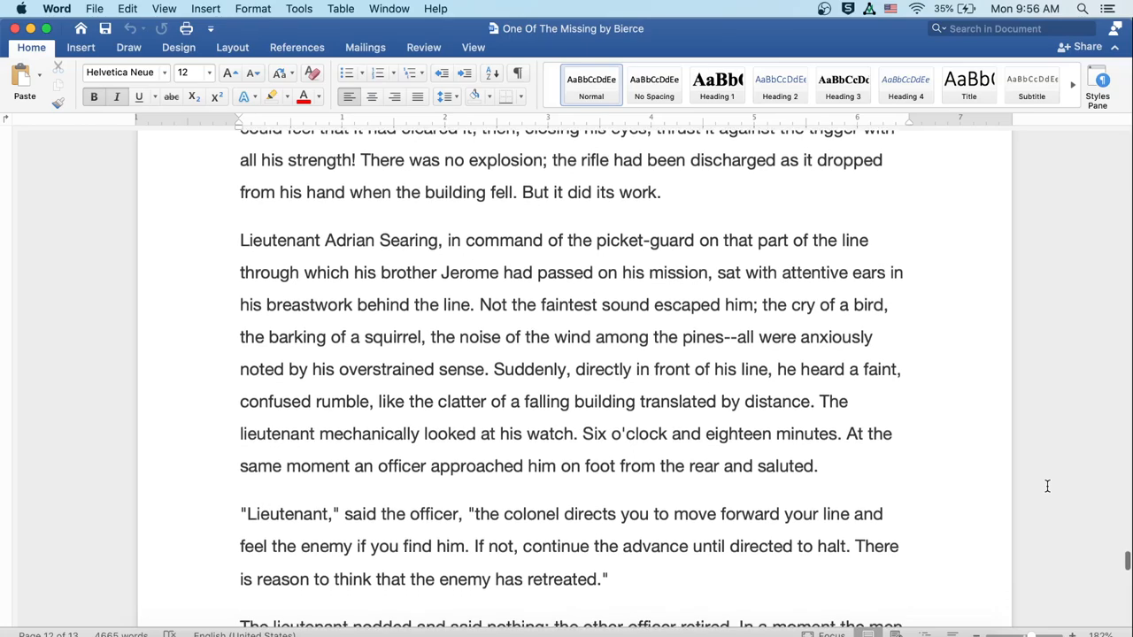
scroll("down", 3)
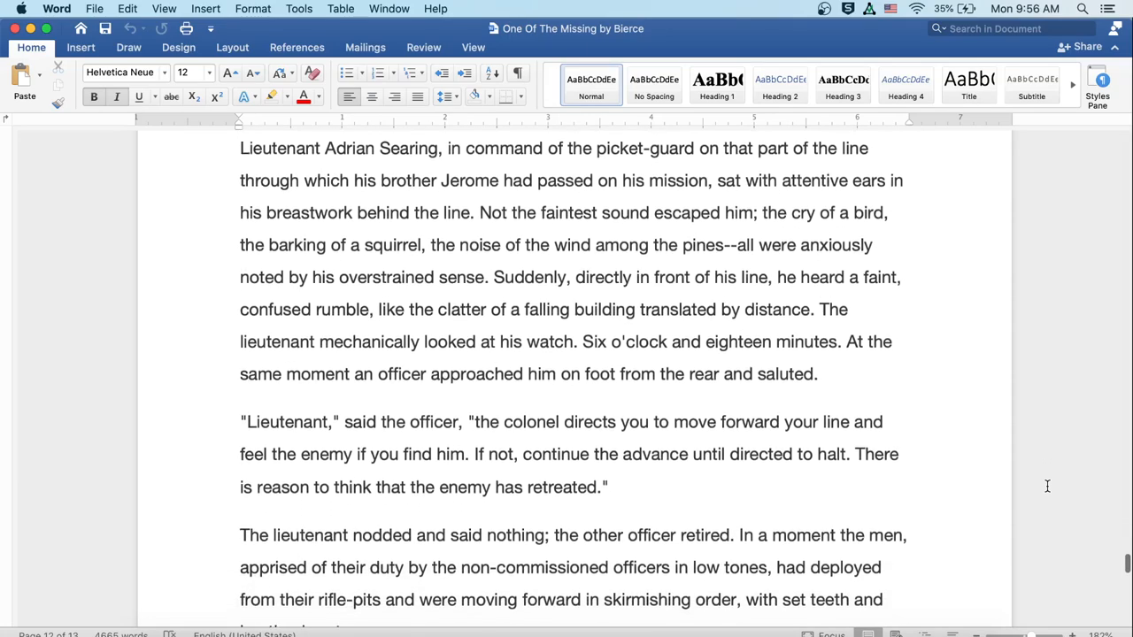
scroll("down", 3)
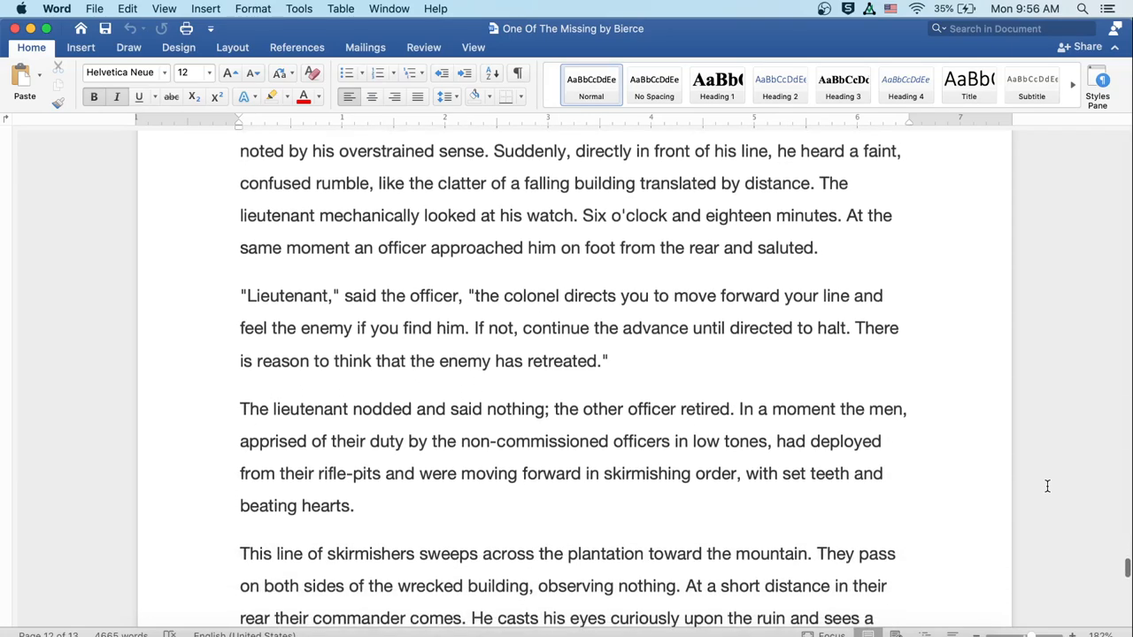
scroll("down", 3)
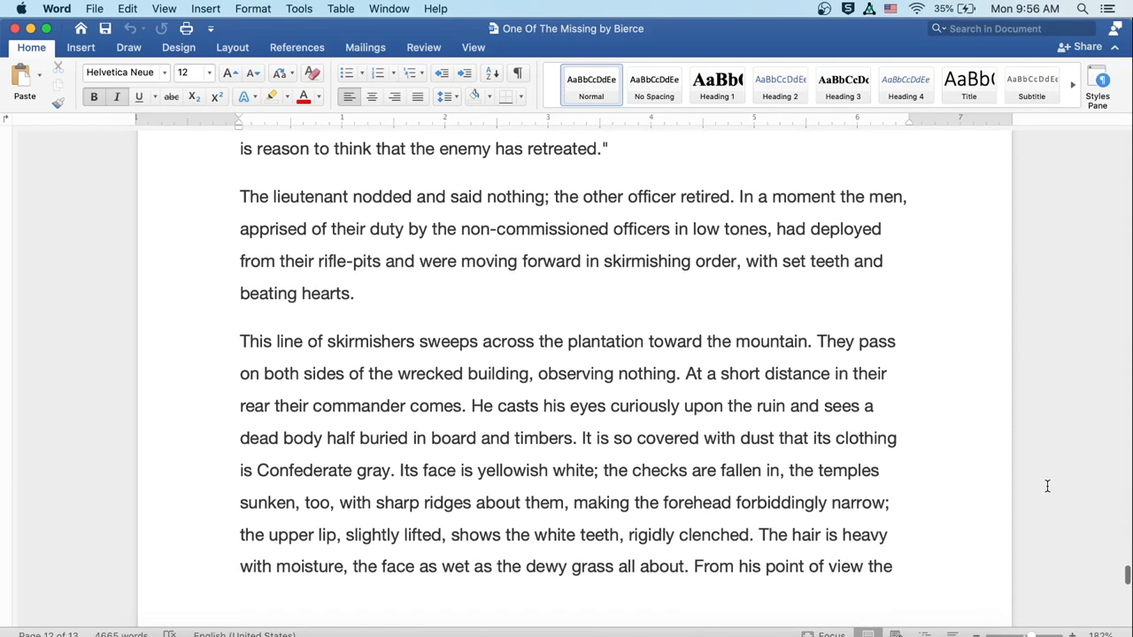
scroll("down", 3)
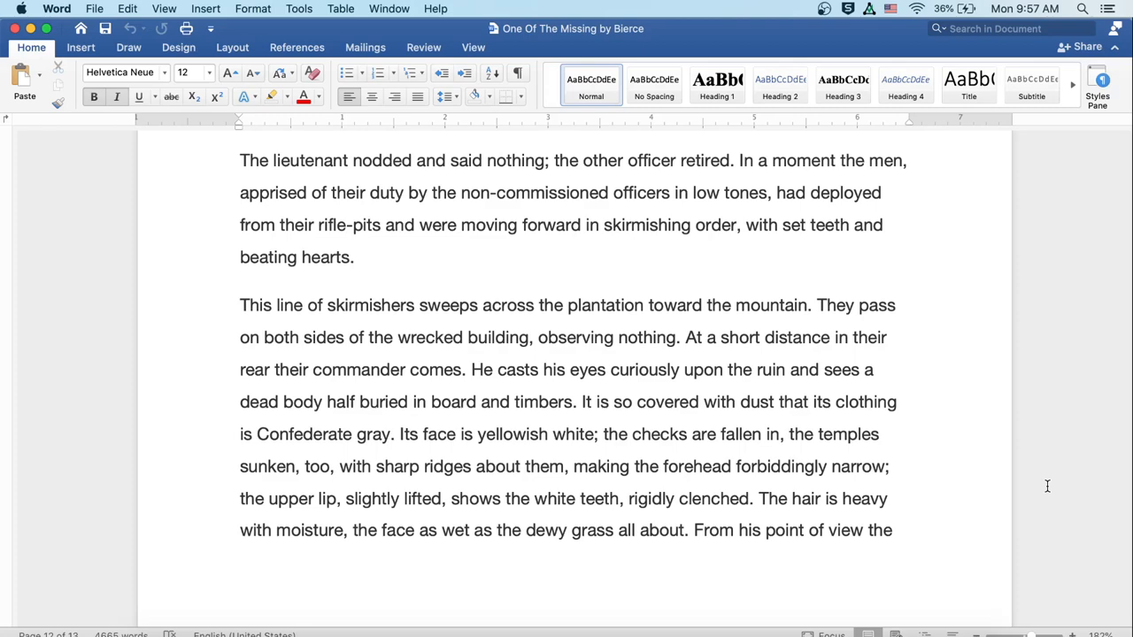
scroll("down", 3)
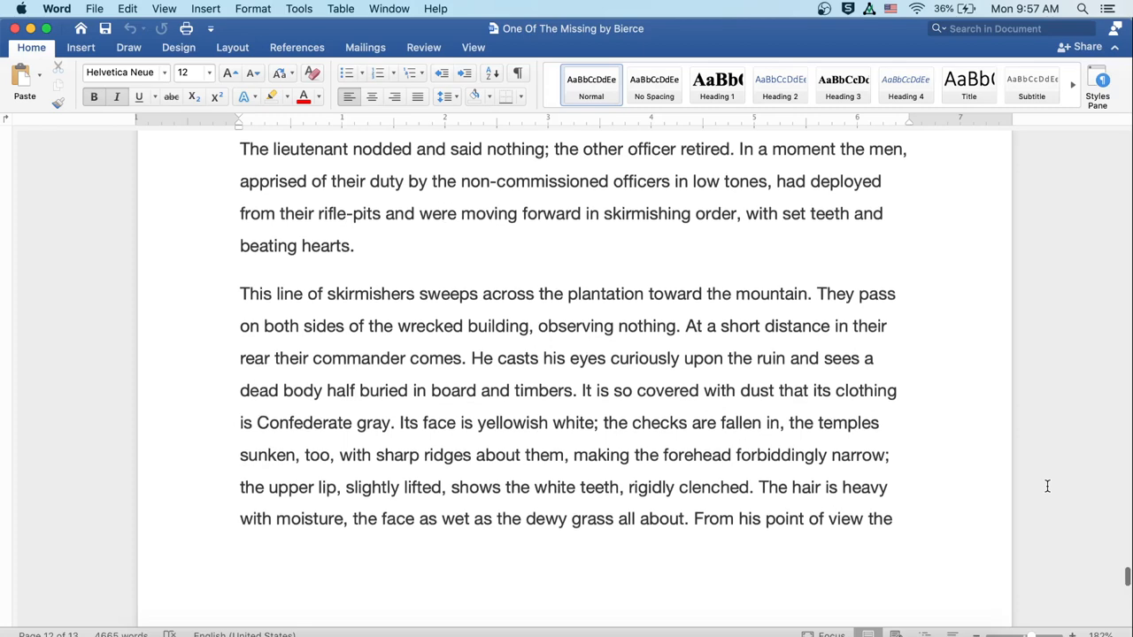
scroll("down", 3)
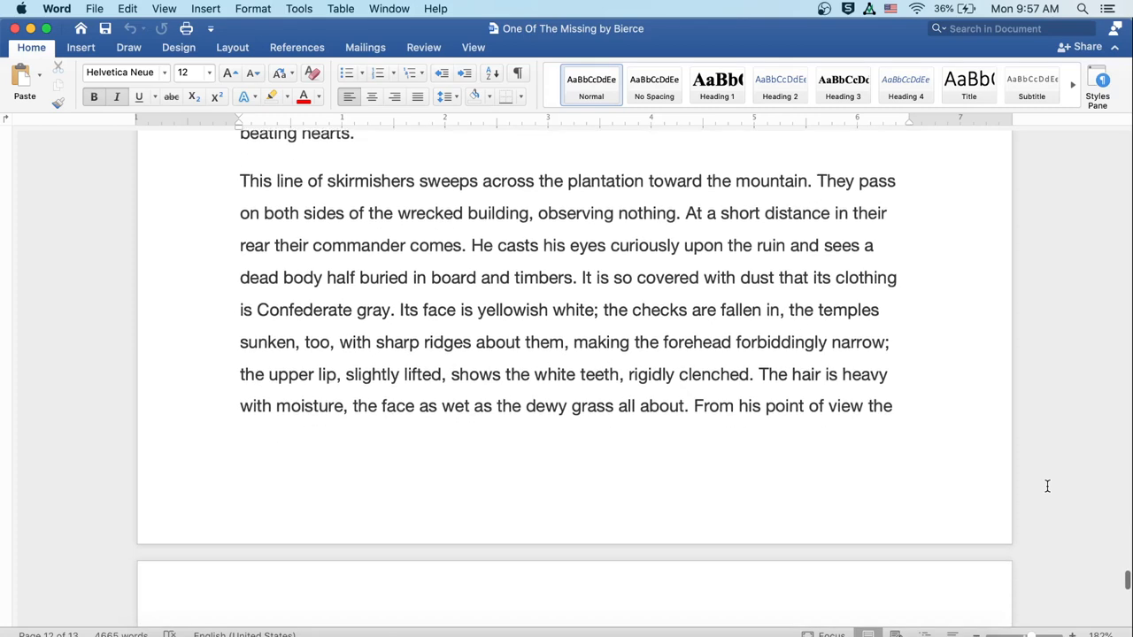